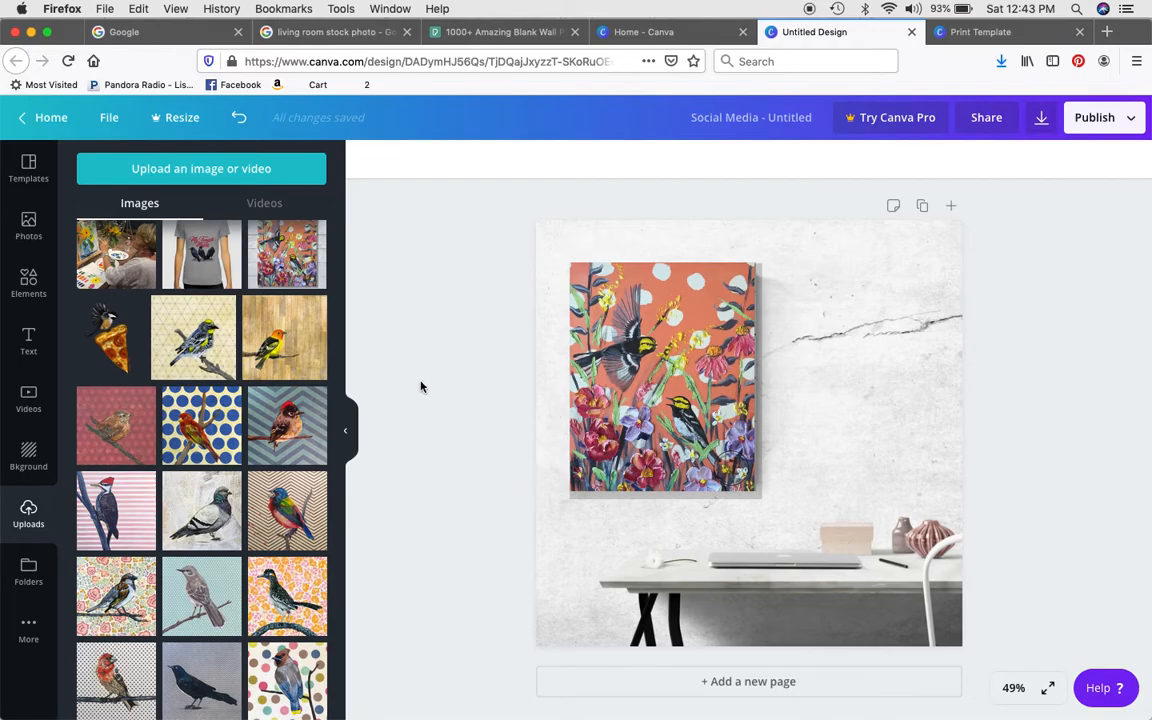
{"action": "mouse_move", "coordinate": [867, 451]}
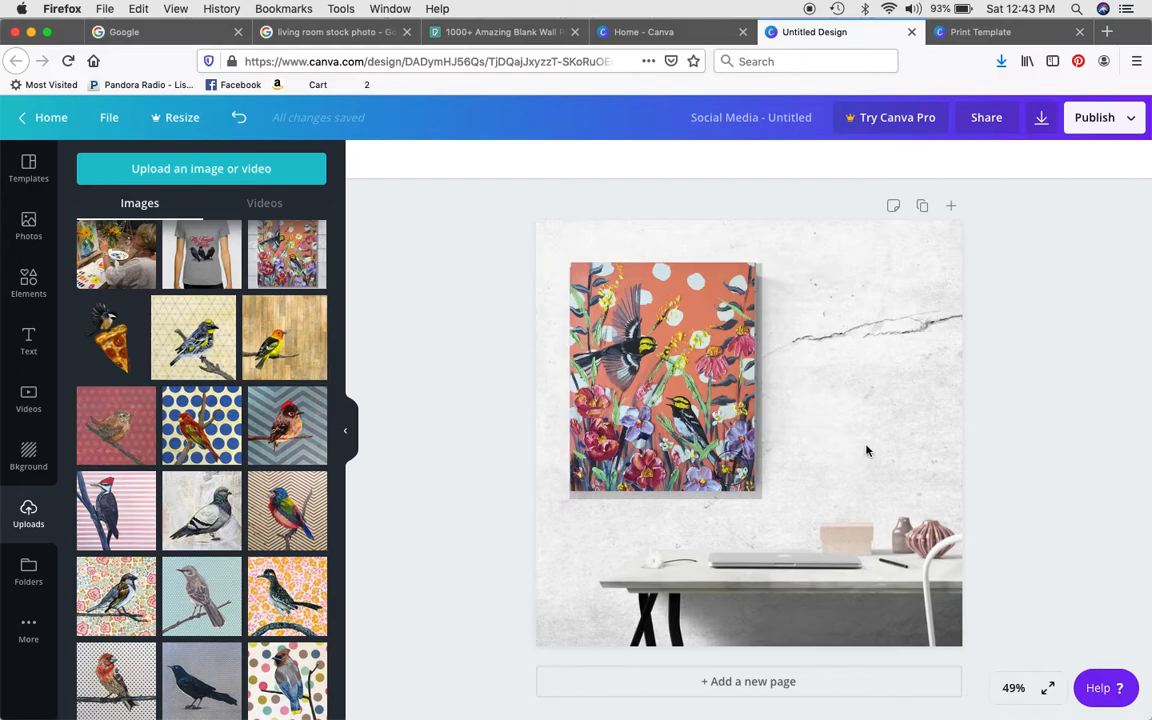
{"action": "mouse_move", "coordinate": [877, 411]}
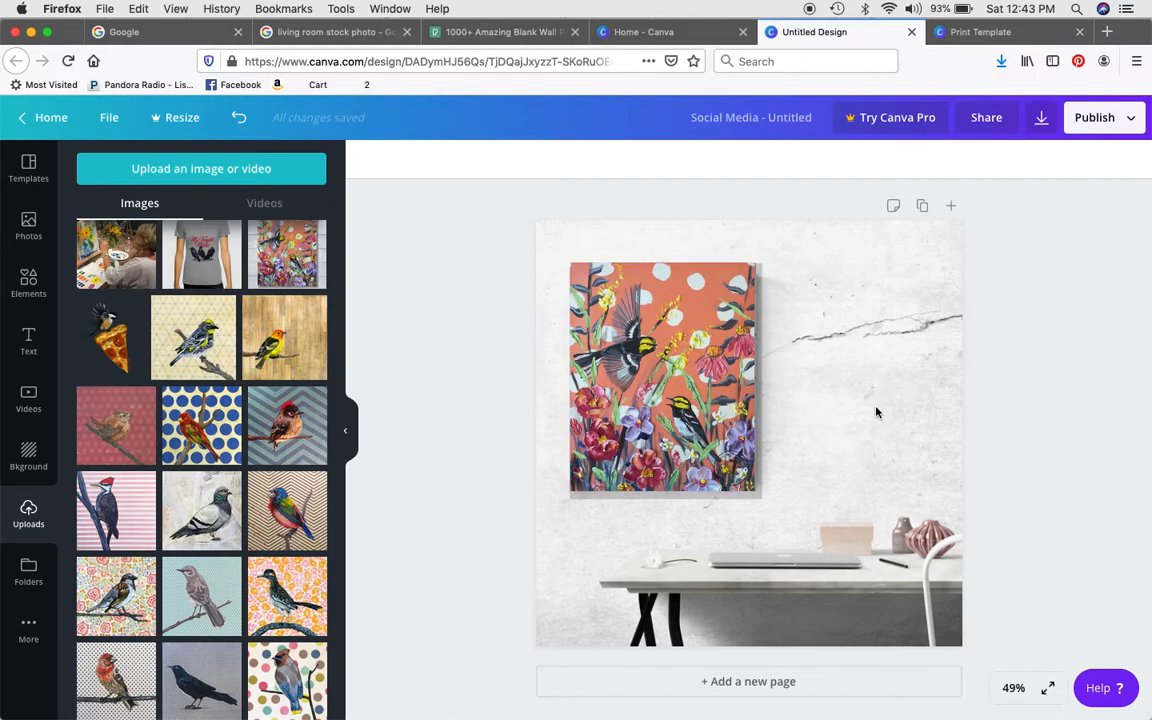
{"action": "mouse_move", "coordinate": [839, 397]}
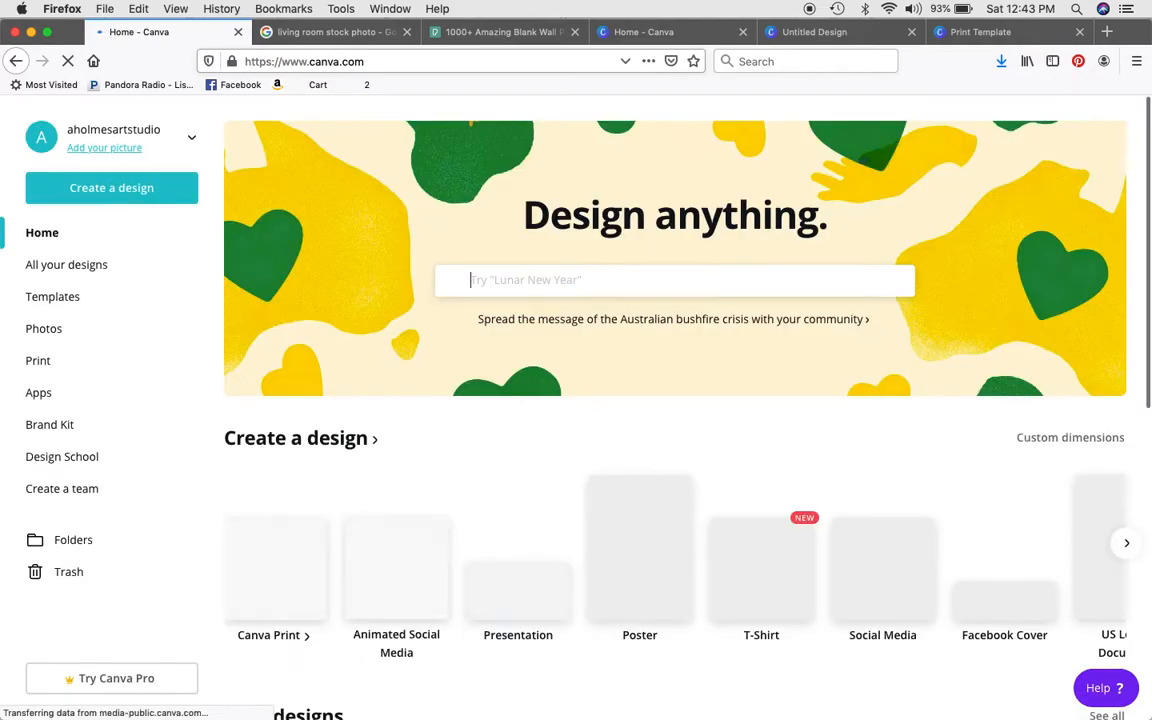
From Canva Home, create a 1080 × 1080 px Social Media design
{"action": "scroll", "scroll_direction": "down", "scroll_amount": 3}
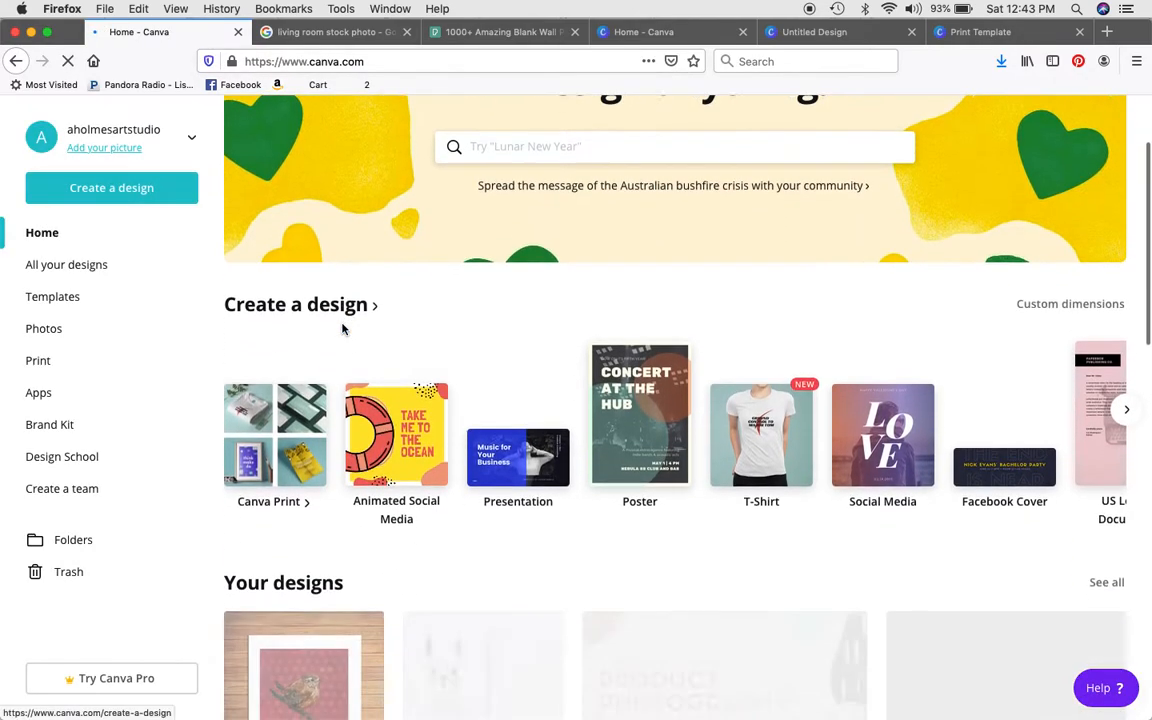
{"action": "scroll", "scroll_direction": "up", "scroll_amount": 3}
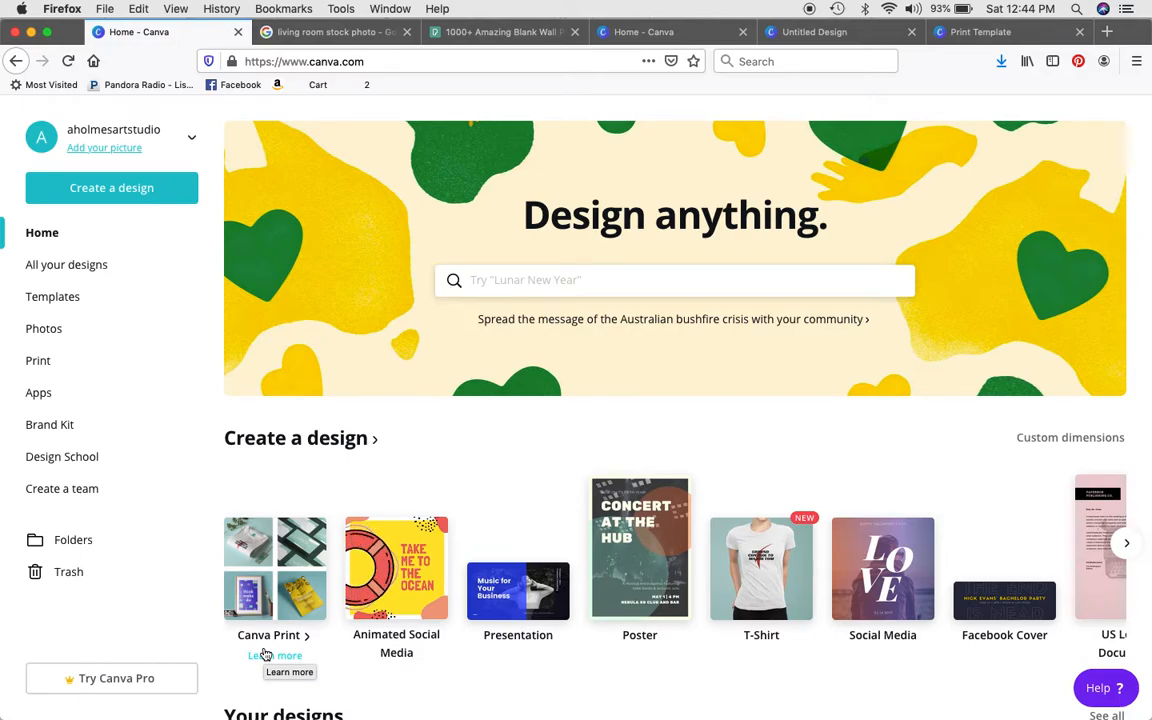
{"action": "left_click", "coordinate": [675, 280]}
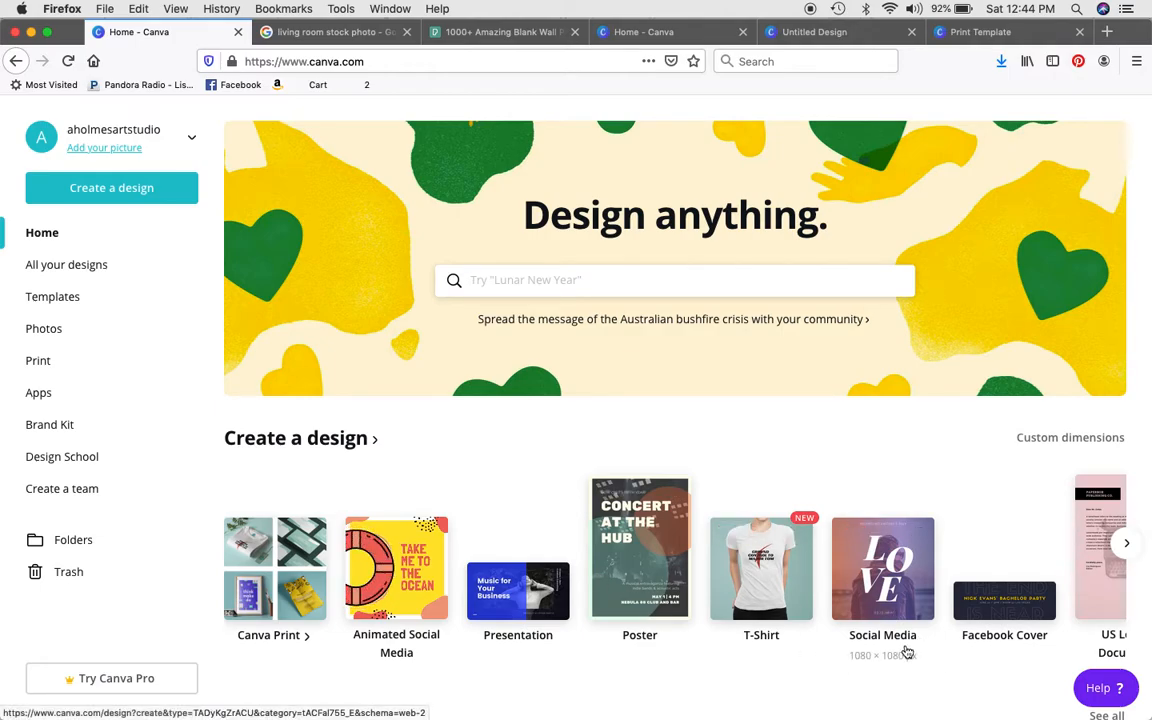
{"action": "mouse_move", "coordinate": [867, 568]}
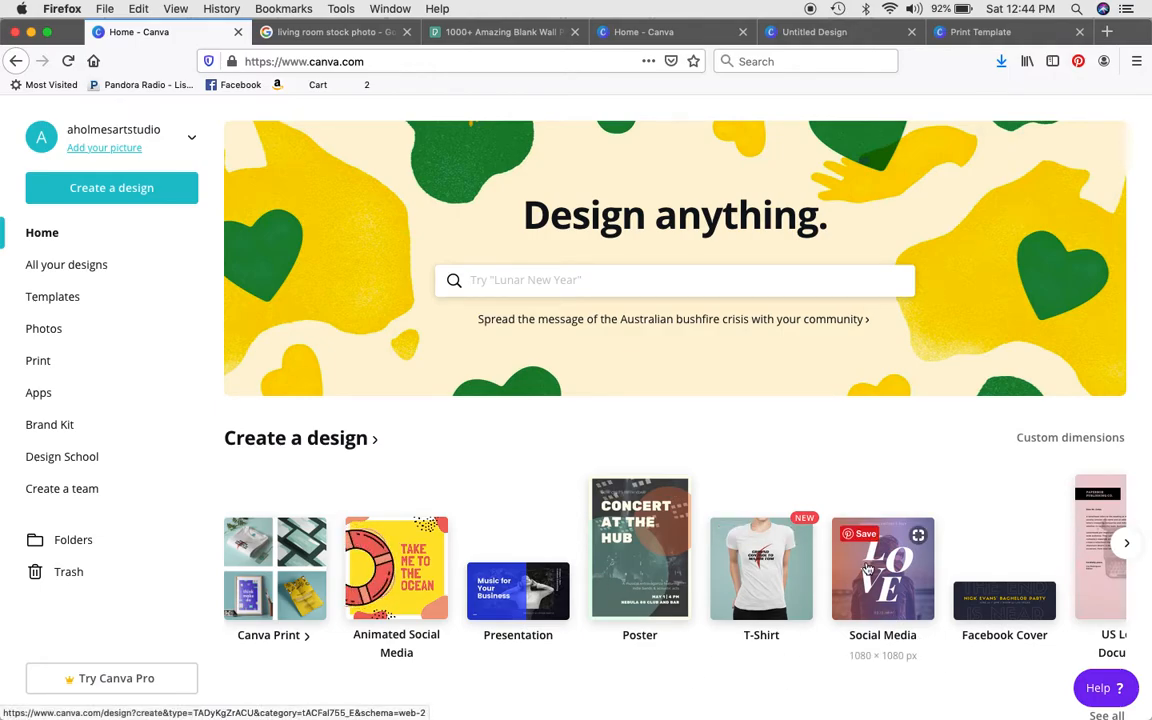
{"action": "left_click", "coordinate": [882, 568]}
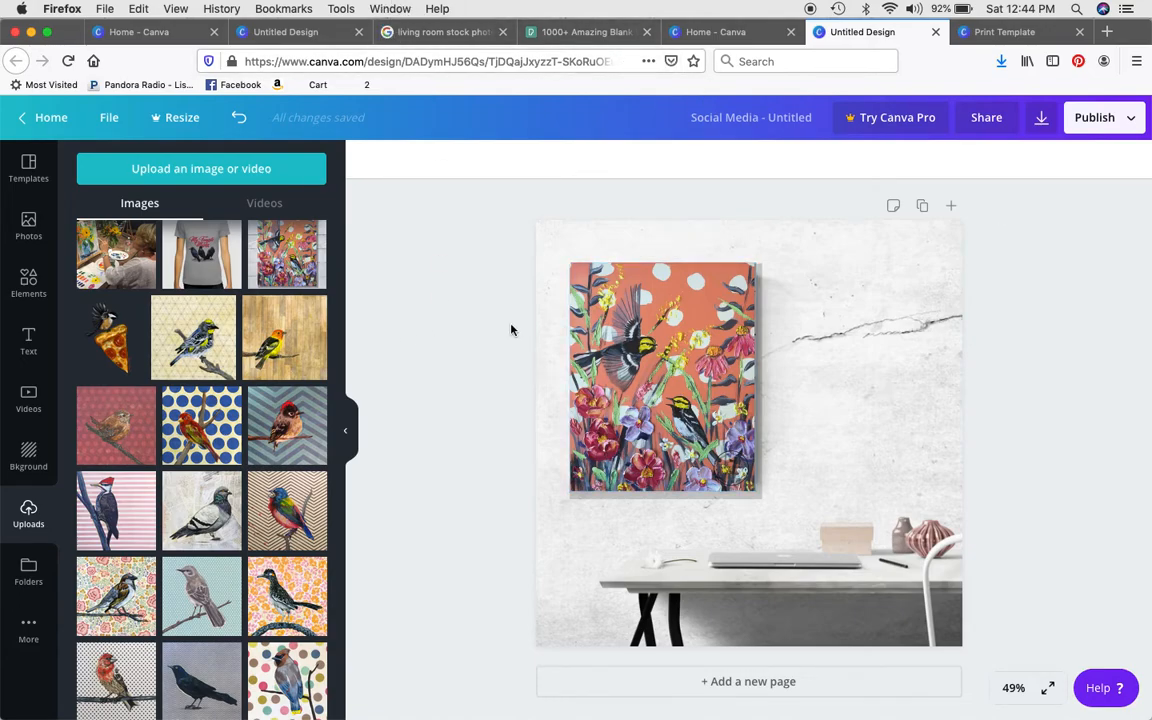
Review the 'living room stock photo' Google Images results, then switch to the Pexels blank wall search
{"action": "left_click", "coordinate": [440, 31]}
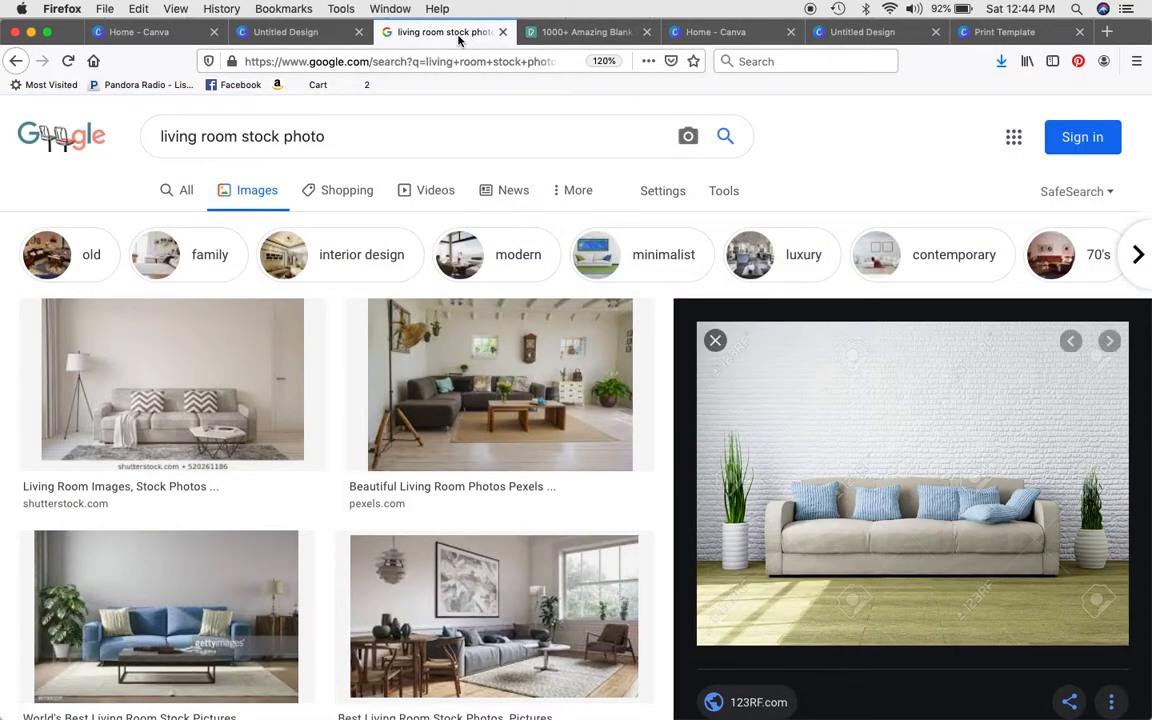
{"action": "mouse_move", "coordinate": [549, 293]}
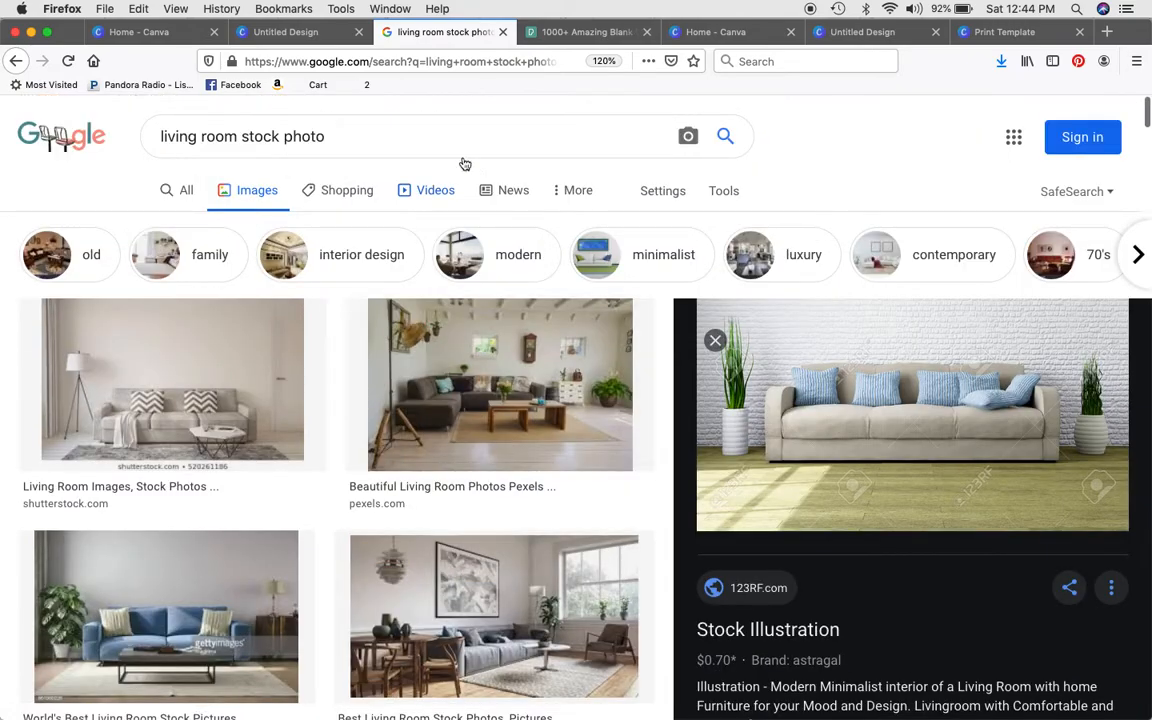
{"action": "left_click", "coordinate": [588, 31]}
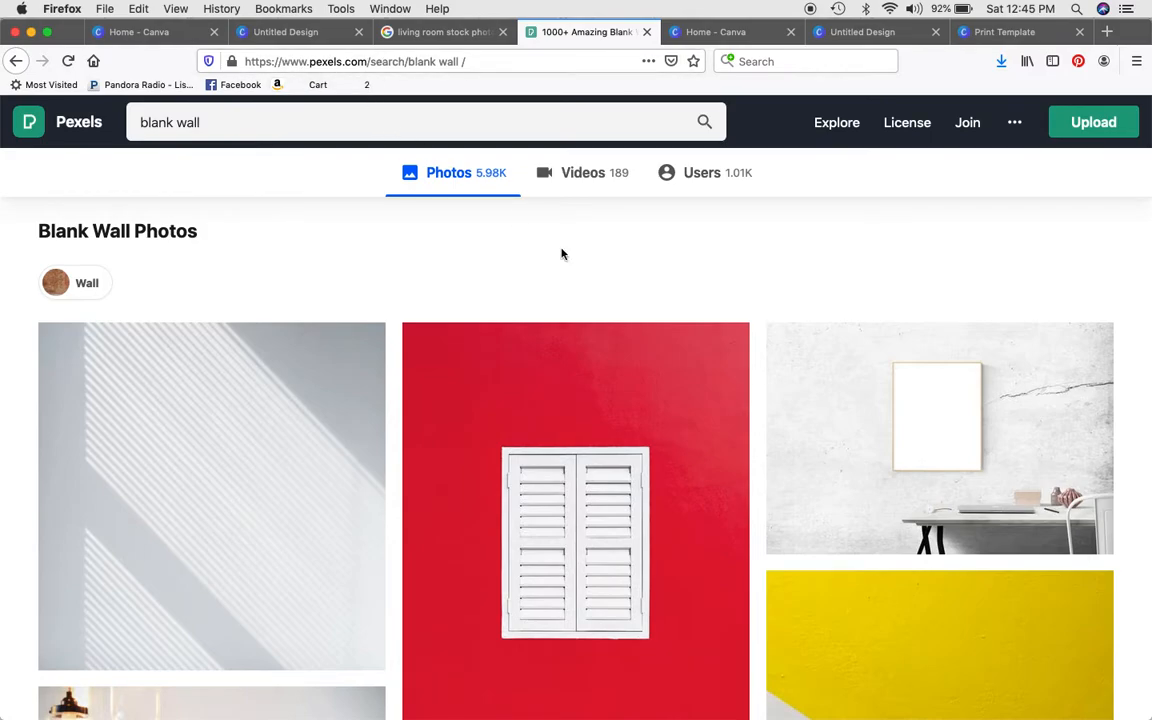
{"action": "mouse_move", "coordinate": [617, 419]}
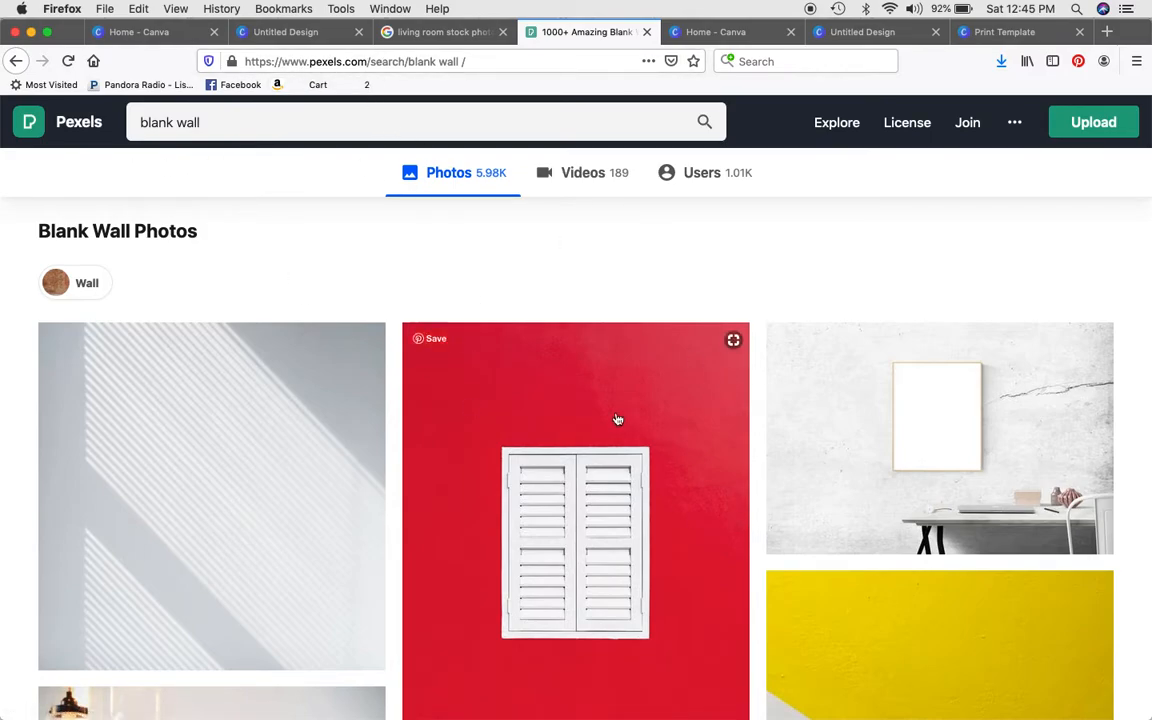
{"action": "mouse_move", "coordinate": [935, 391]}
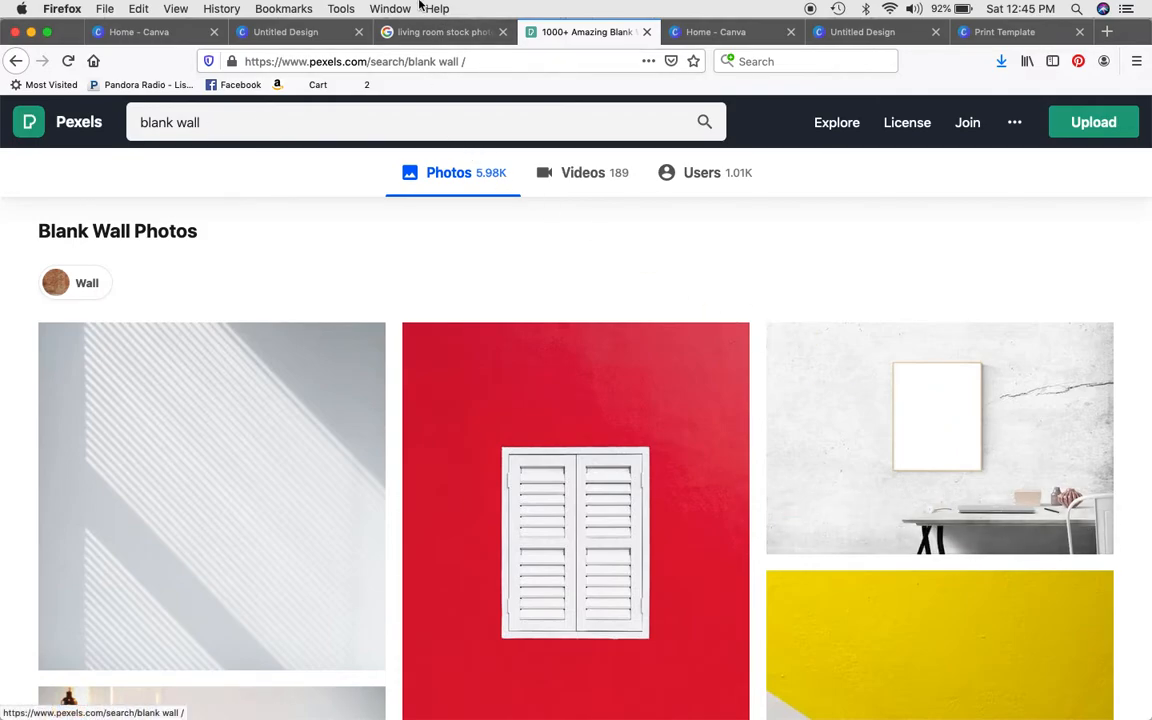
After browsing Pexels blank wall photos, switch to the new blank Untitled Design tab
{"action": "left_click", "coordinate": [285, 31]}
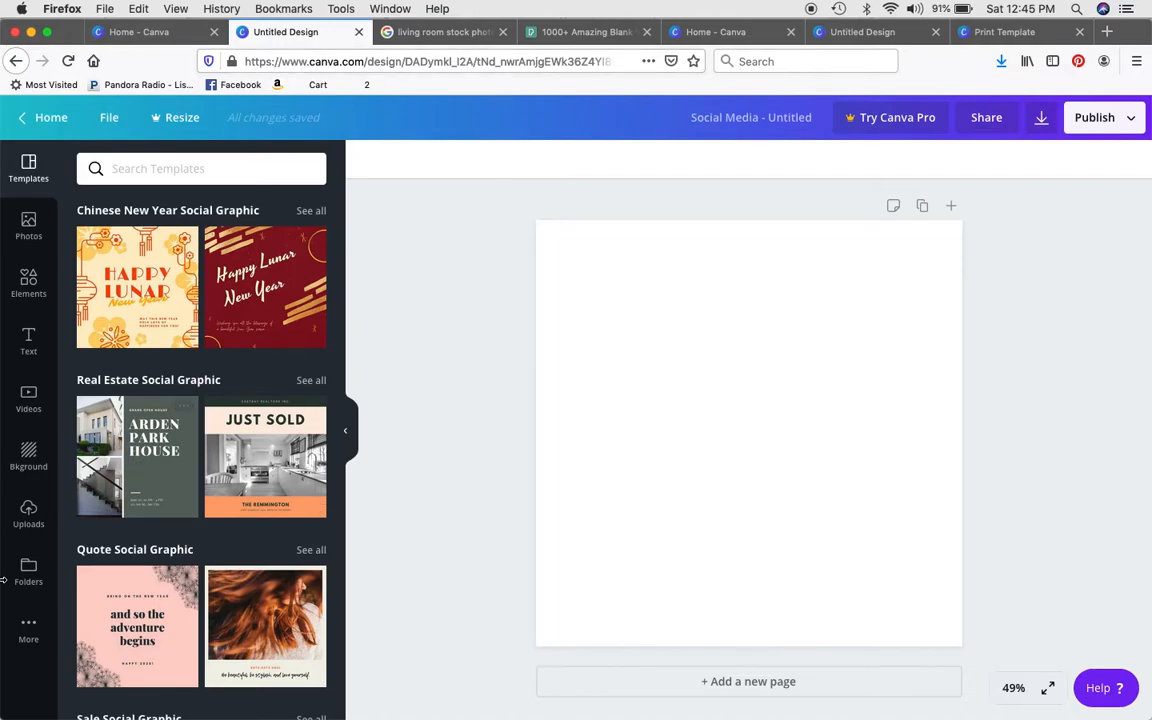
{"action": "mouse_move", "coordinate": [42, 508]}
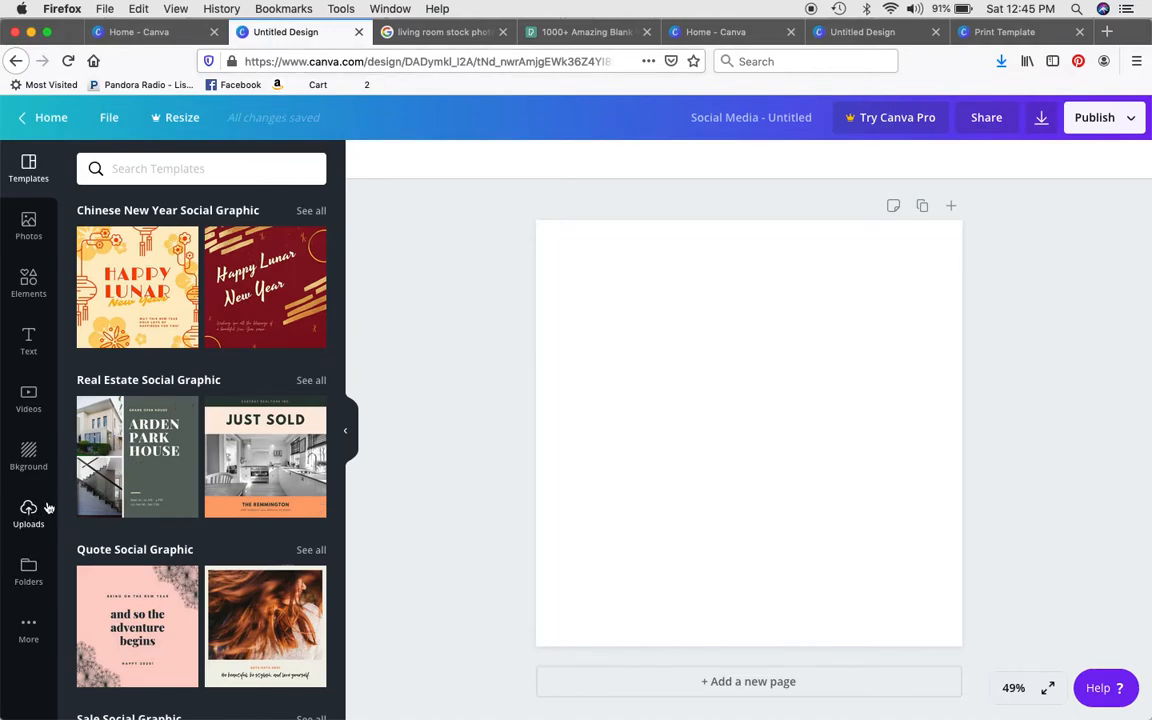
Show Canva Uploads, browse the Downloads folder in Finder, and close Finder without uploading
{"action": "left_click", "coordinate": [28, 513]}
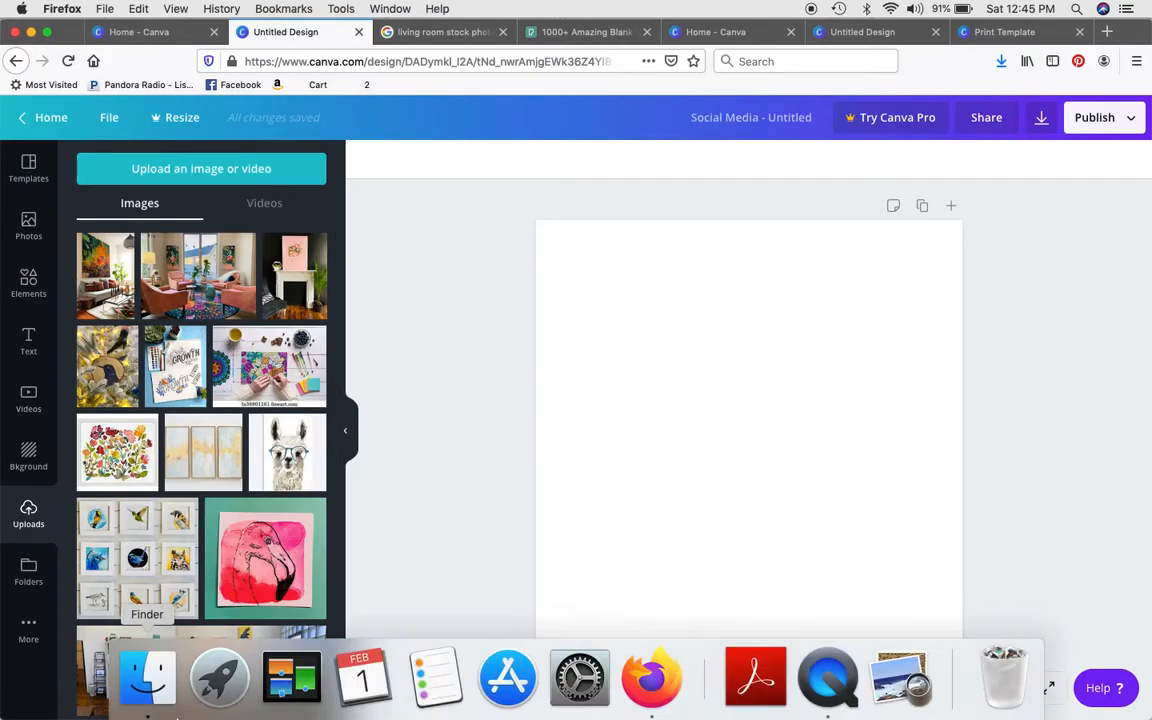
{"action": "left_click", "coordinate": [147, 677]}
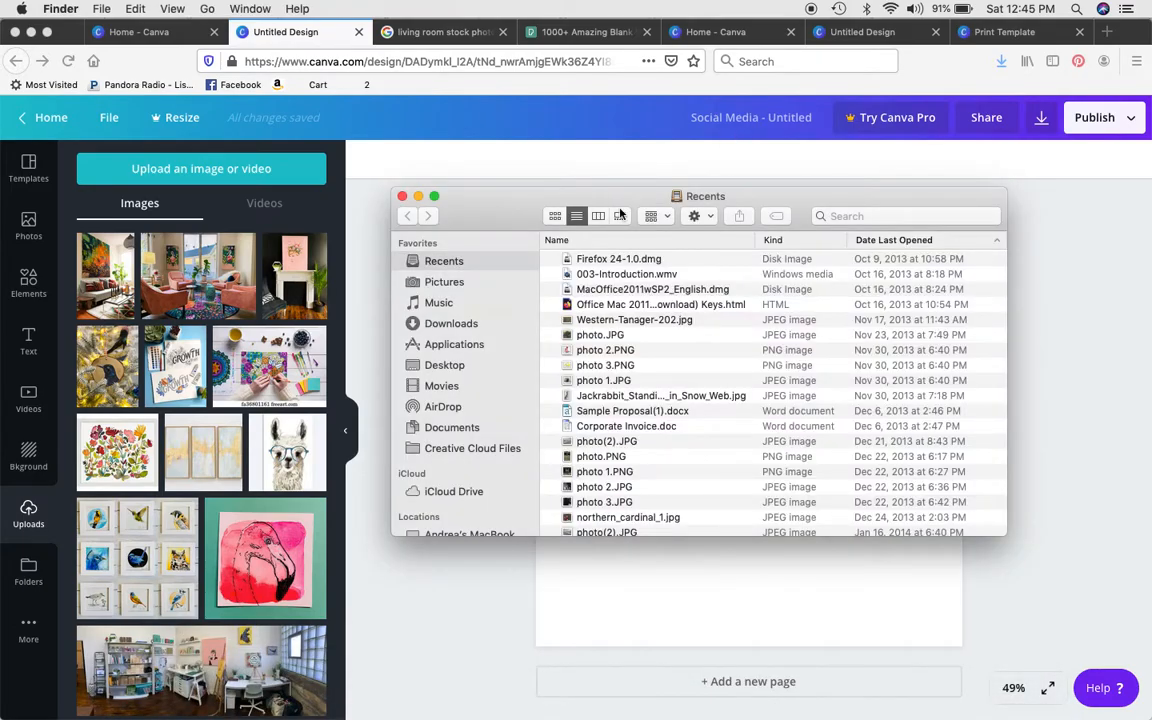
{"action": "left_click", "coordinate": [451, 323]}
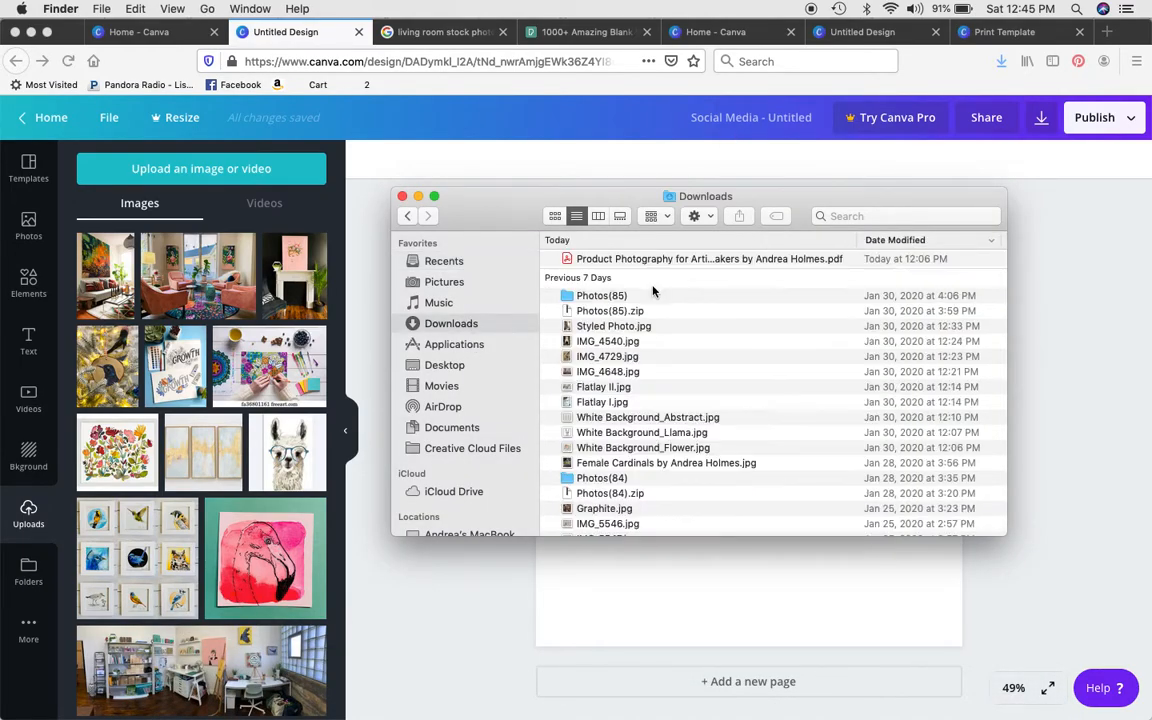
{"action": "mouse_move", "coordinate": [649, 273]}
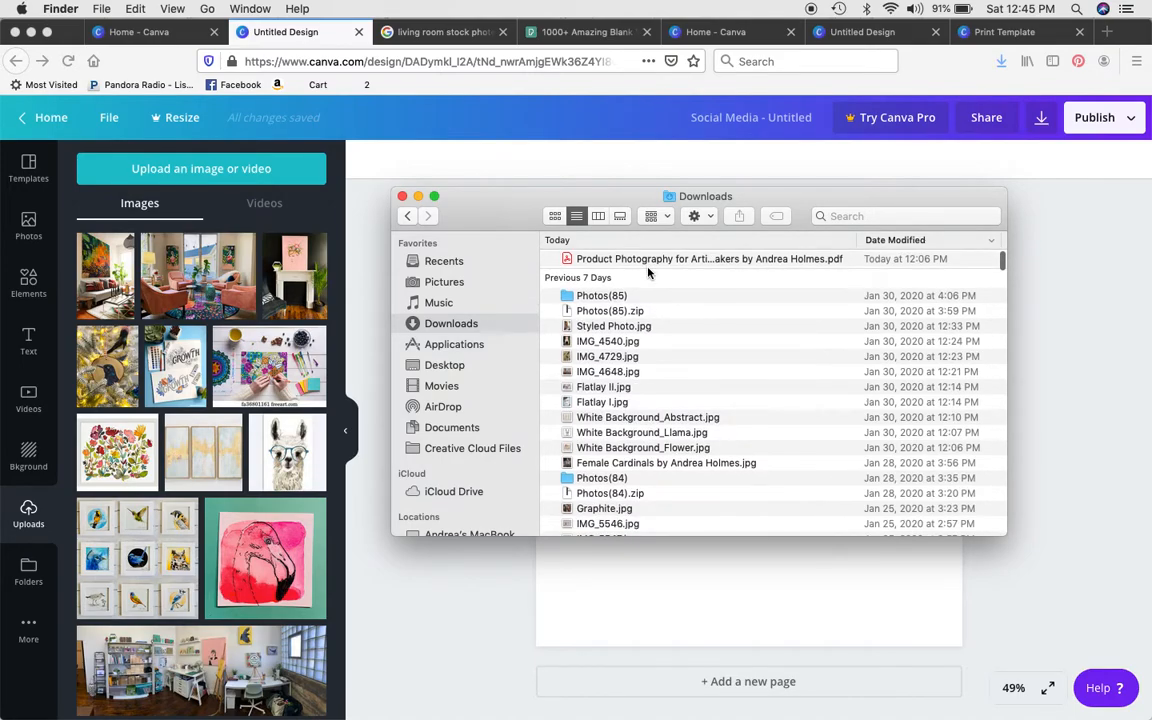
{"action": "scroll", "scroll_direction": "down", "scroll_amount": 3}
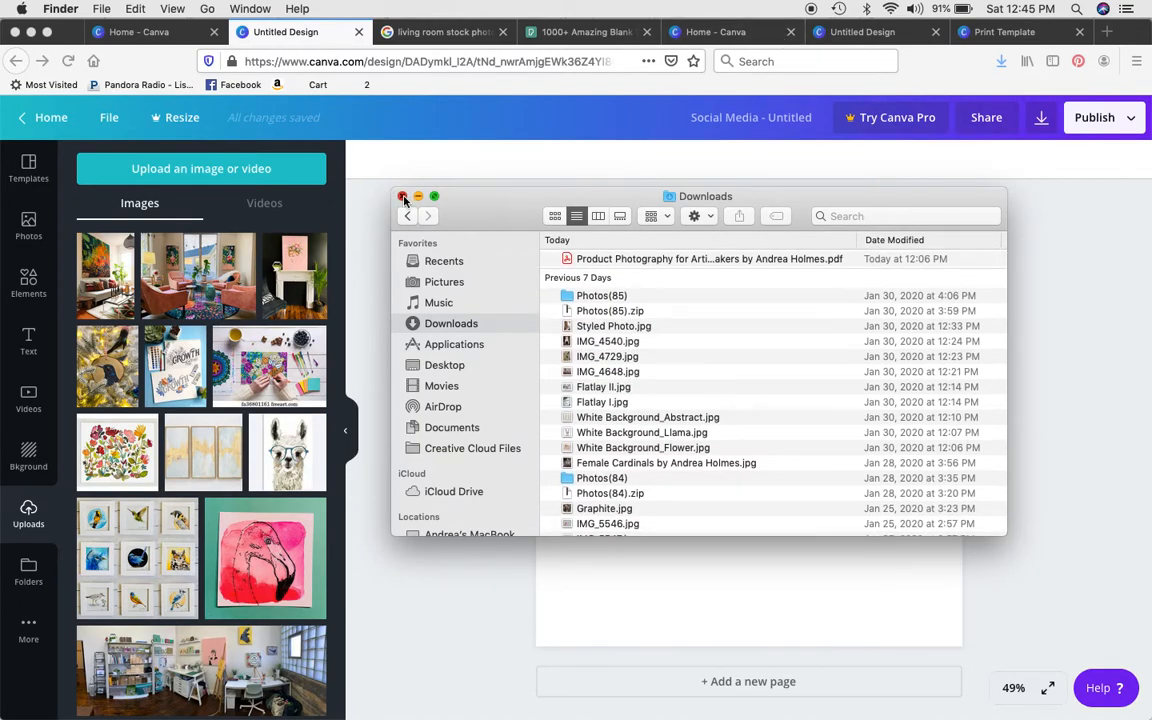
{"action": "left_click", "coordinate": [862, 31]}
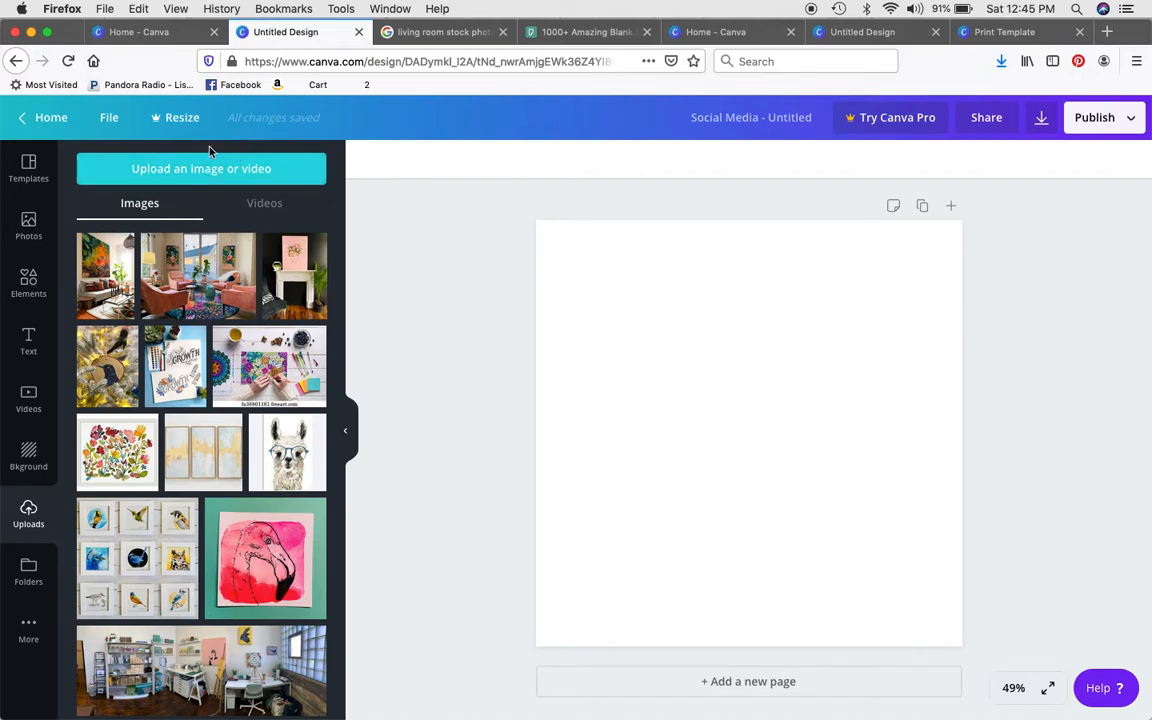
{"action": "mouse_move", "coordinate": [593, 409]}
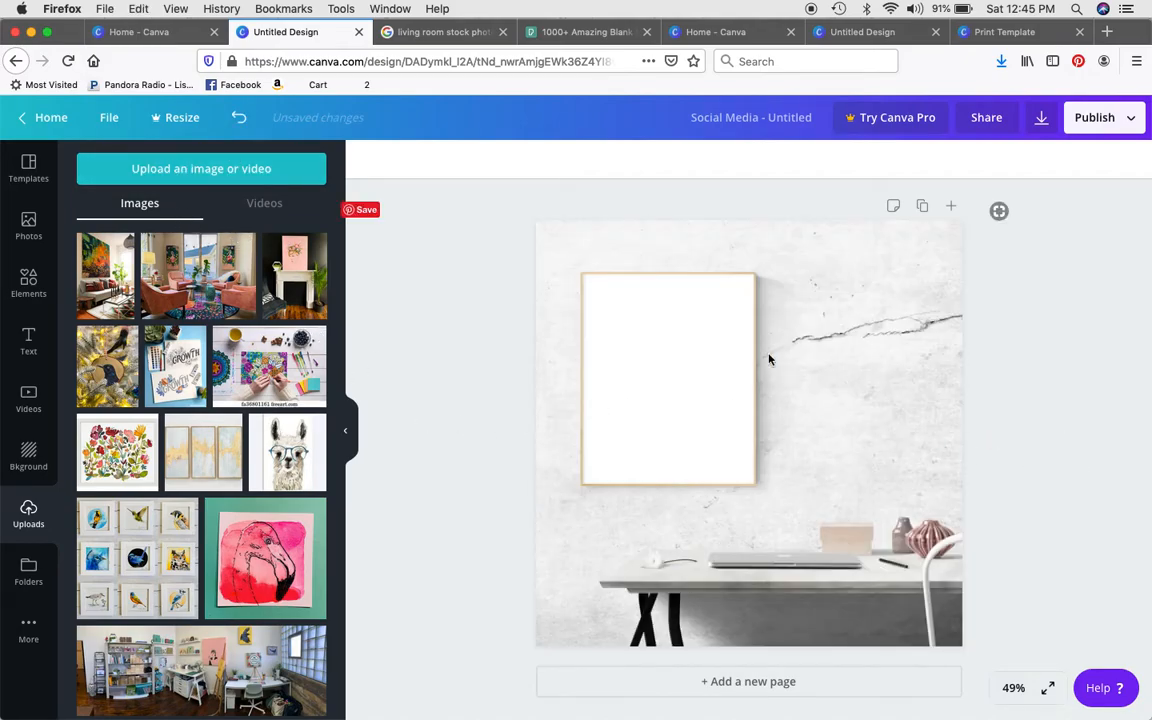
{"action": "mouse_move", "coordinate": [748, 495]}
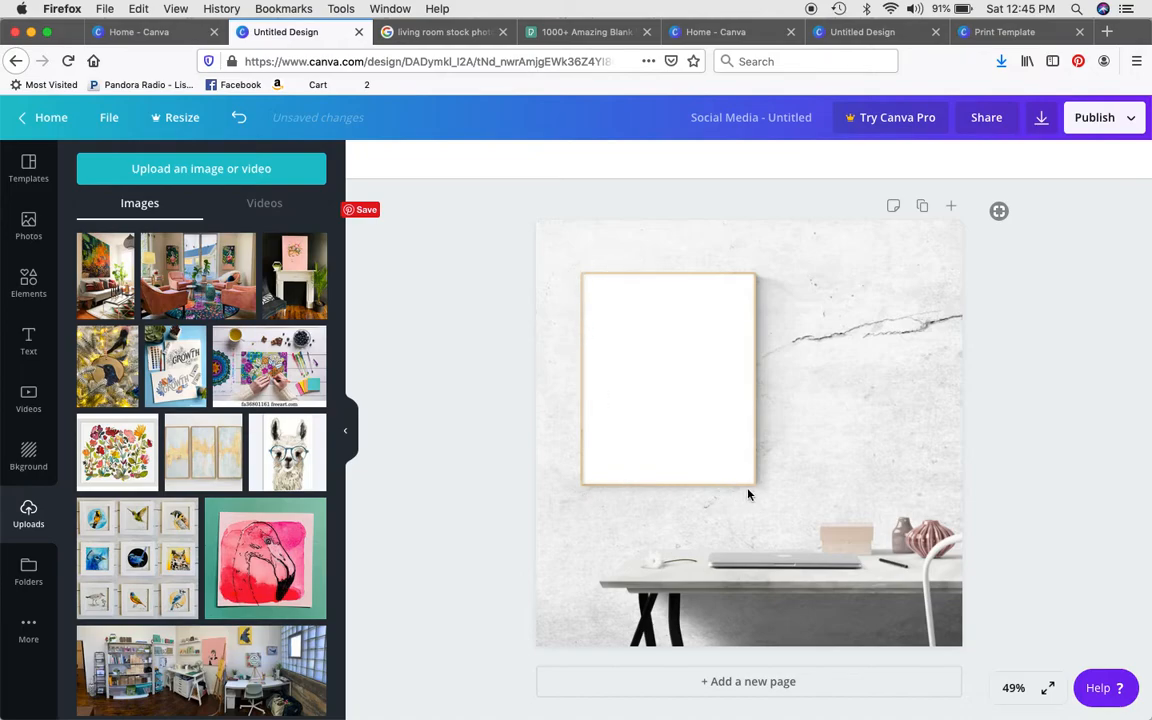
{"action": "mouse_move", "coordinate": [612, 487]}
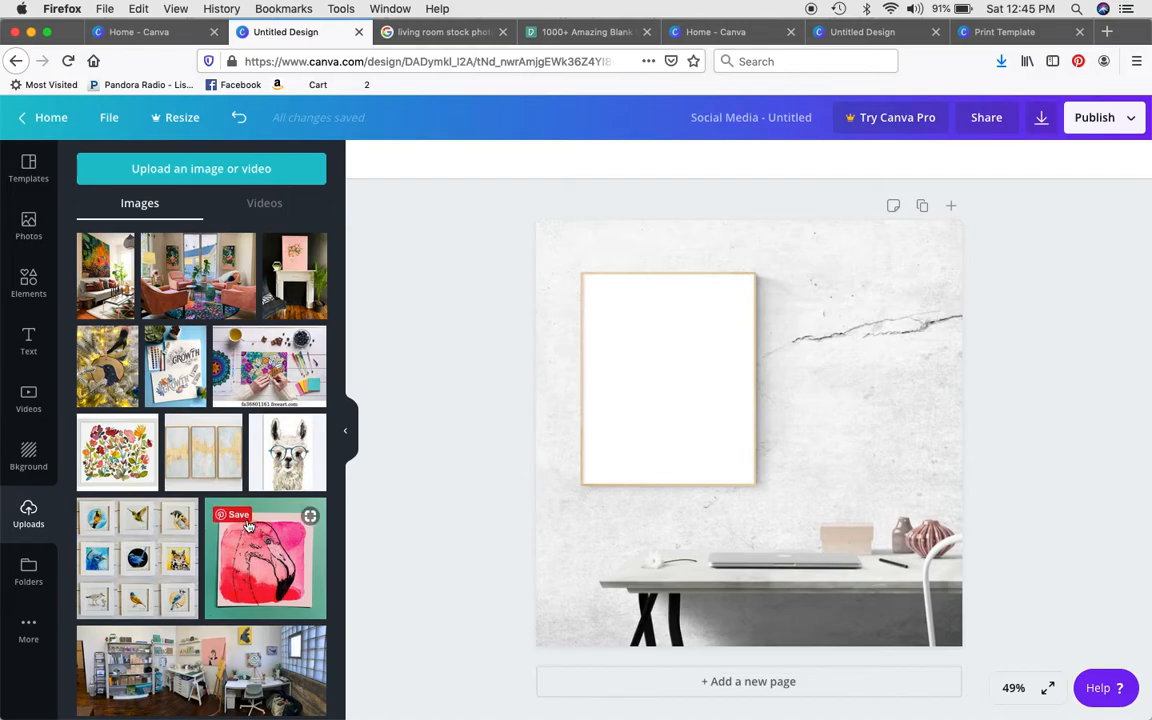
{"action": "mouse_move", "coordinate": [196, 418]}
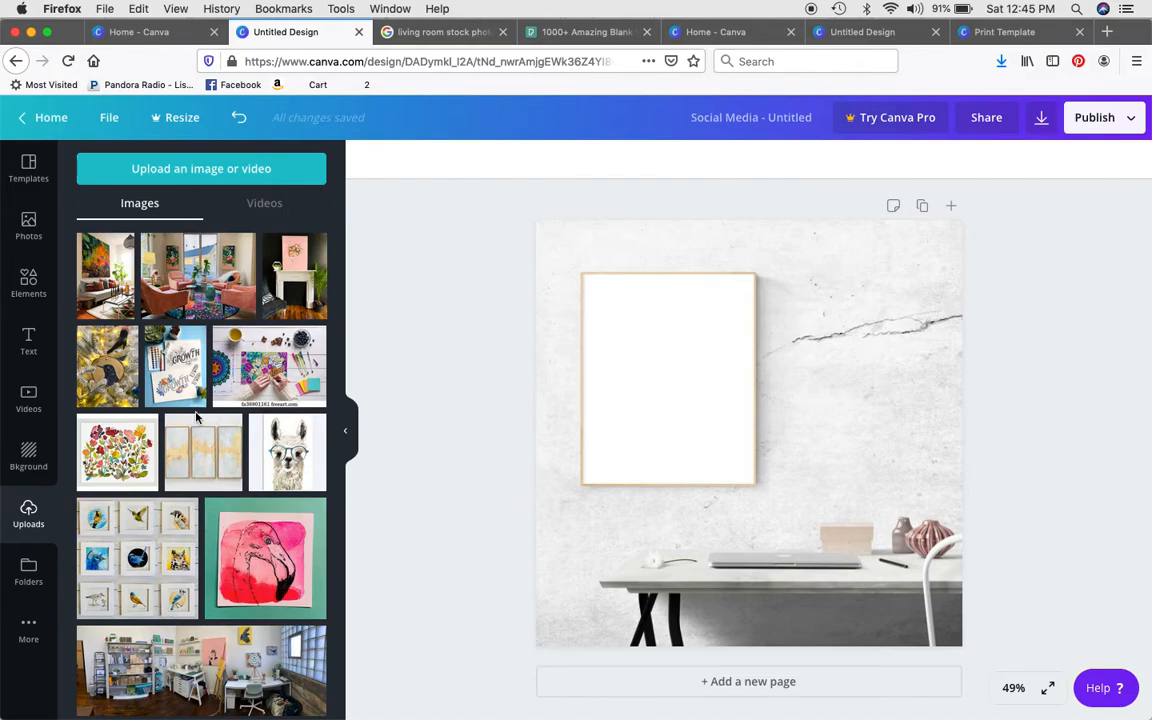
Shrink the floral painting and move it to the wall's upper left above the desk
{"action": "scroll", "scroll_direction": "down", "scroll_amount": 3}
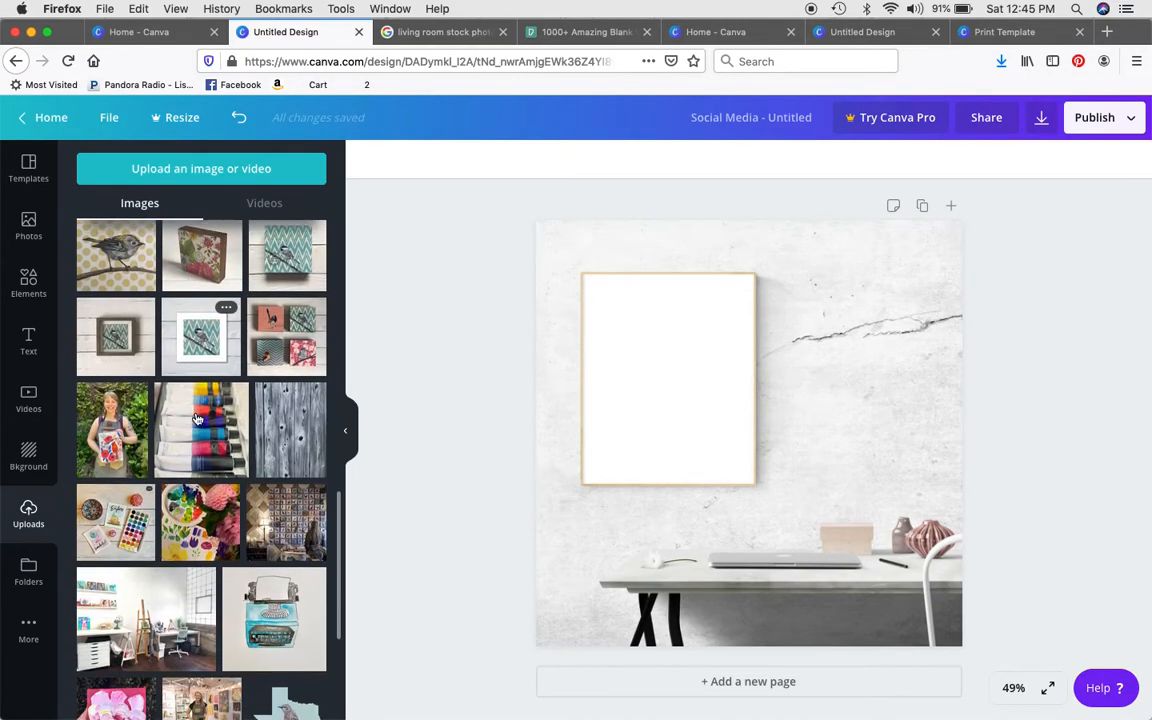
{"action": "scroll", "scroll_direction": "down", "scroll_amount": 3}
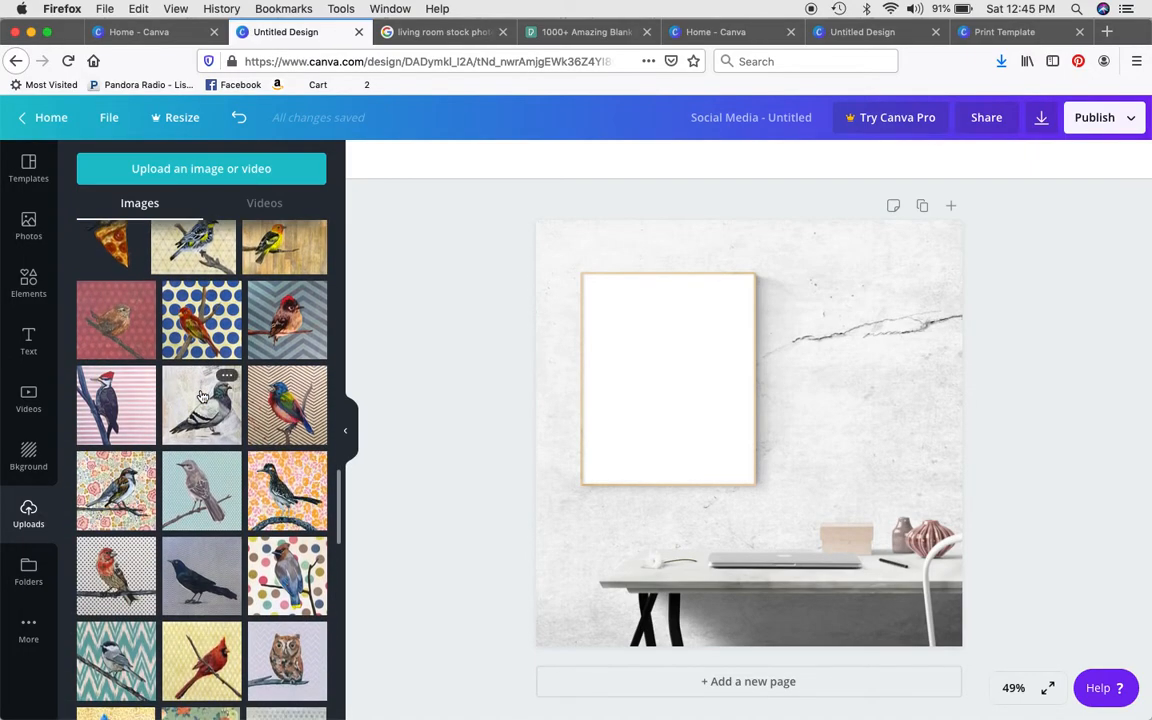
{"action": "scroll", "scroll_direction": "down", "scroll_amount": 3}
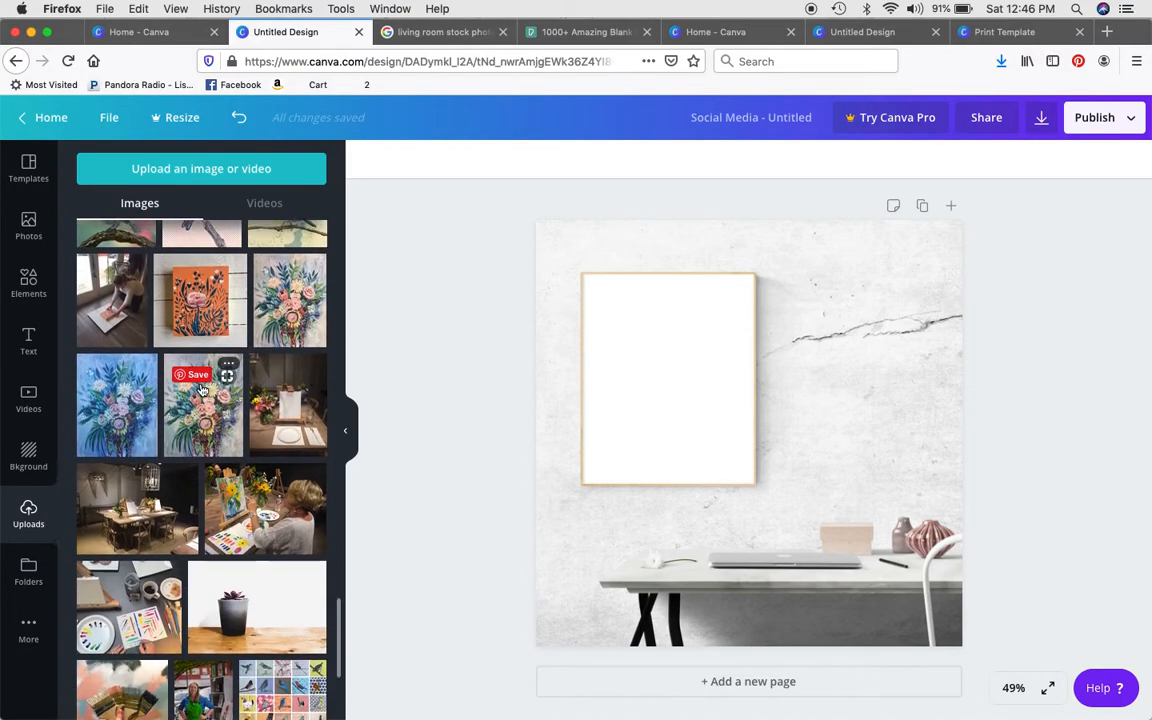
{"action": "scroll", "scroll_direction": "down", "scroll_amount": 3}
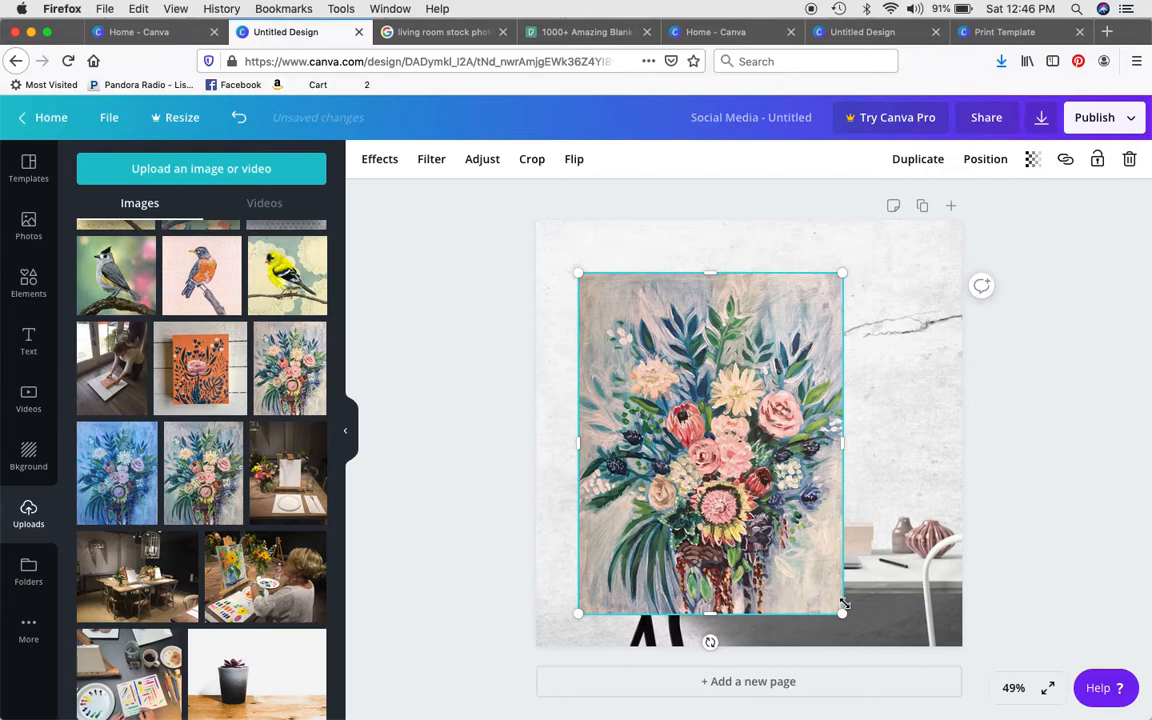
{"action": "left_click_drag", "start_coordinate": [842, 613], "coordinate": [752, 490]}
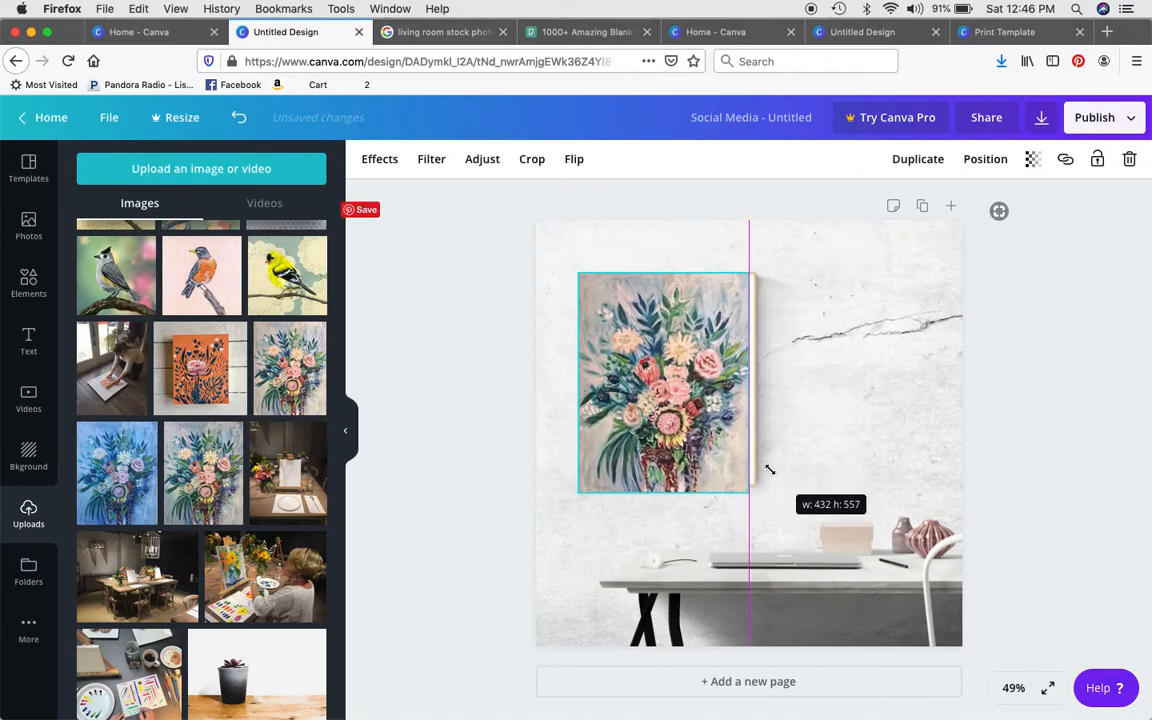
{"action": "left_click_drag", "start_coordinate": [750, 495], "coordinate": [768, 515]}
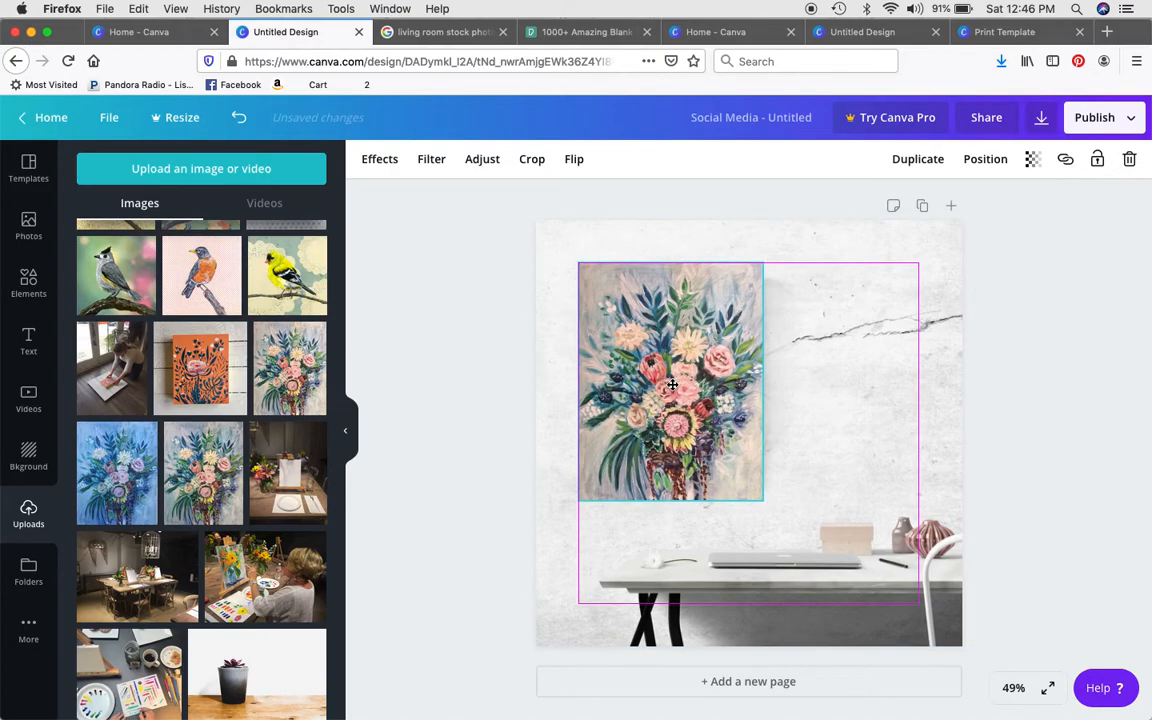
{"action": "left_click", "coordinate": [672, 385]}
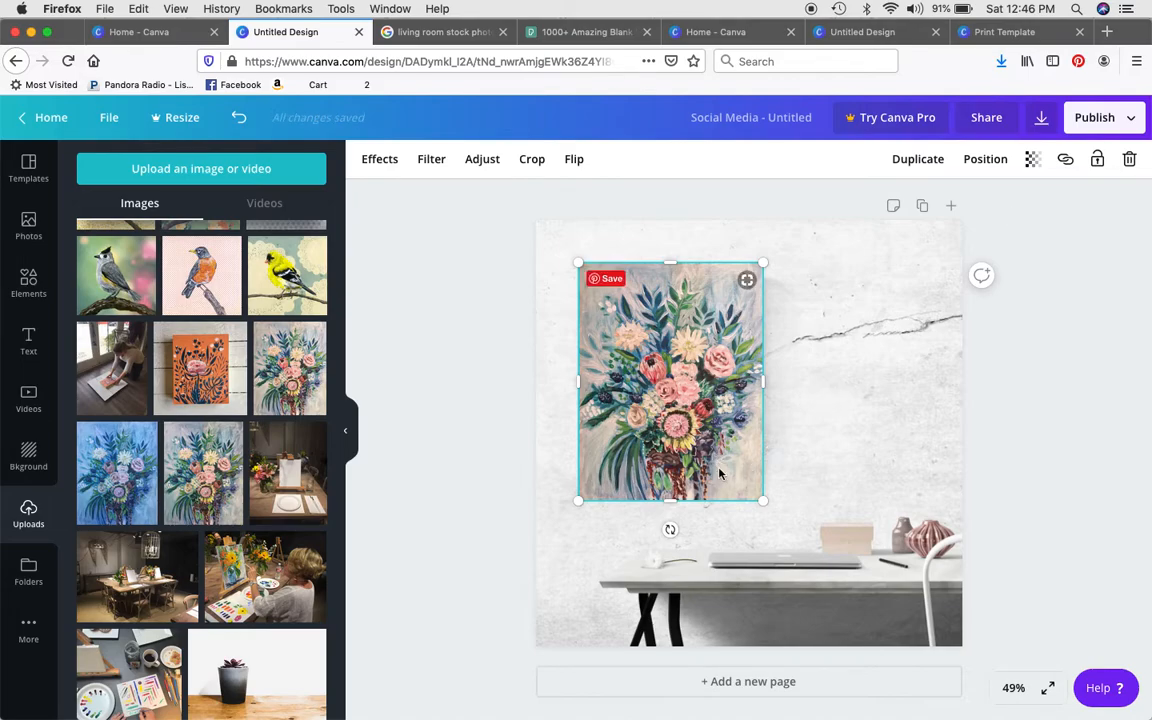
{"action": "mouse_move", "coordinate": [753, 413]}
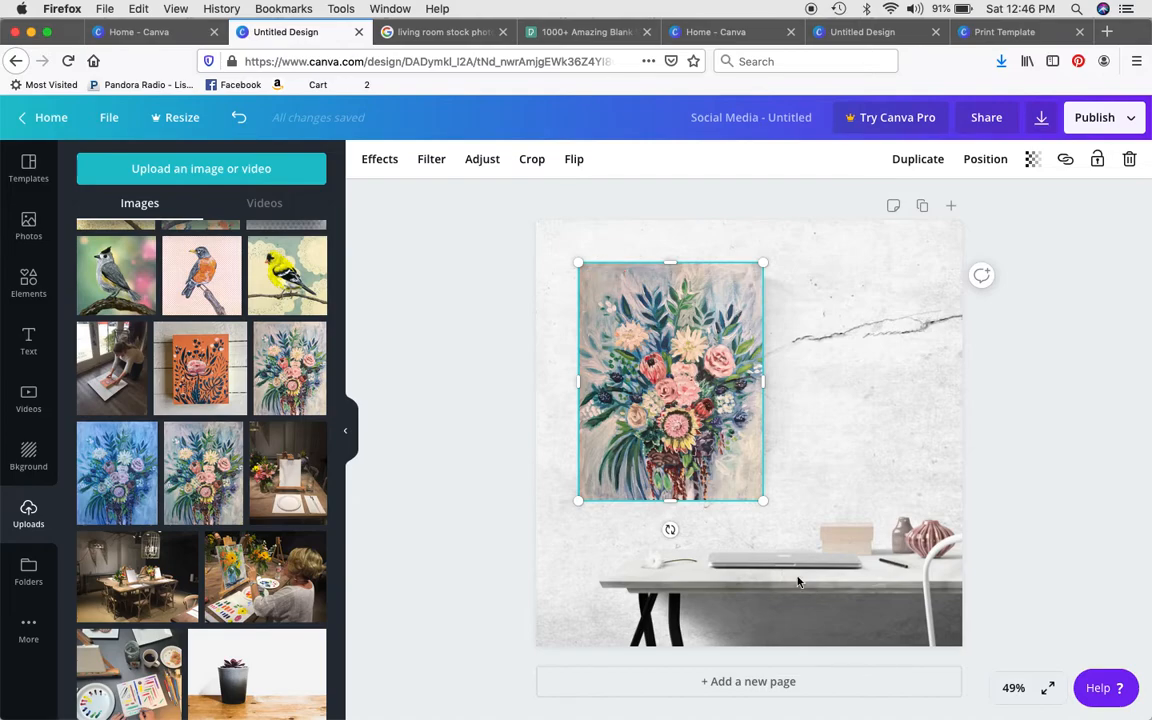
{"action": "mouse_move", "coordinate": [816, 598]}
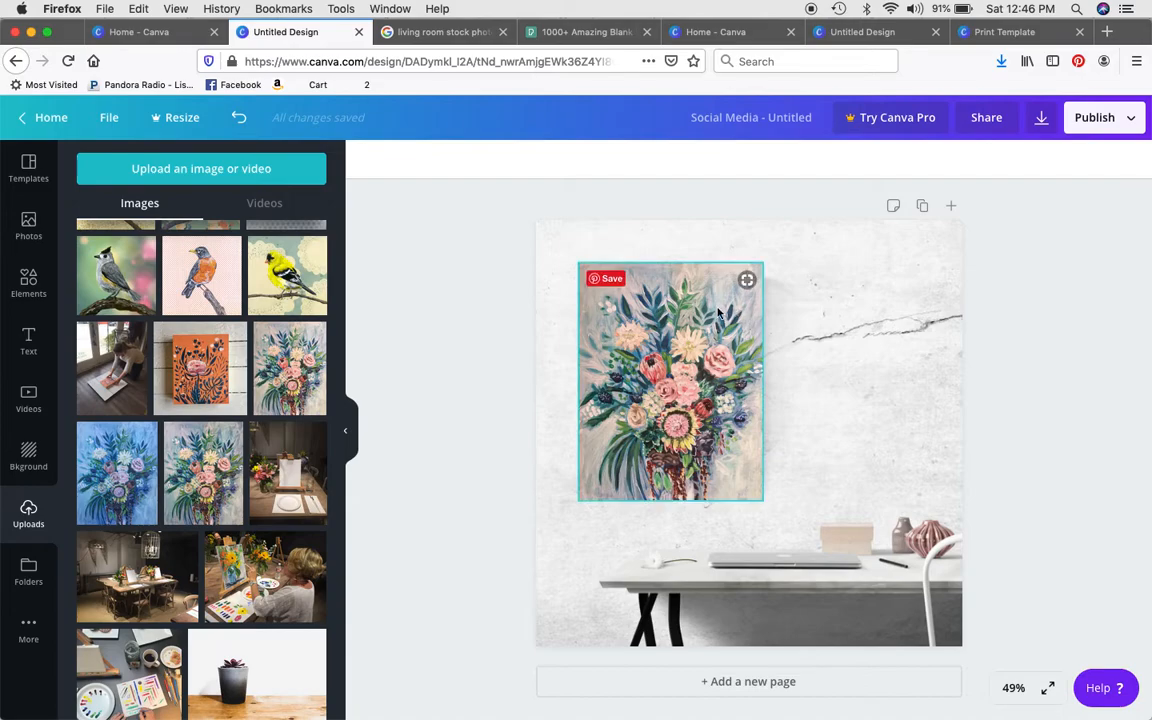
{"action": "mouse_move", "coordinate": [707, 420]}
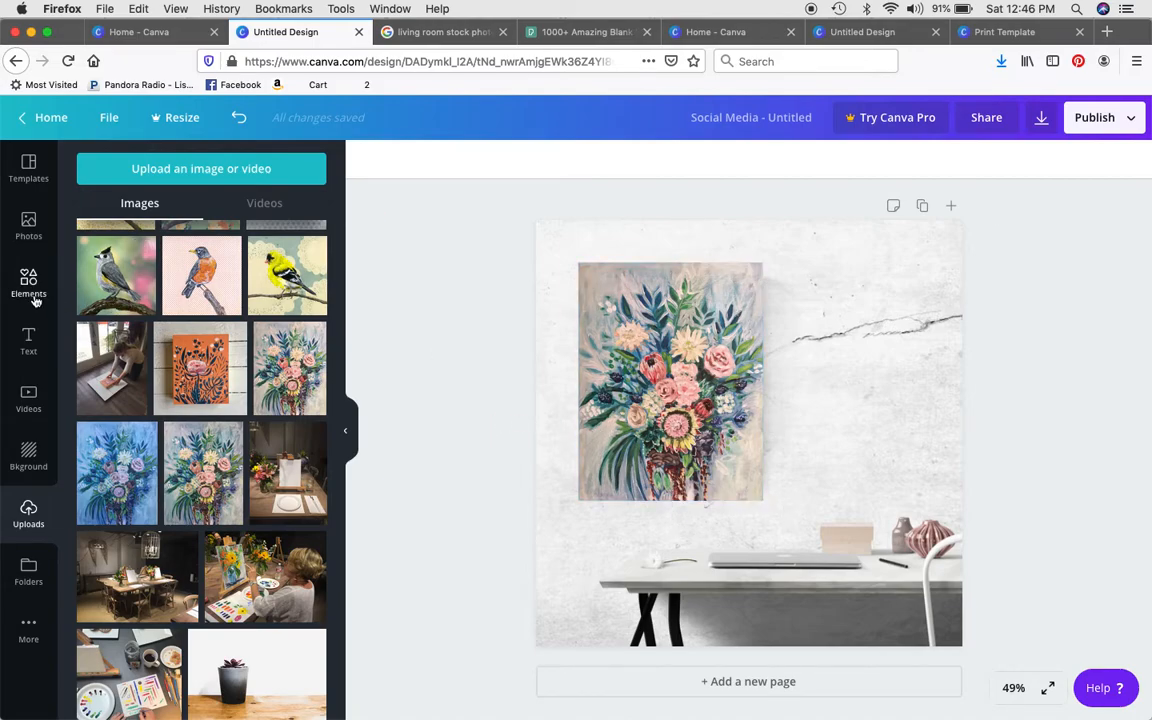
{"action": "mouse_move", "coordinate": [28, 285]}
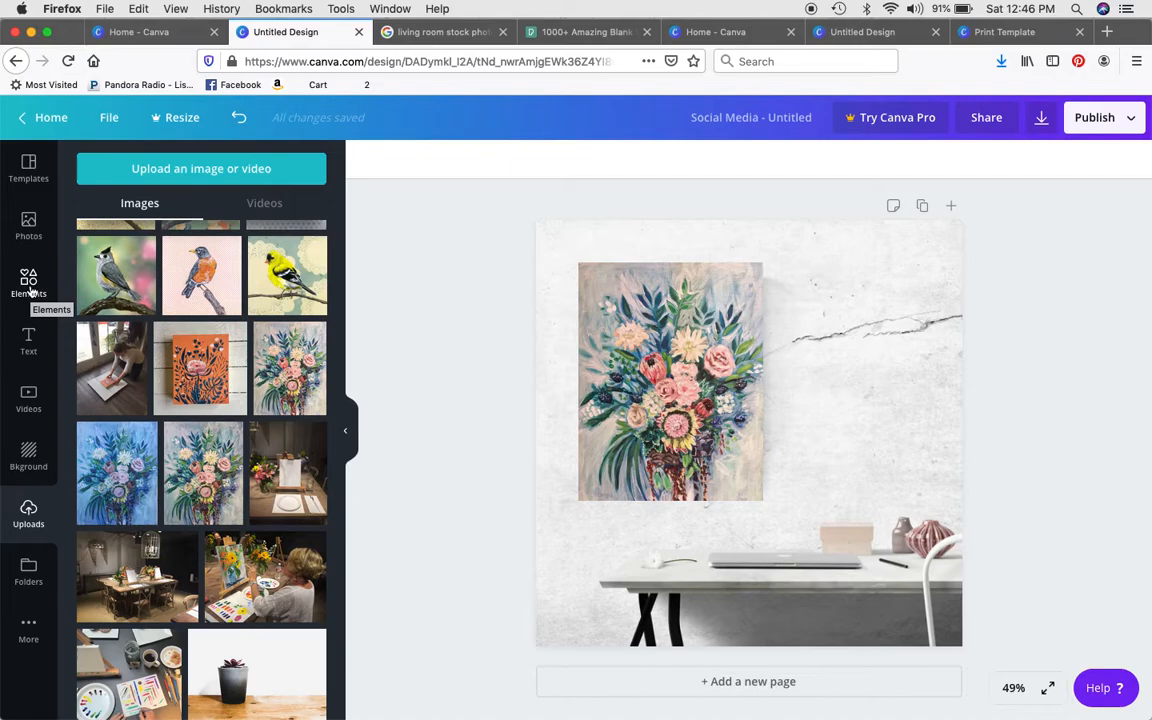
Add a square from Elements and stretch it to cover the floral painting
{"action": "left_click", "coordinate": [28, 283]}
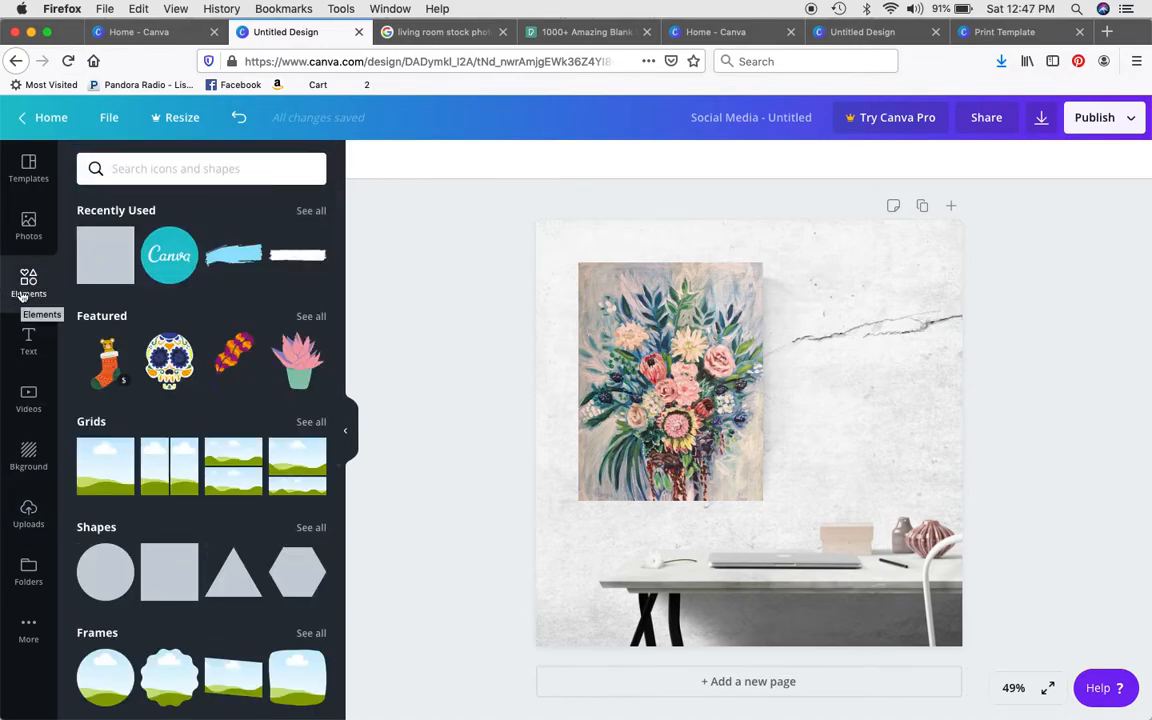
{"action": "mouse_move", "coordinate": [168, 572]}
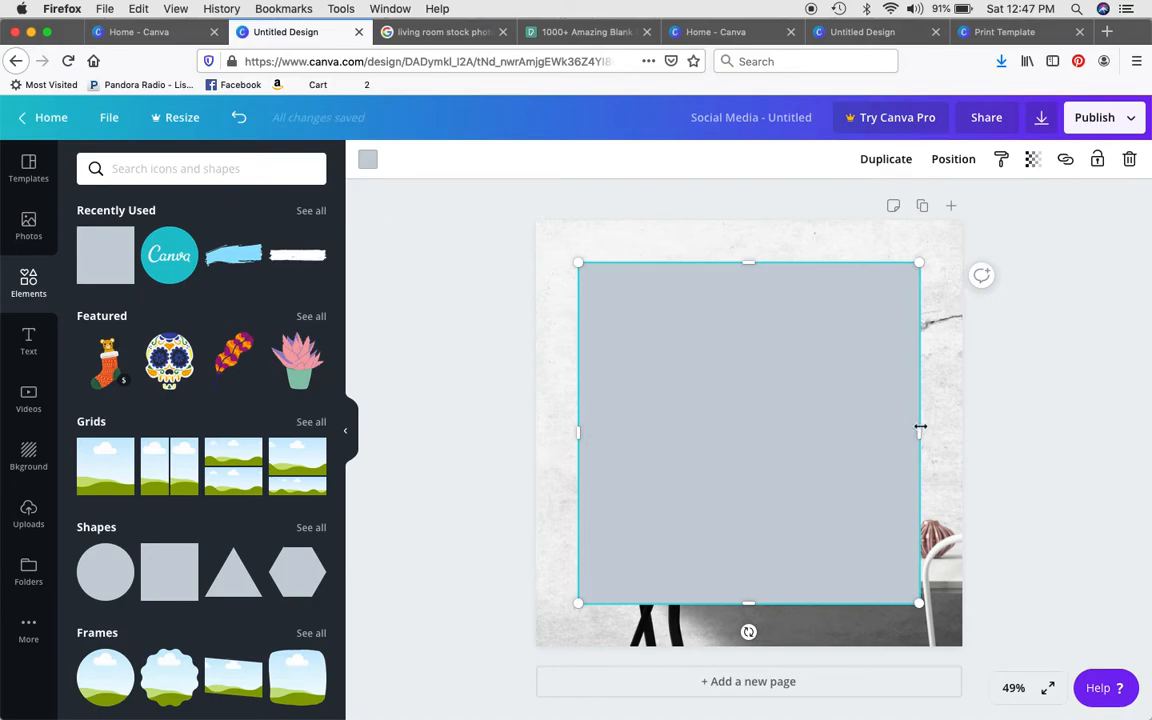
{"action": "left_click_drag", "start_coordinate": [919, 433], "coordinate": [773, 433]}
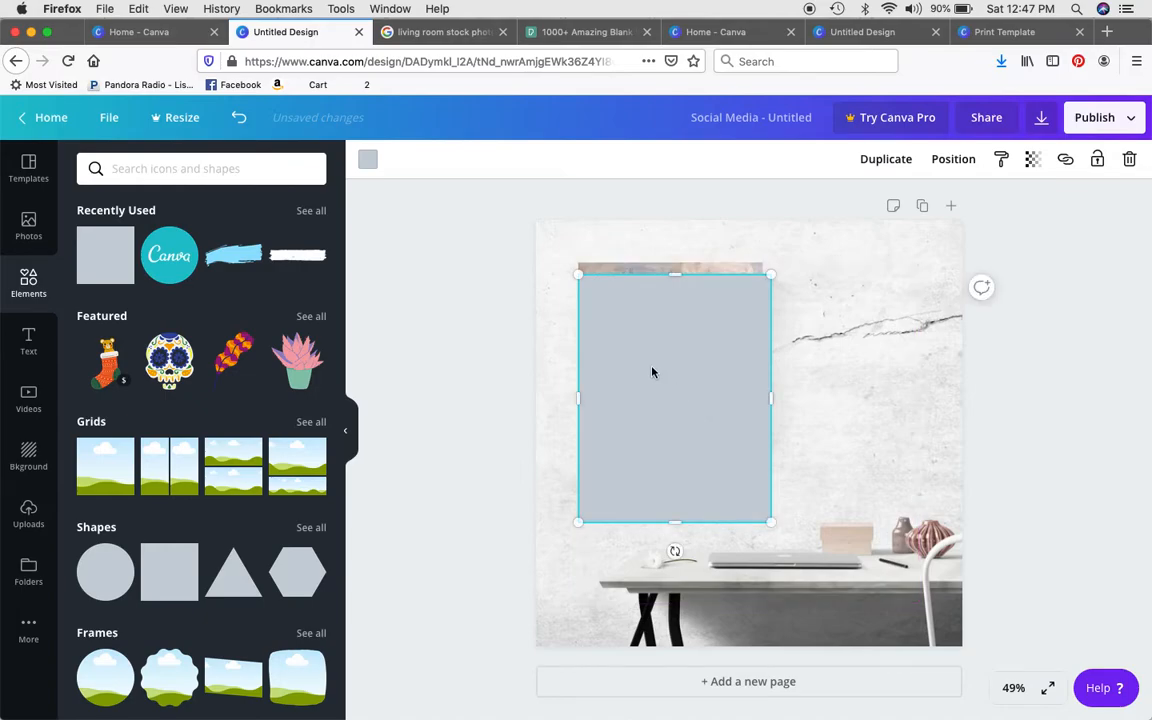
{"action": "mouse_move", "coordinate": [401, 339]}
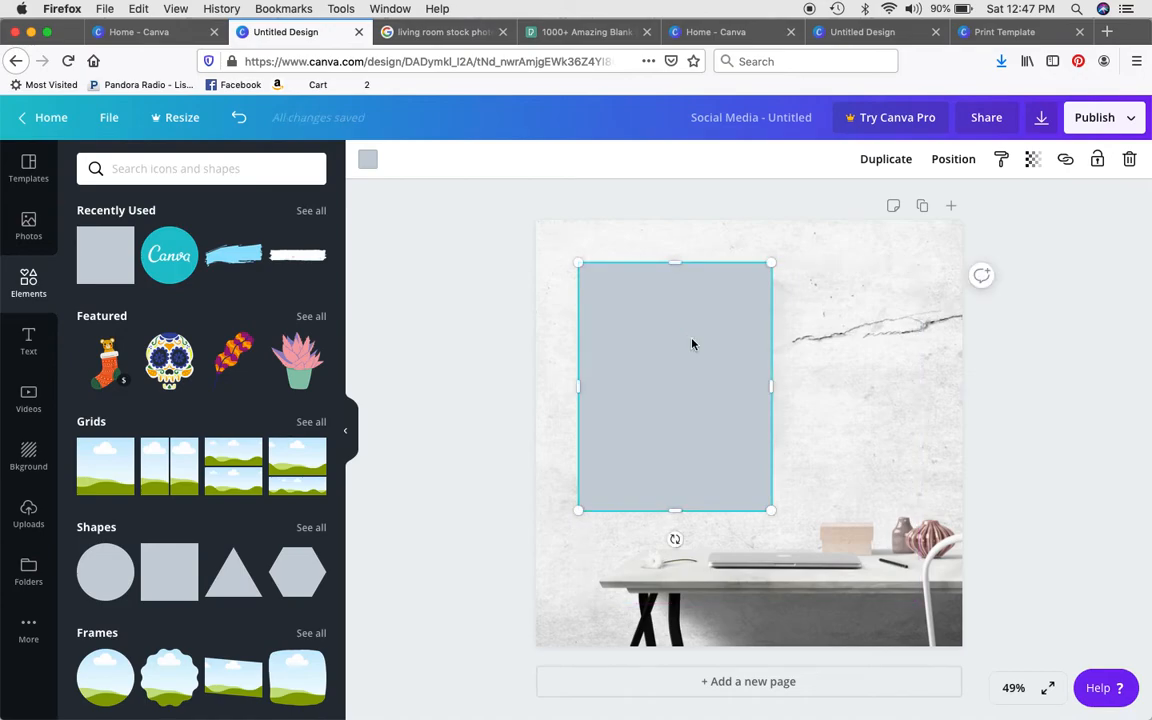
{"action": "mouse_move", "coordinate": [953, 159]}
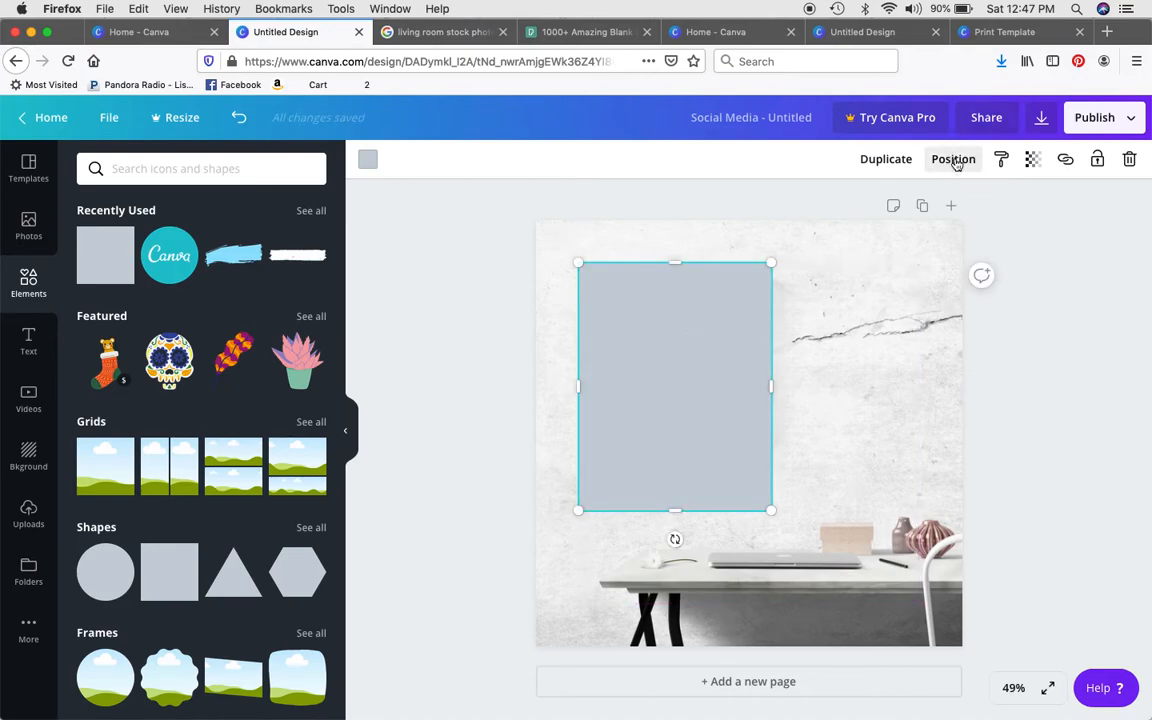
Send the rectangle behind the painting and make it black at 37 transparency
{"action": "left_click", "coordinate": [952, 159]}
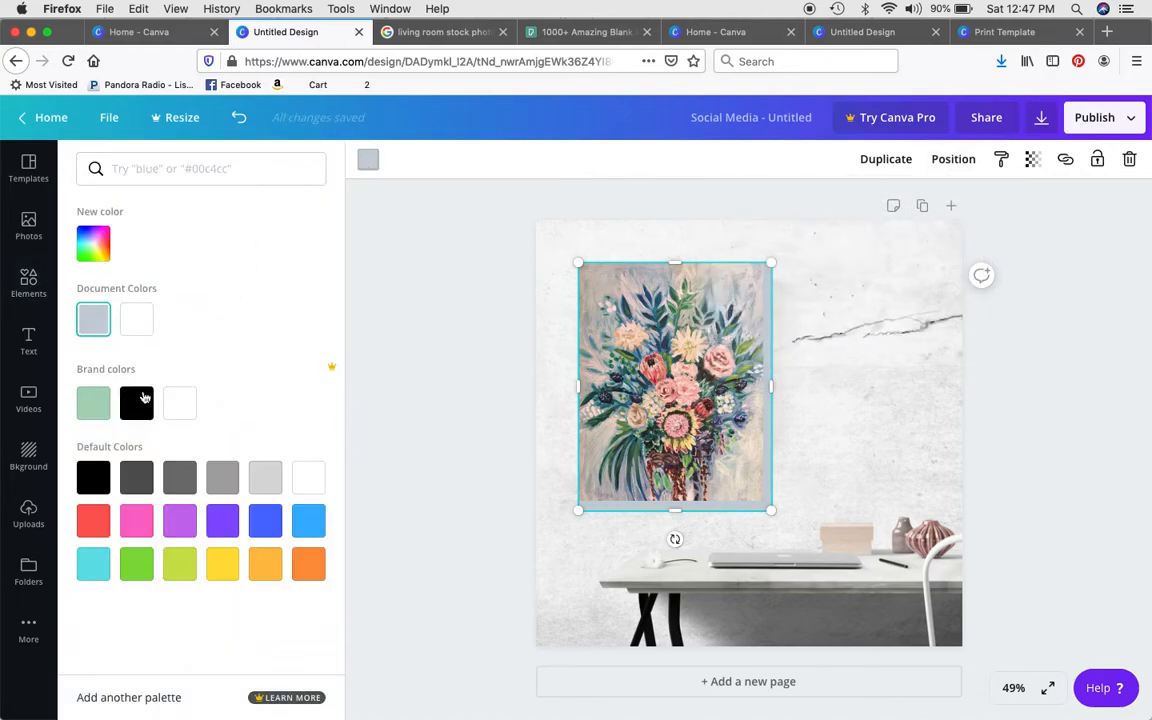
{"action": "left_click", "coordinate": [136, 402]}
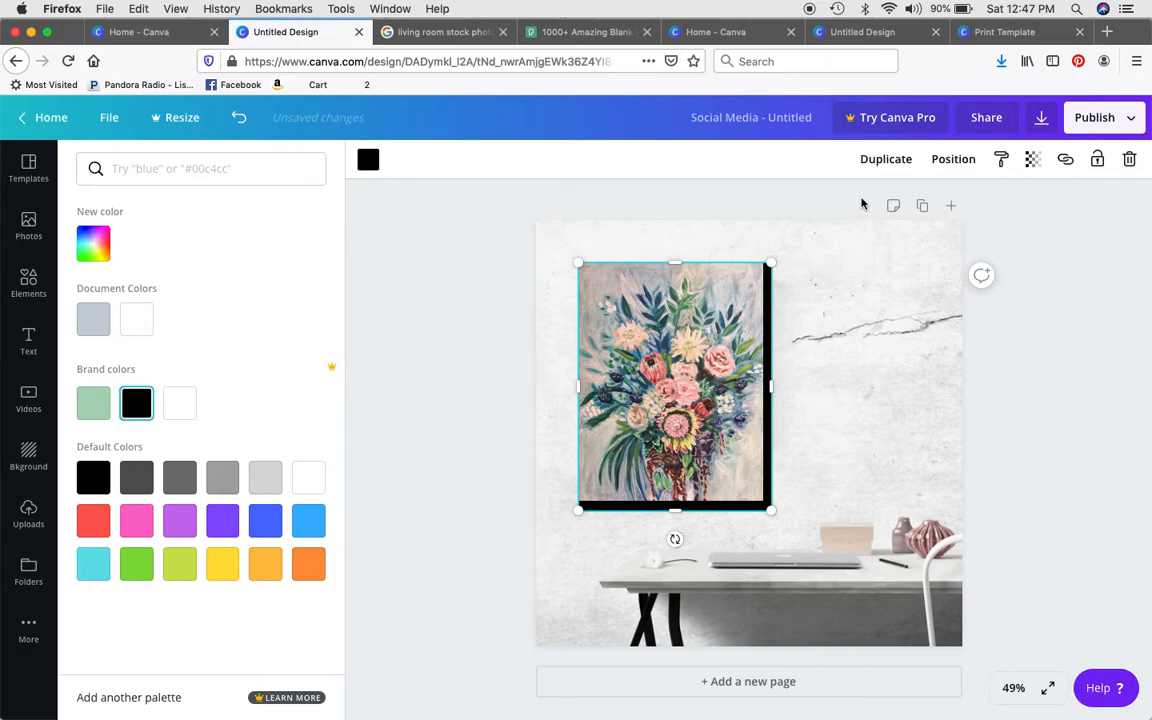
{"action": "mouse_move", "coordinate": [1033, 159]}
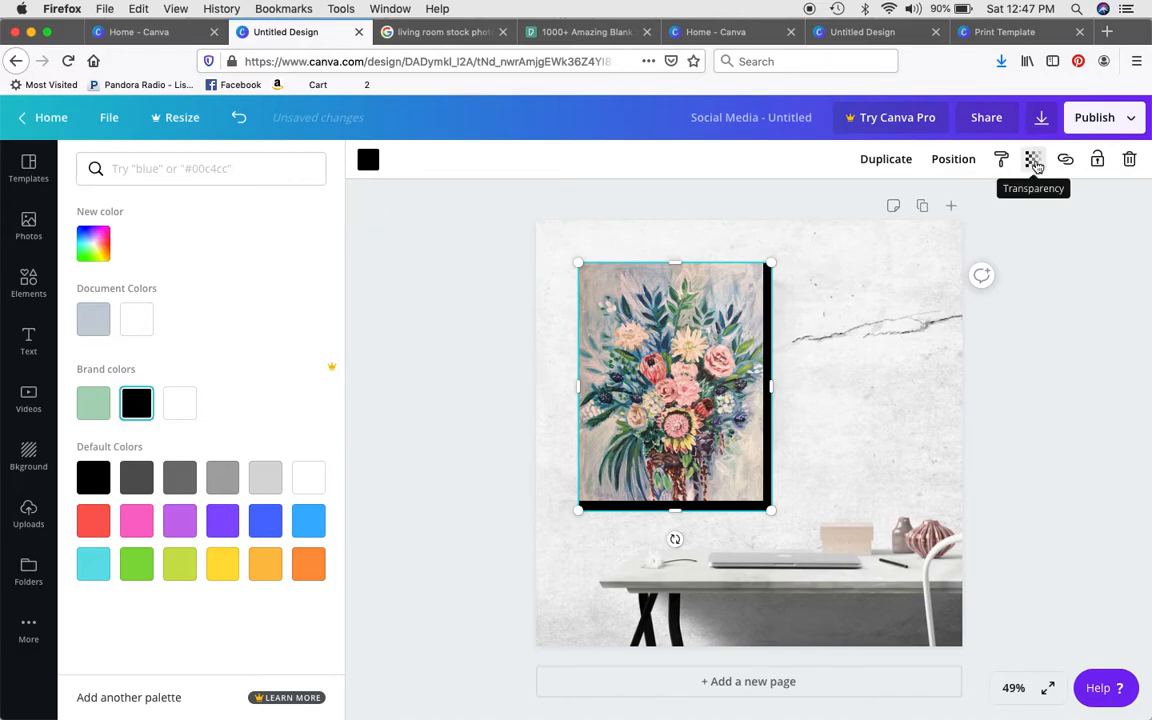
{"action": "left_click", "coordinate": [1033, 159]}
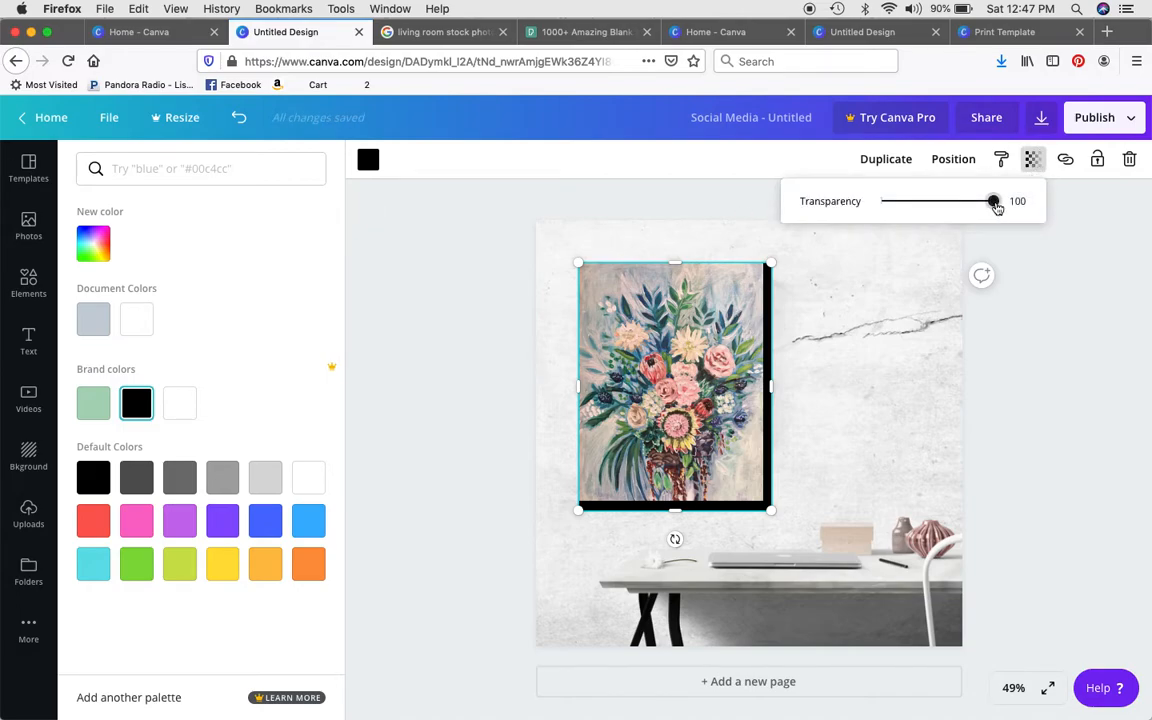
{"action": "left_click_drag", "start_coordinate": [993, 201], "coordinate": [922, 201]}
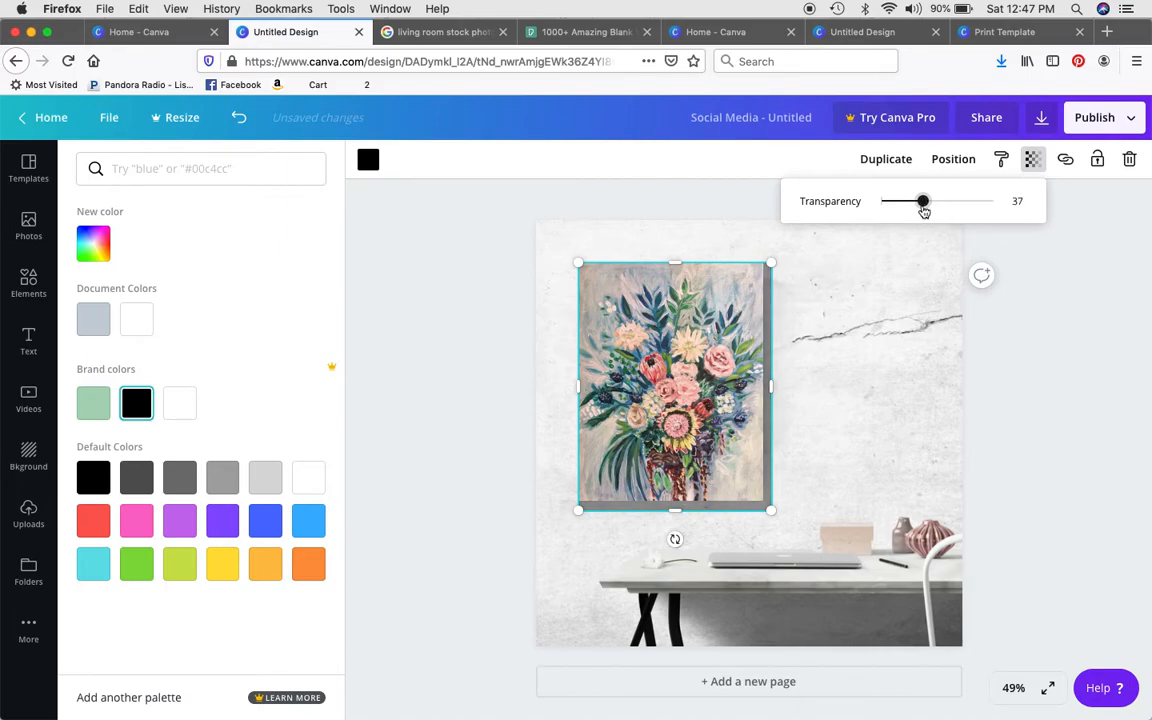
{"action": "left_click_drag", "start_coordinate": [922, 201], "coordinate": [916, 201]}
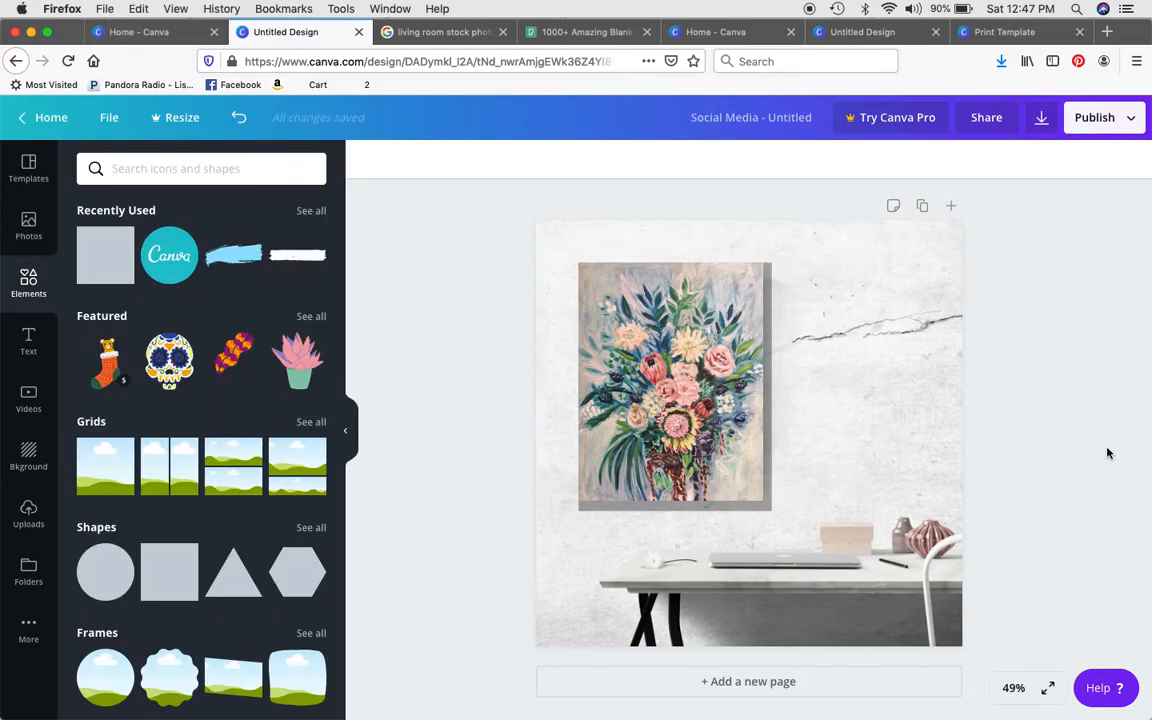
Offset the shadow rectangle so it peeks past the painting's right and bottom edges
{"action": "left_click", "coordinate": [673, 385]}
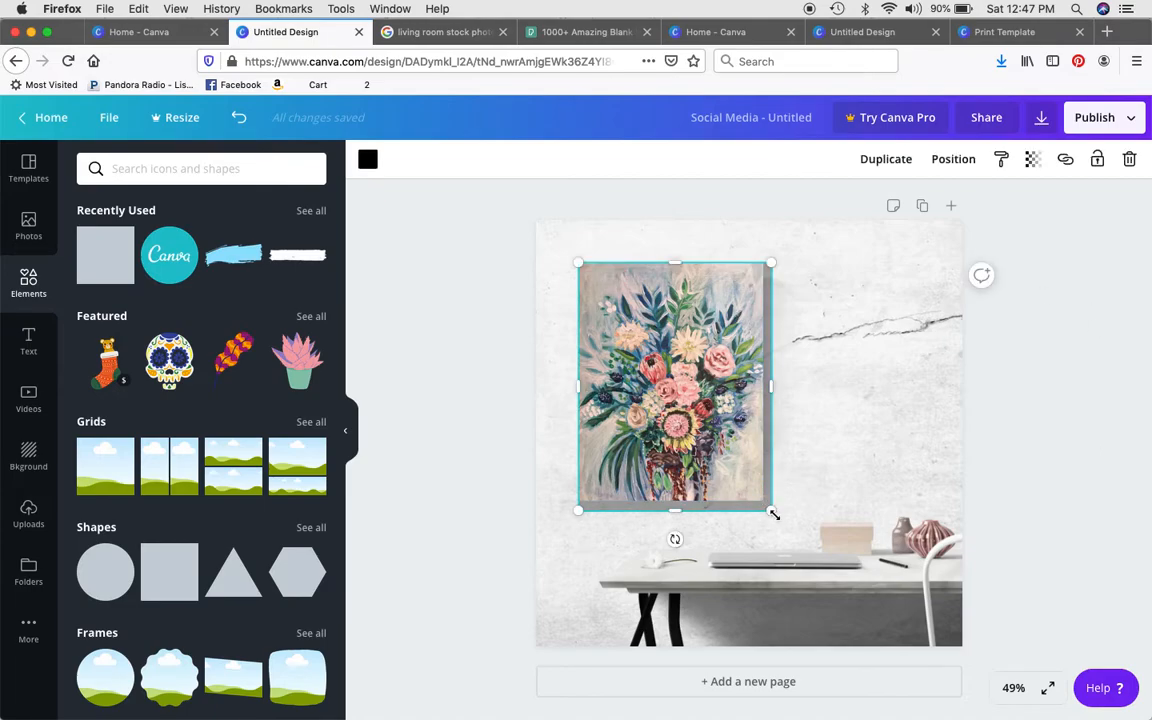
{"action": "left_click_drag", "start_coordinate": [773, 513], "coordinate": [767, 508]}
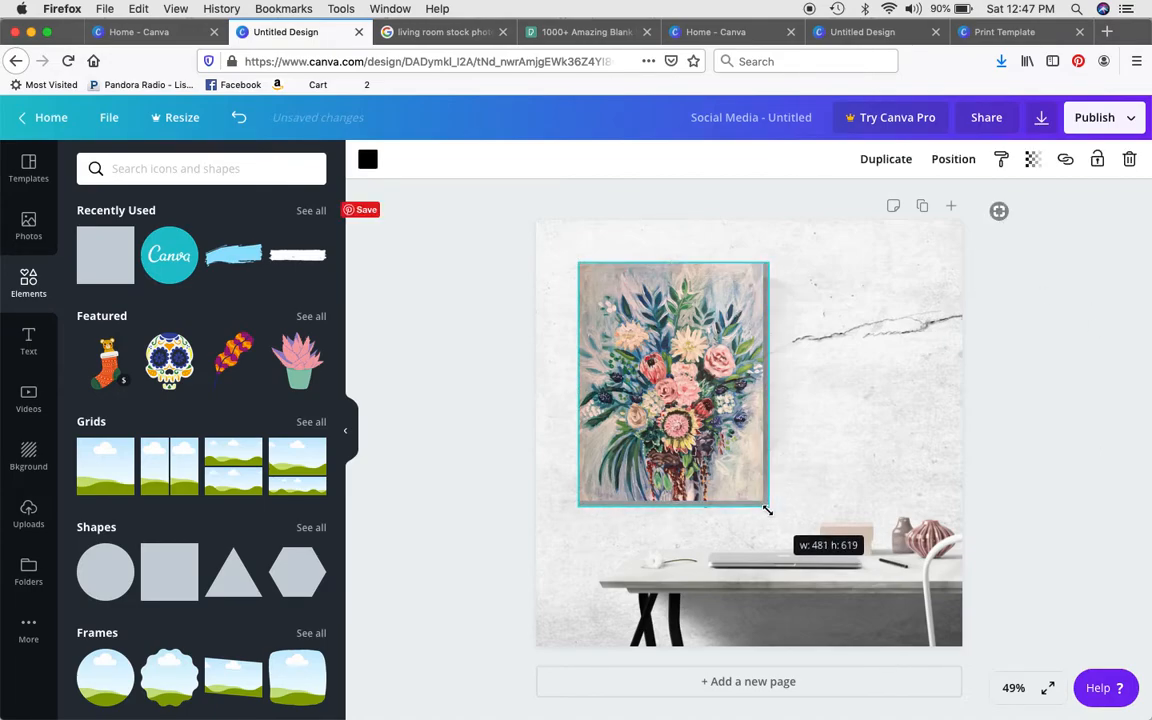
{"action": "left_click", "coordinate": [1085, 462]}
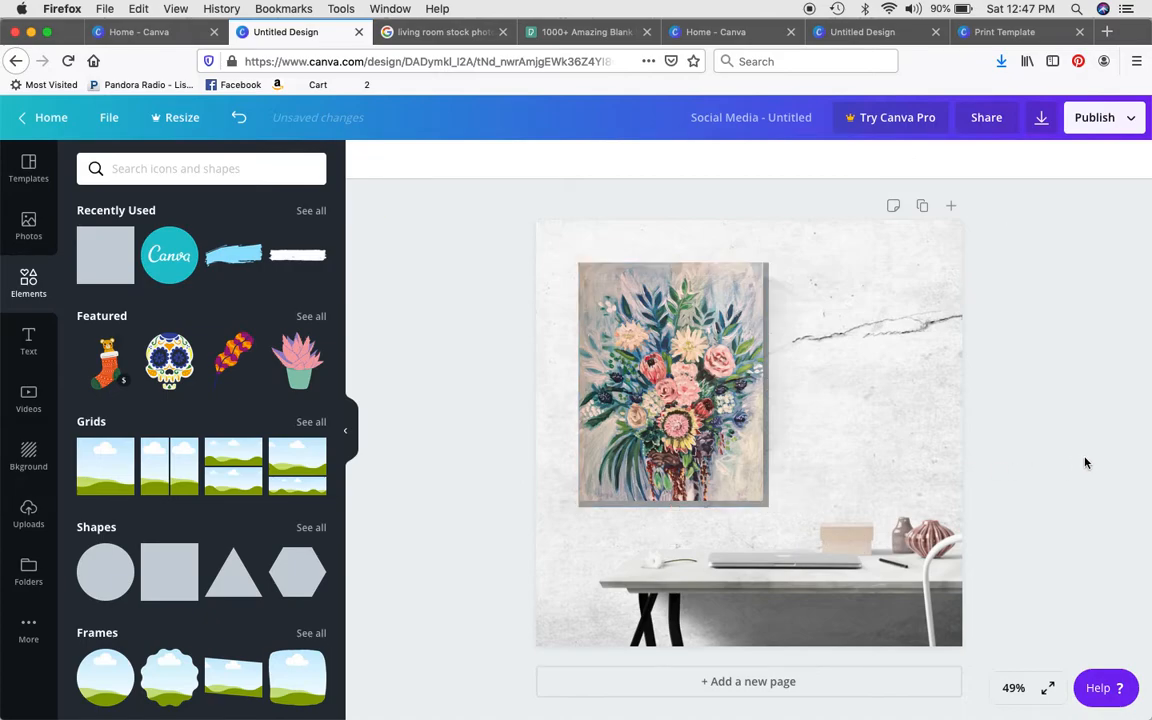
{"action": "left_click", "coordinate": [672, 385]}
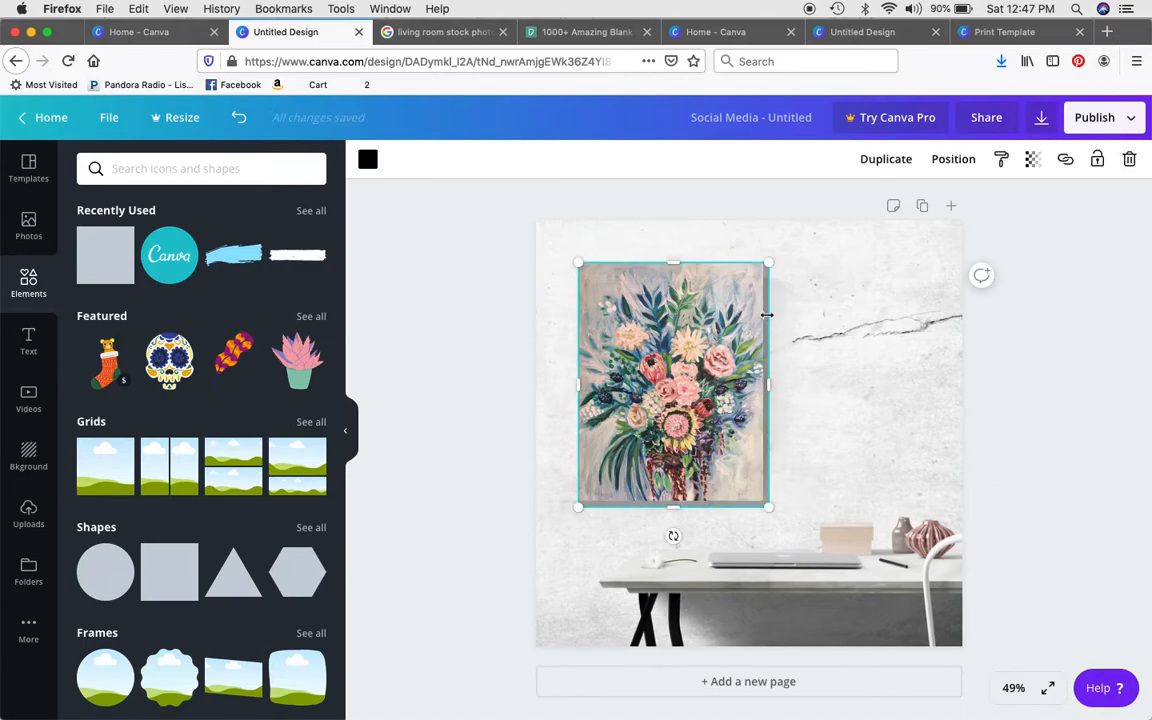
{"action": "left_click_drag", "start_coordinate": [768, 385], "coordinate": [770, 380]}
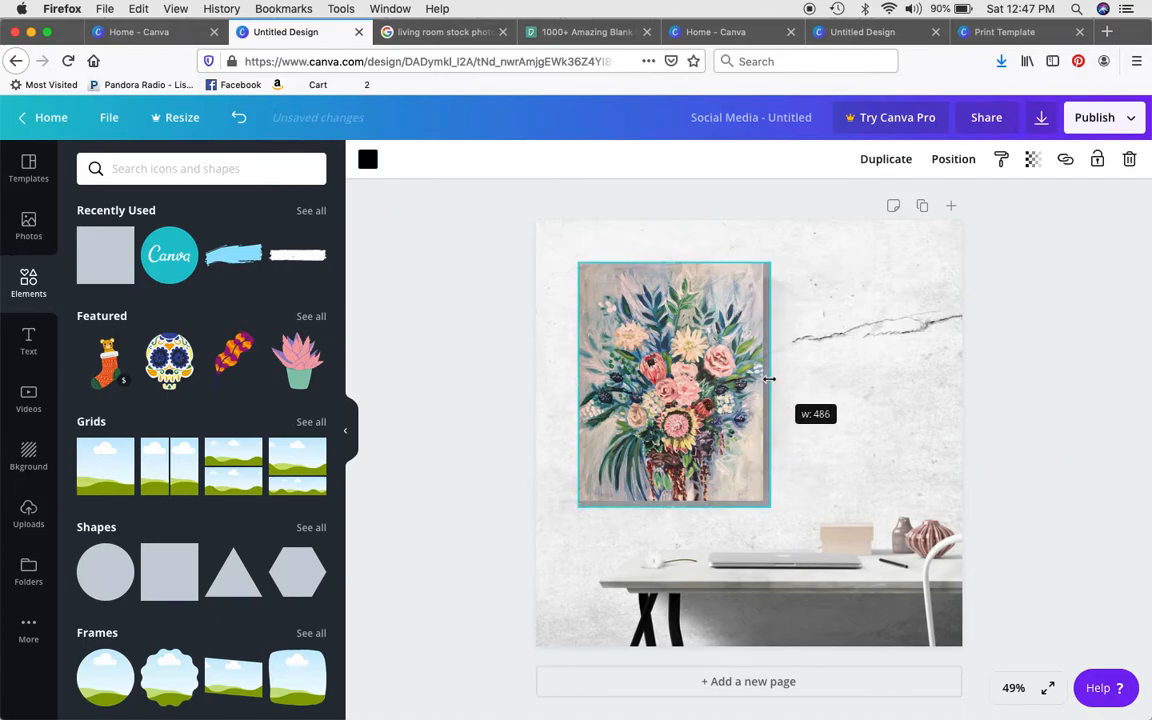
{"action": "left_click", "coordinate": [1078, 415]}
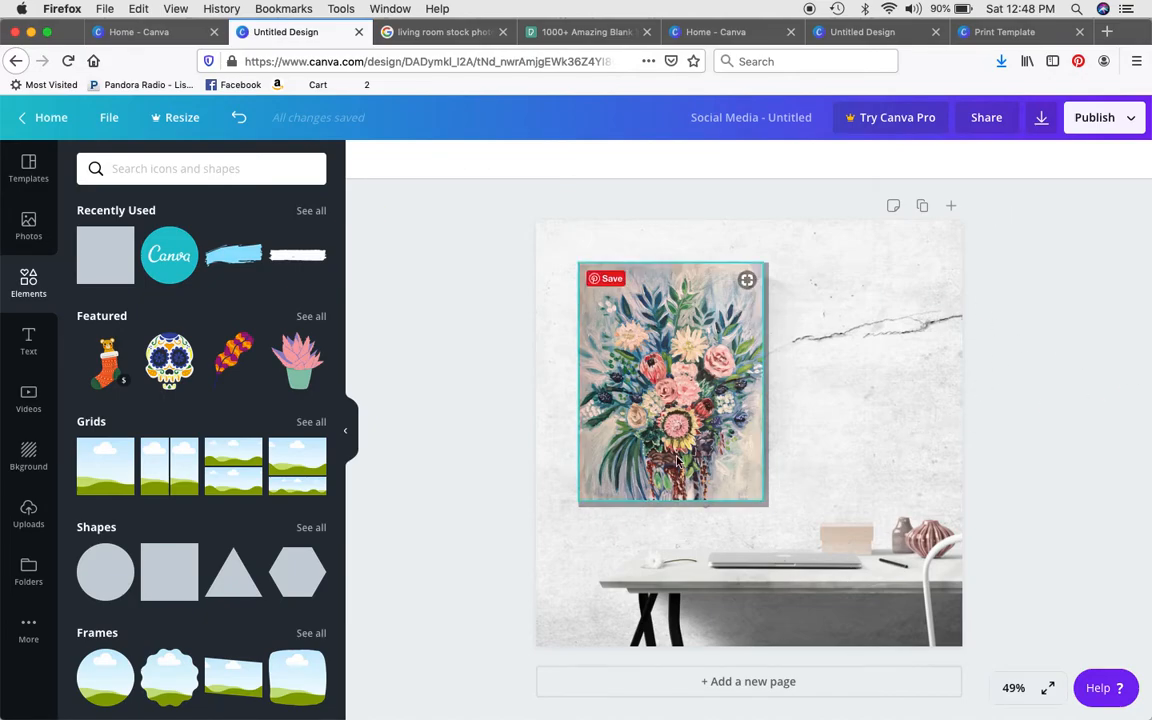
{"action": "left_click", "coordinate": [650, 178]}
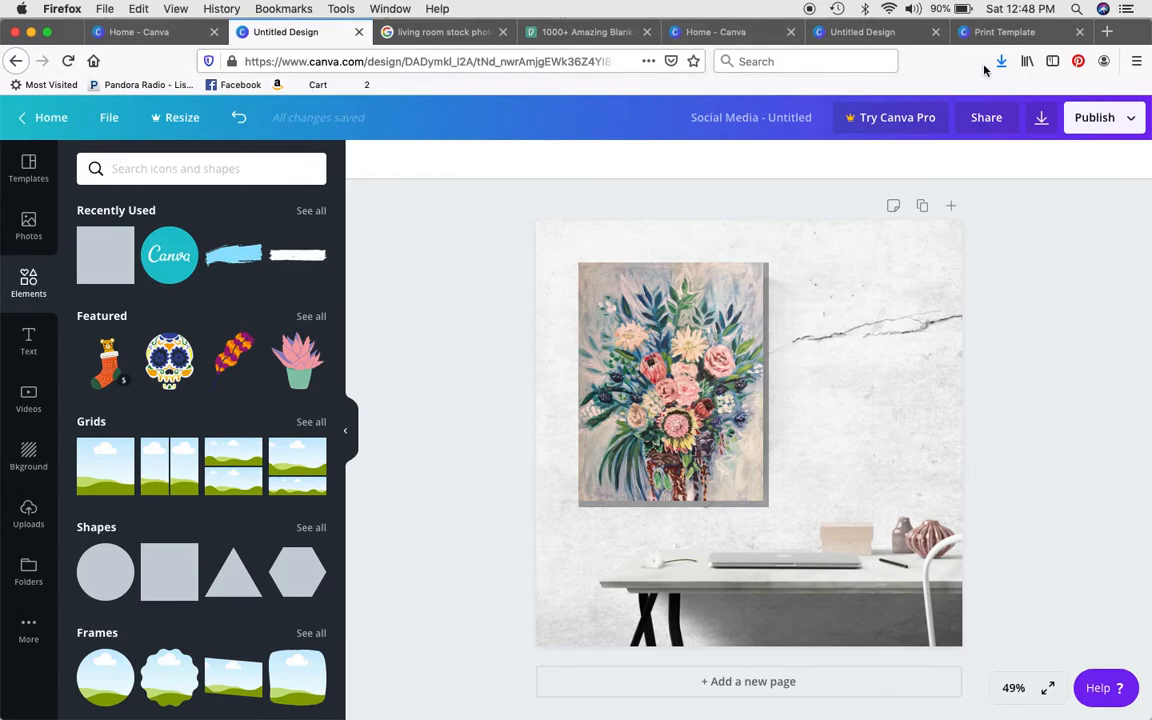
In Print Template, replace the wood-plank bird with the chevron-striped bird from Uploads
{"action": "left_click", "coordinate": [1005, 31]}
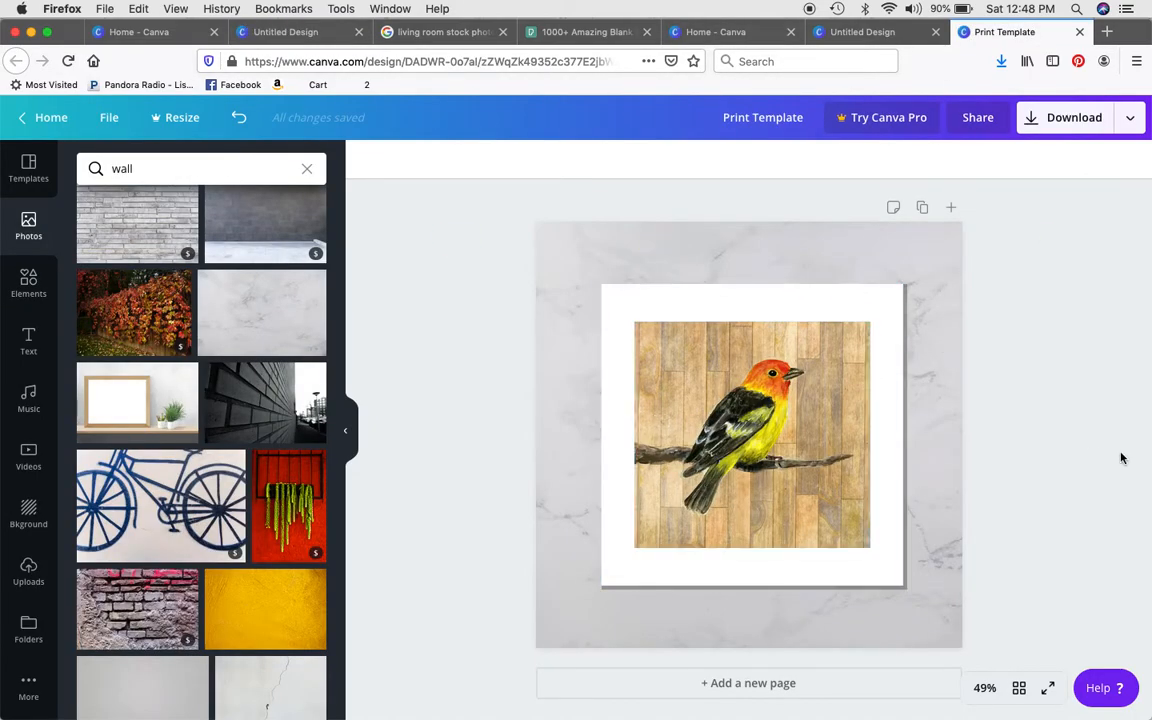
{"action": "mouse_move", "coordinate": [1019, 550]}
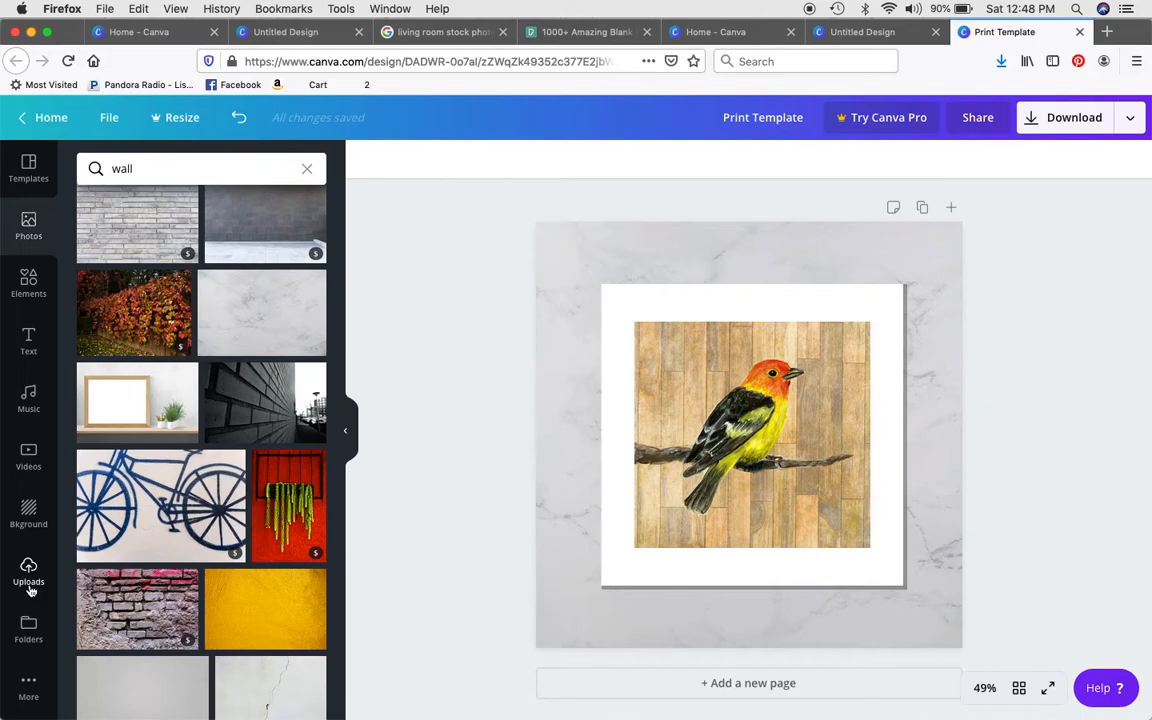
{"action": "left_click", "coordinate": [28, 572]}
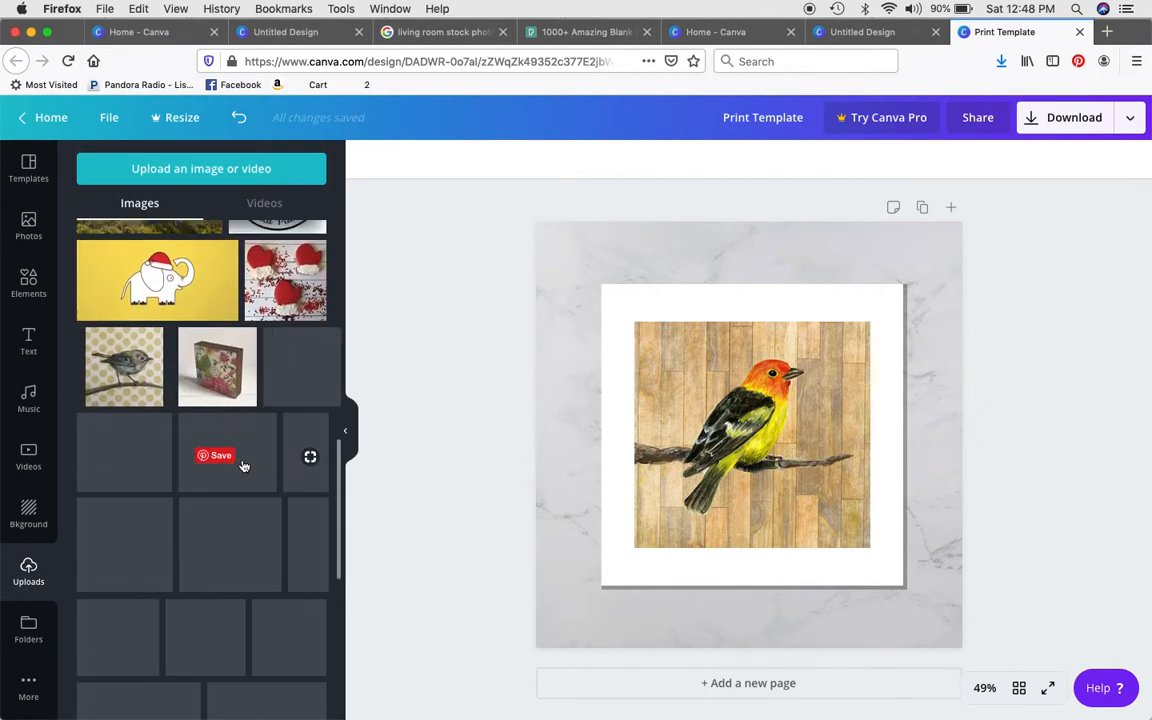
{"action": "scroll", "scroll_direction": "down", "scroll_amount": 3}
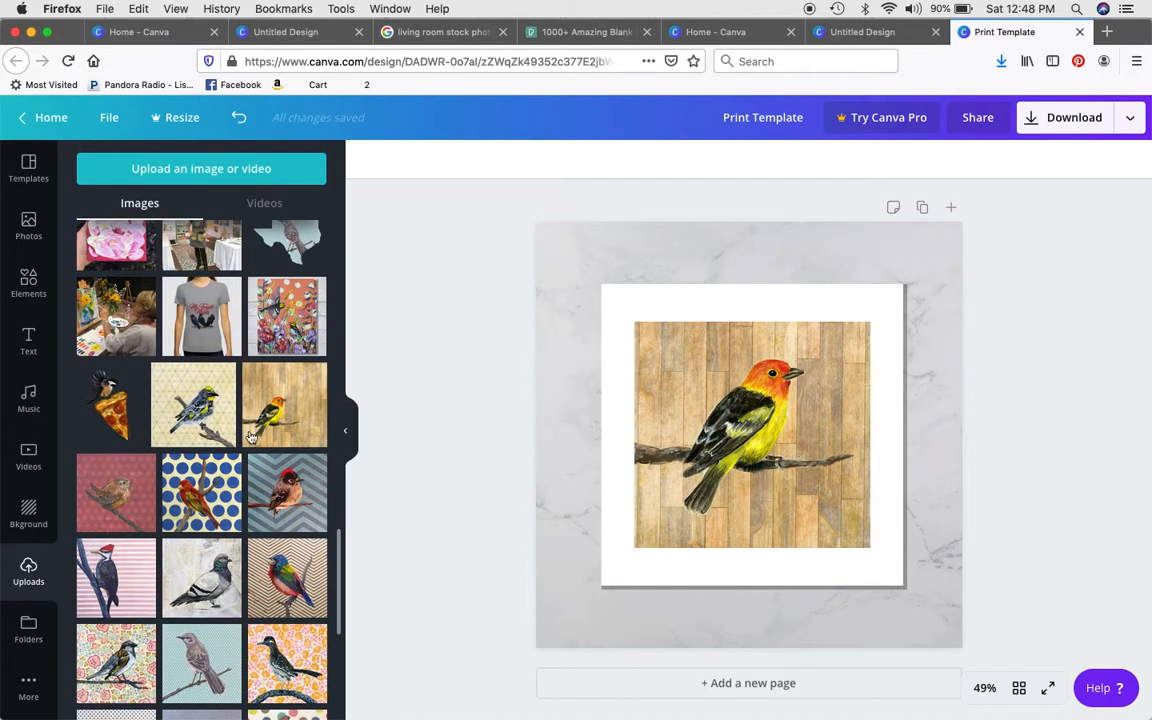
{"action": "left_click", "coordinate": [285, 405]}
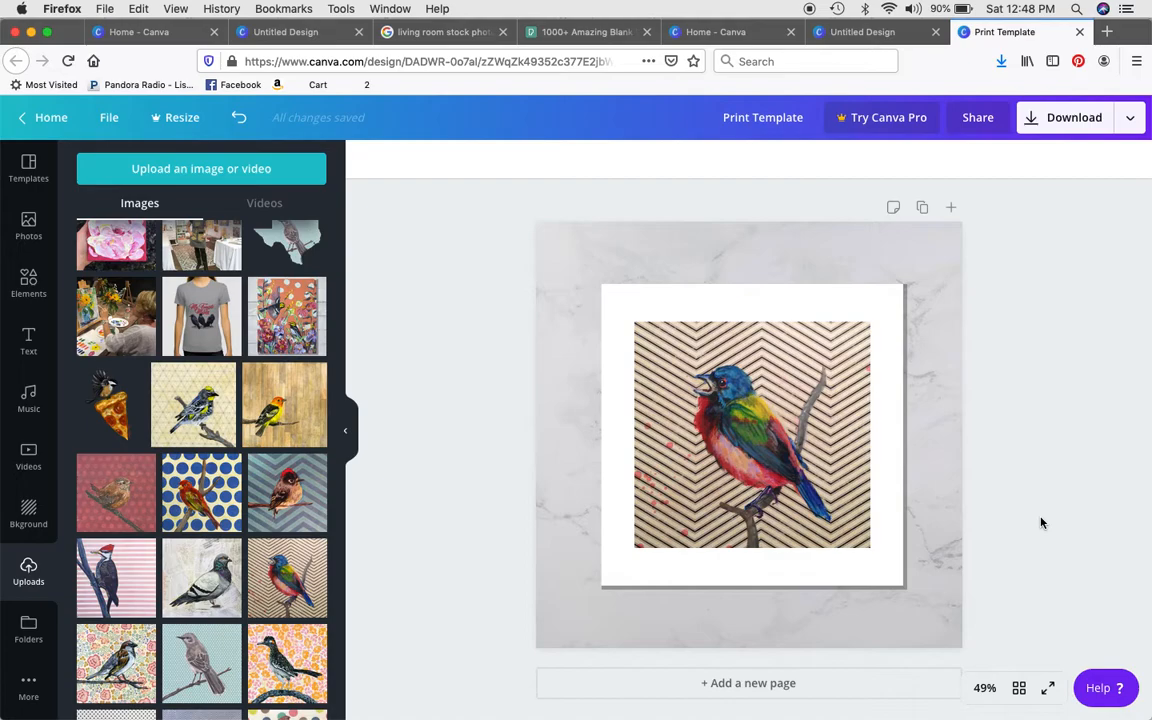
{"action": "left_click", "coordinate": [140, 31]}
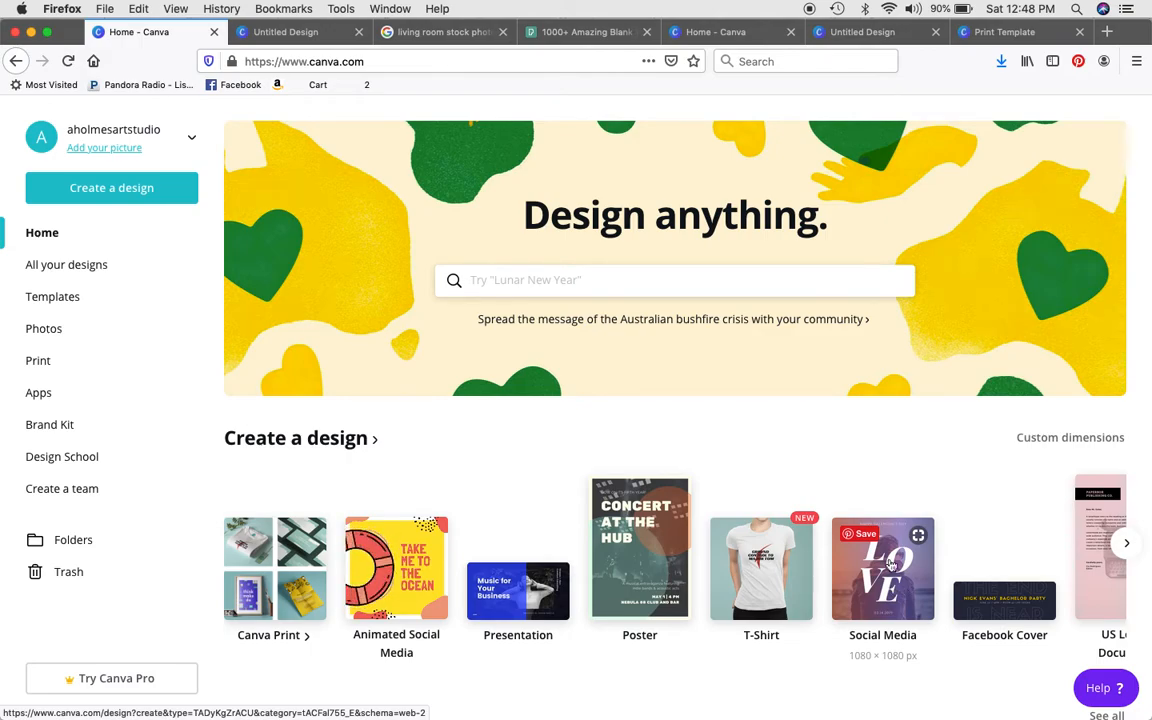
Review the finished Print Template, then open the blank Untitled Design from Home
{"action": "left_click", "coordinate": [1022, 31]}
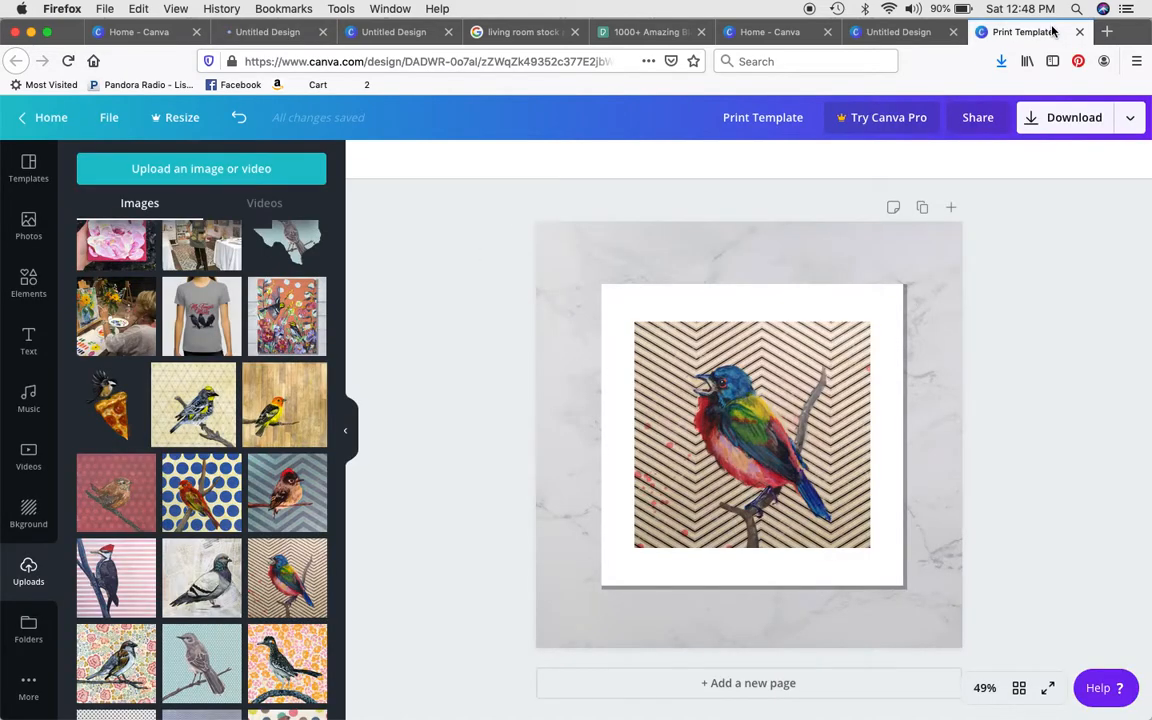
{"action": "left_click", "coordinate": [130, 31]}
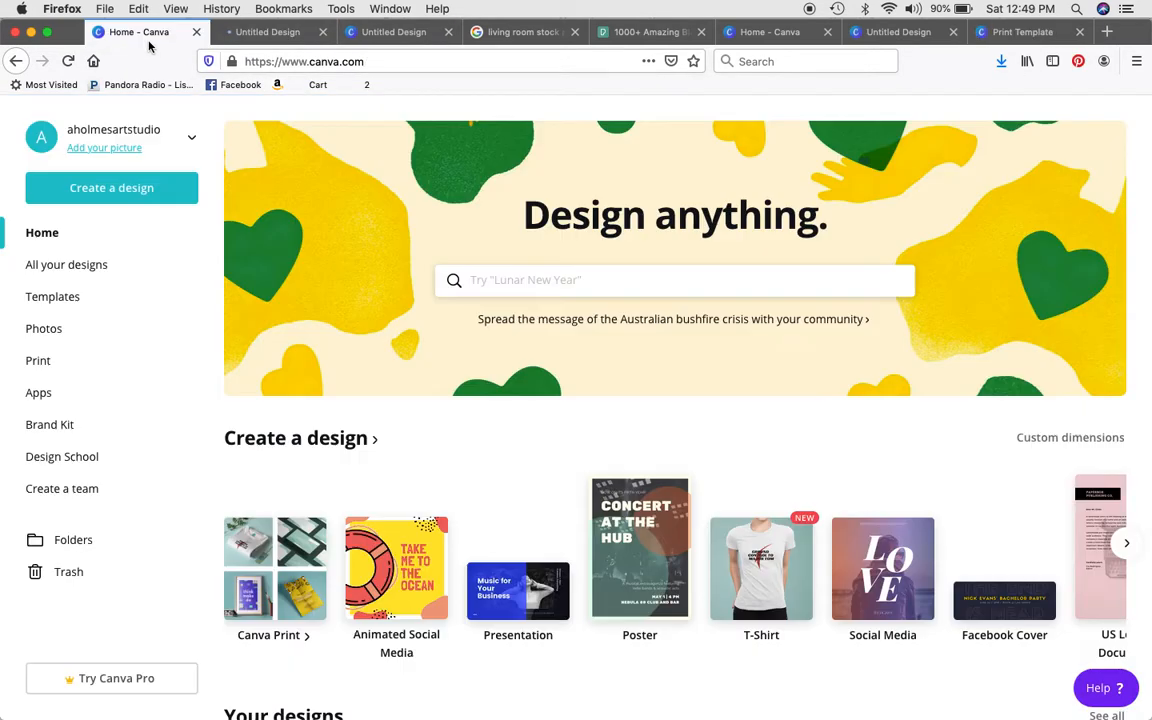
{"action": "left_click", "coordinate": [882, 568]}
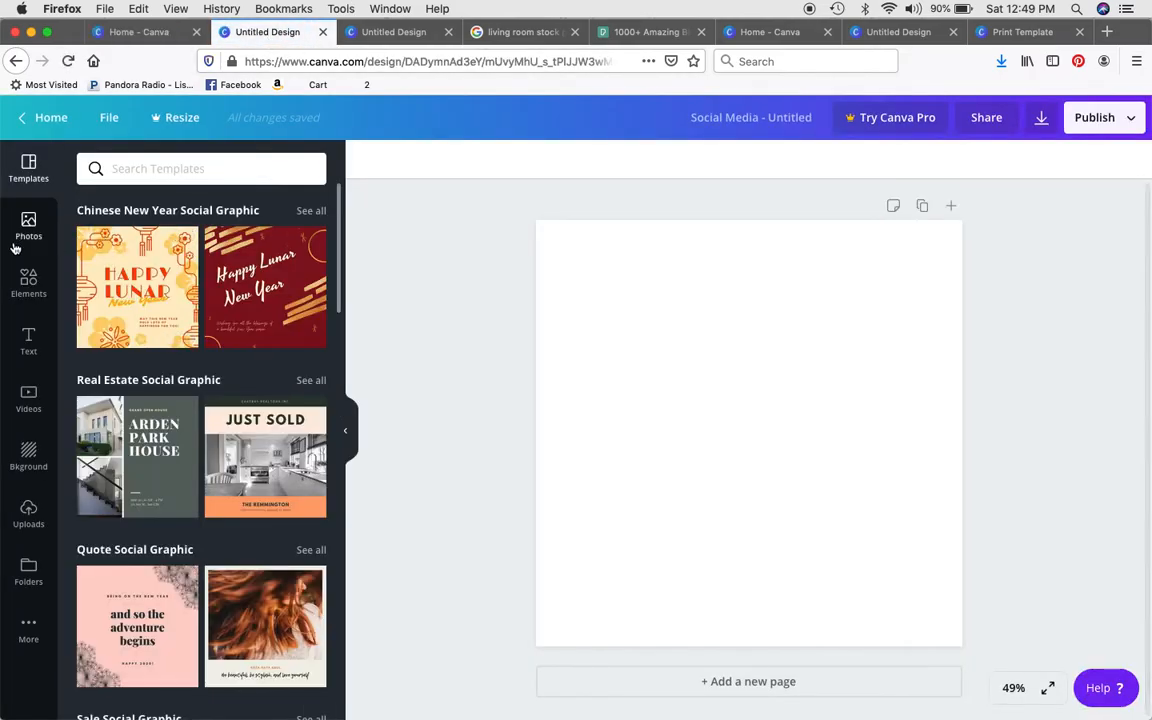
Search Photos for 'wall' and drop the grey concrete wall photo in as the background
{"action": "left_click", "coordinate": [200, 168]}
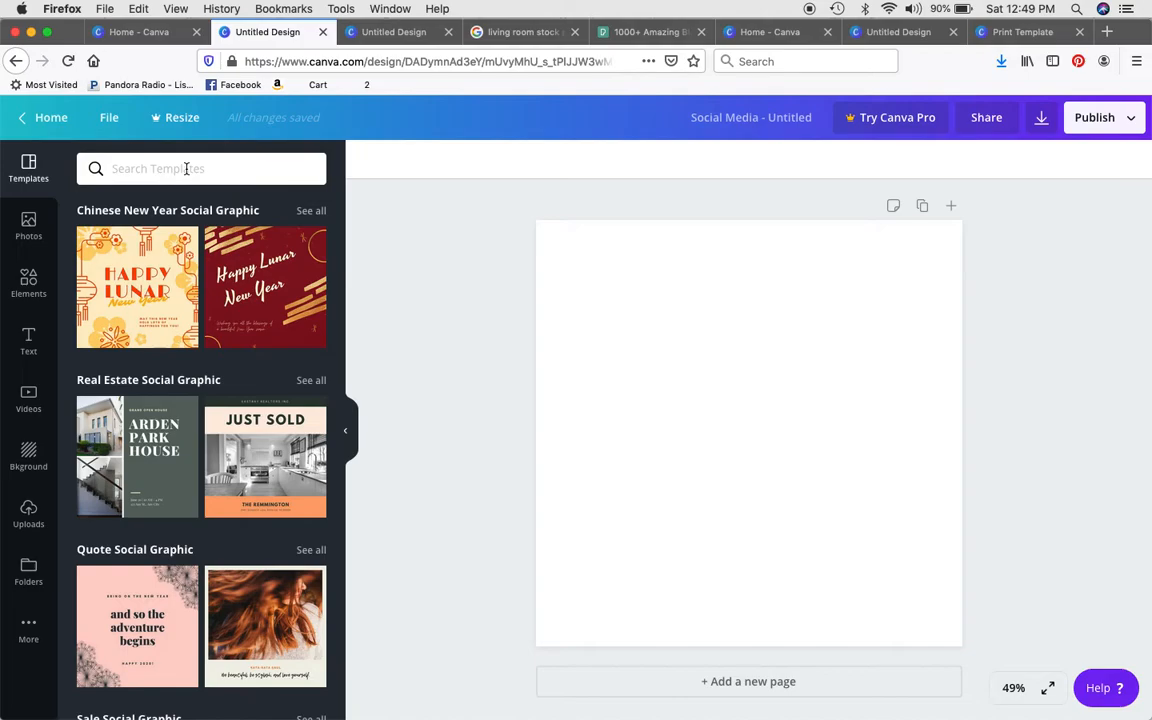
{"action": "type", "text": "wall"}
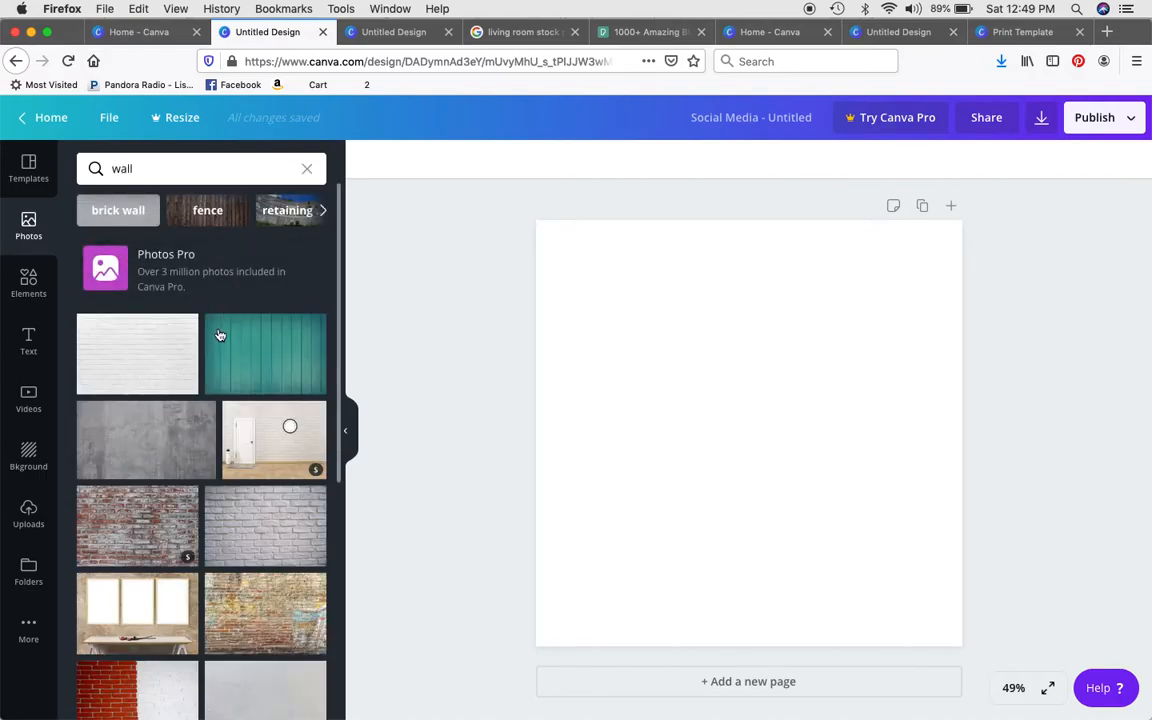
{"action": "scroll", "scroll_direction": "down", "scroll_amount": 3}
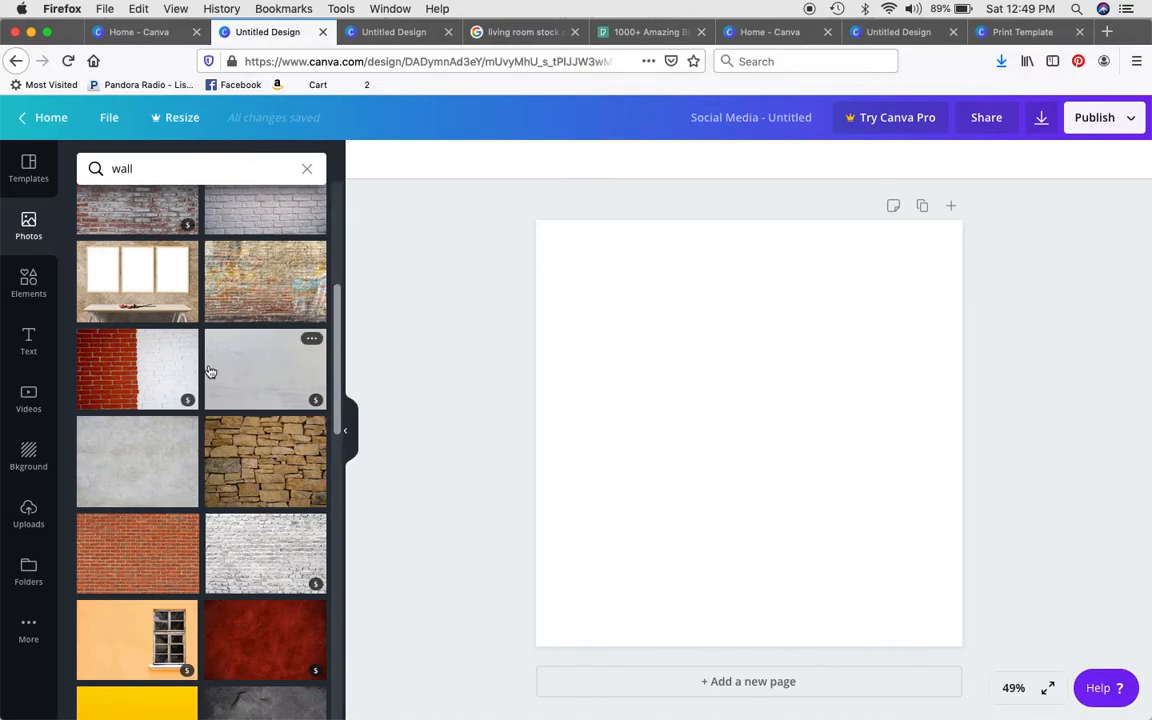
{"action": "mouse_move", "coordinate": [223, 296]}
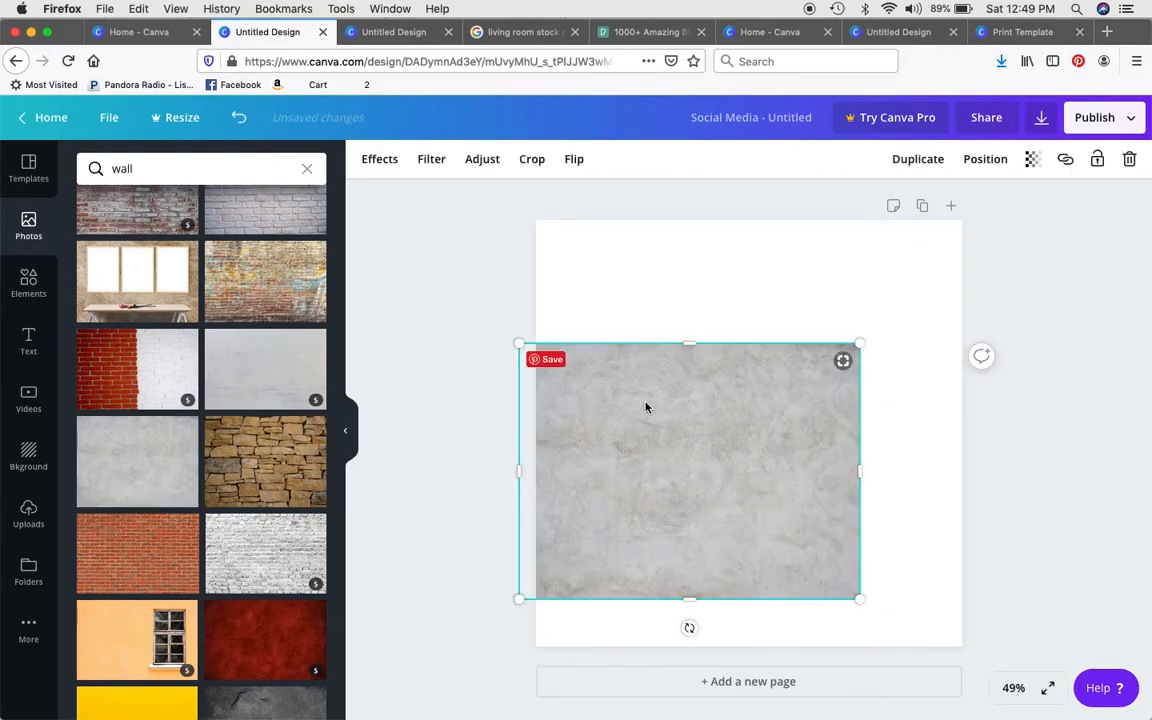
{"action": "left_click_drag", "start_coordinate": [688, 470], "coordinate": [608, 500]}
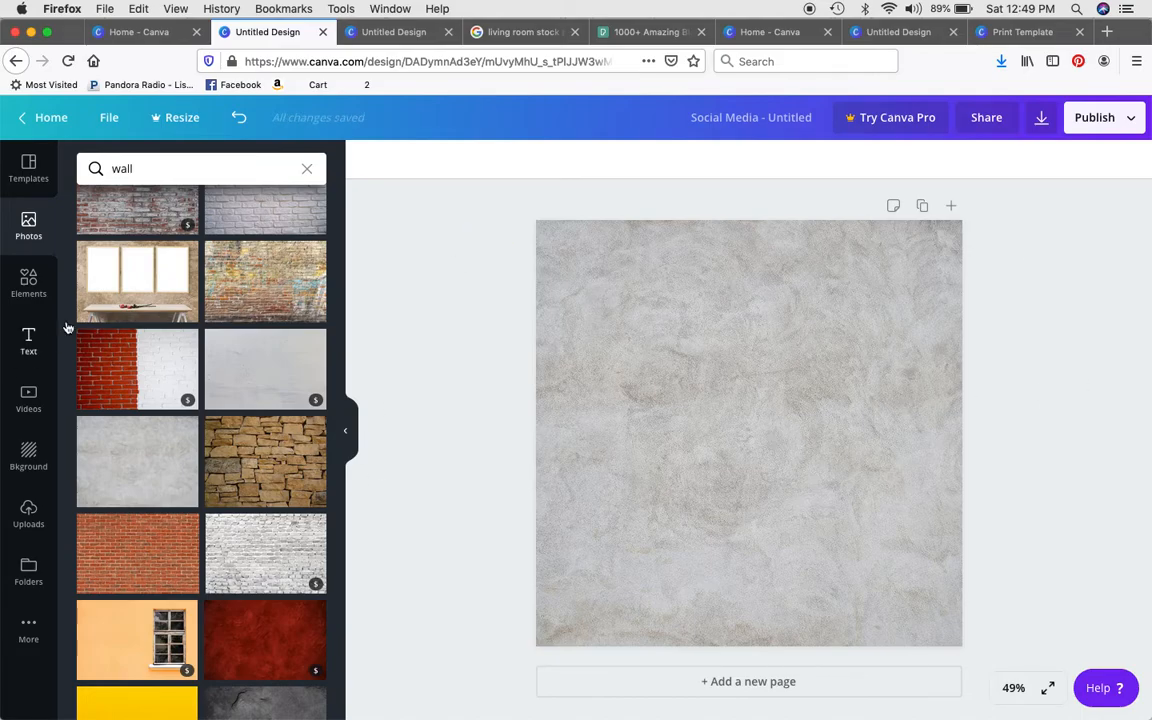
{"action": "mouse_move", "coordinate": [42, 264]}
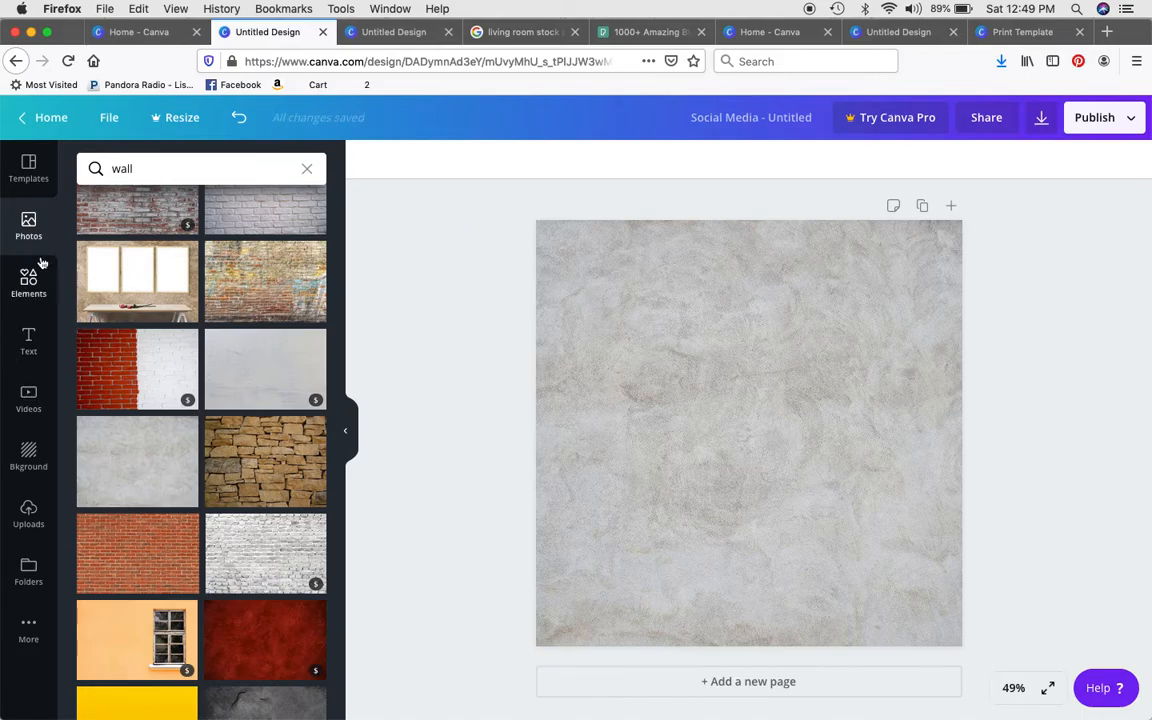
Add a white square from Shapes, then drop a second square on top of it
{"action": "left_click", "coordinate": [28, 283]}
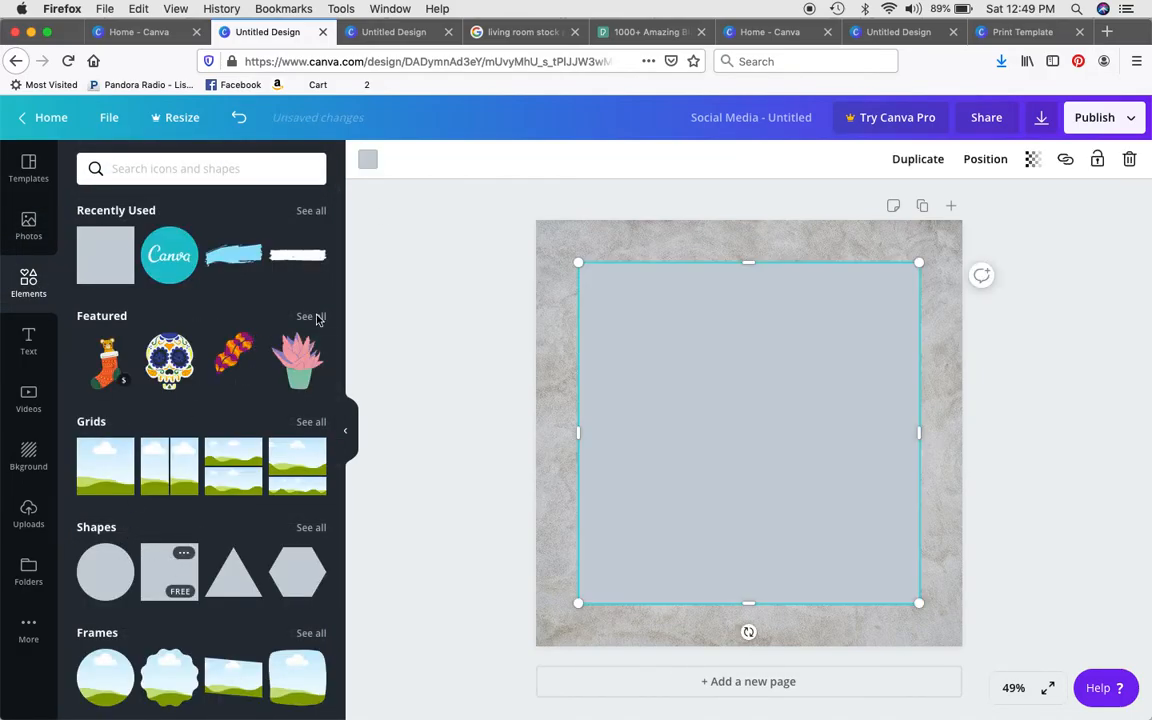
{"action": "left_click", "coordinate": [368, 159]}
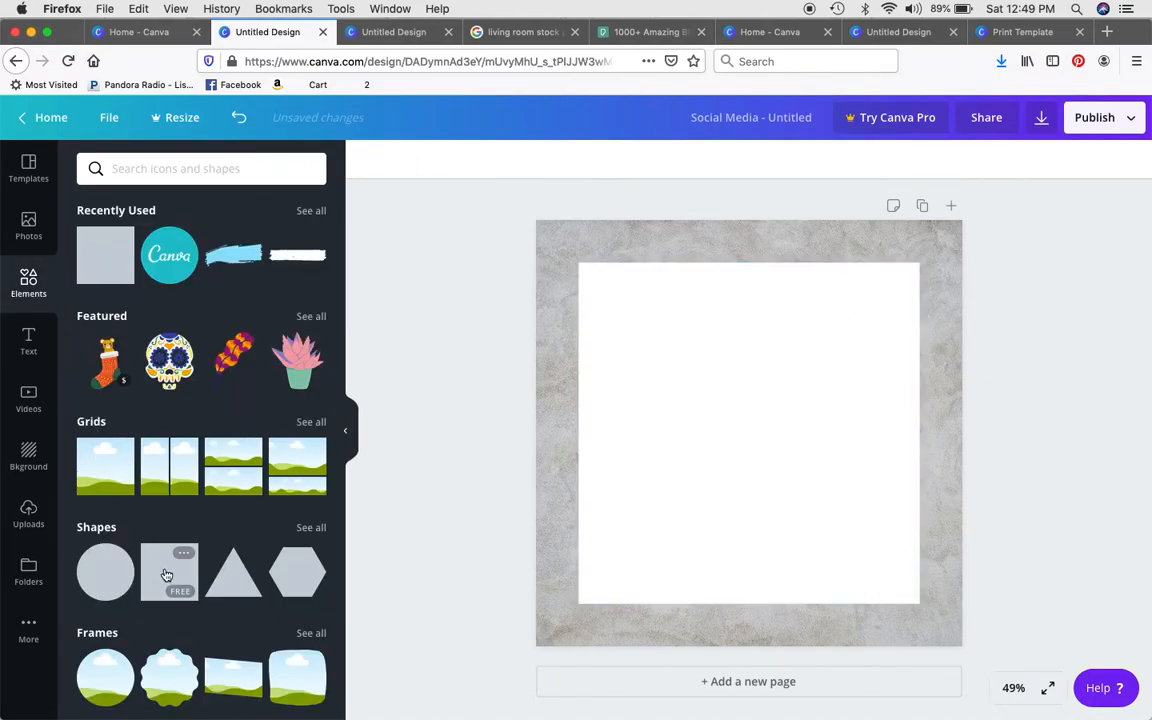
{"action": "left_click", "coordinate": [169, 572]}
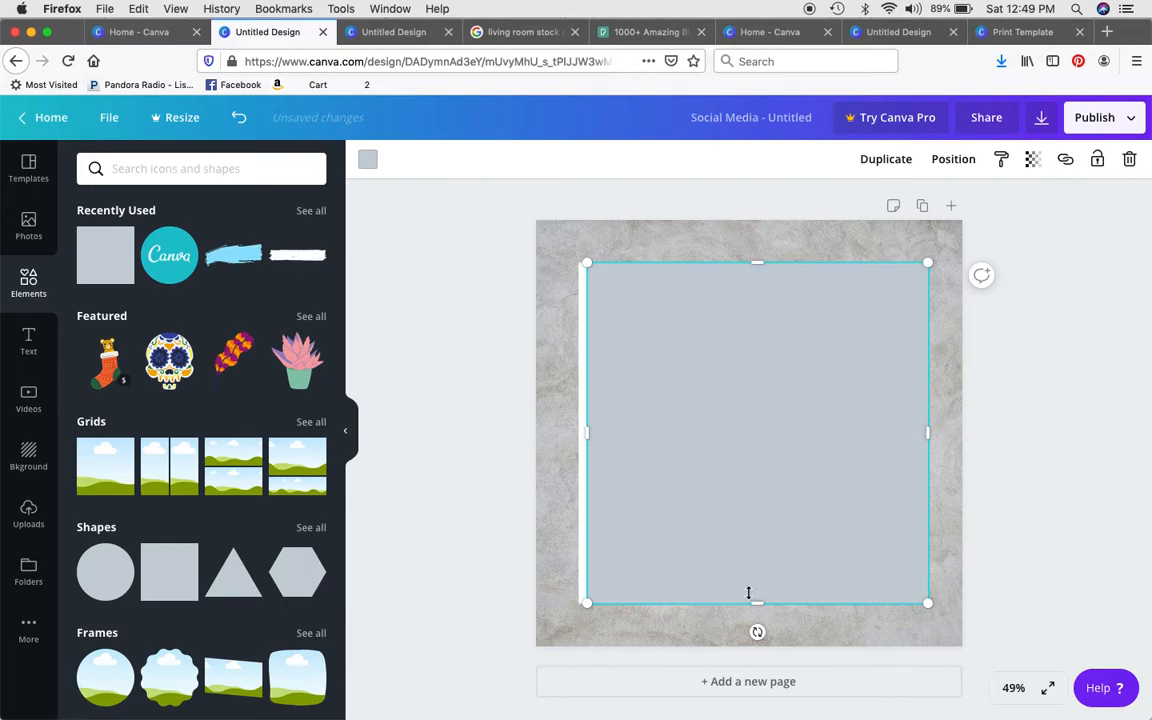
Align the second square over the white one, colour it black, and lower transparency to about 44
{"action": "left_click_drag", "start_coordinate": [757, 602], "coordinate": [757, 610]}
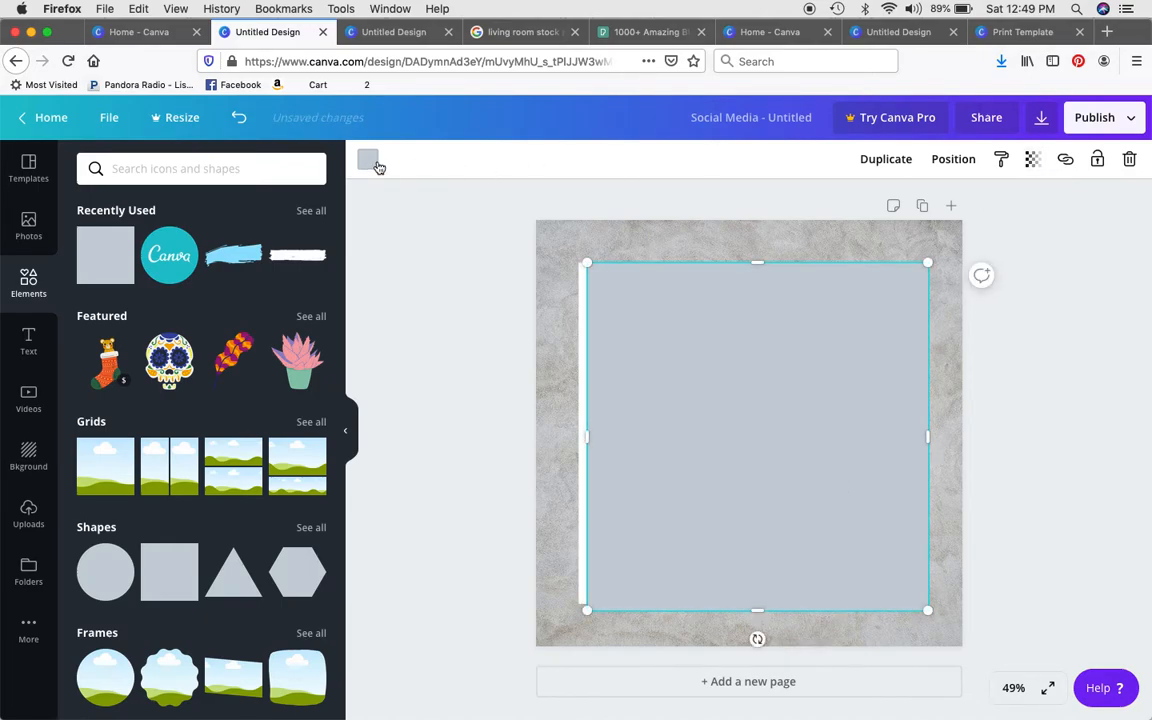
{"action": "left_click", "coordinate": [368, 159]}
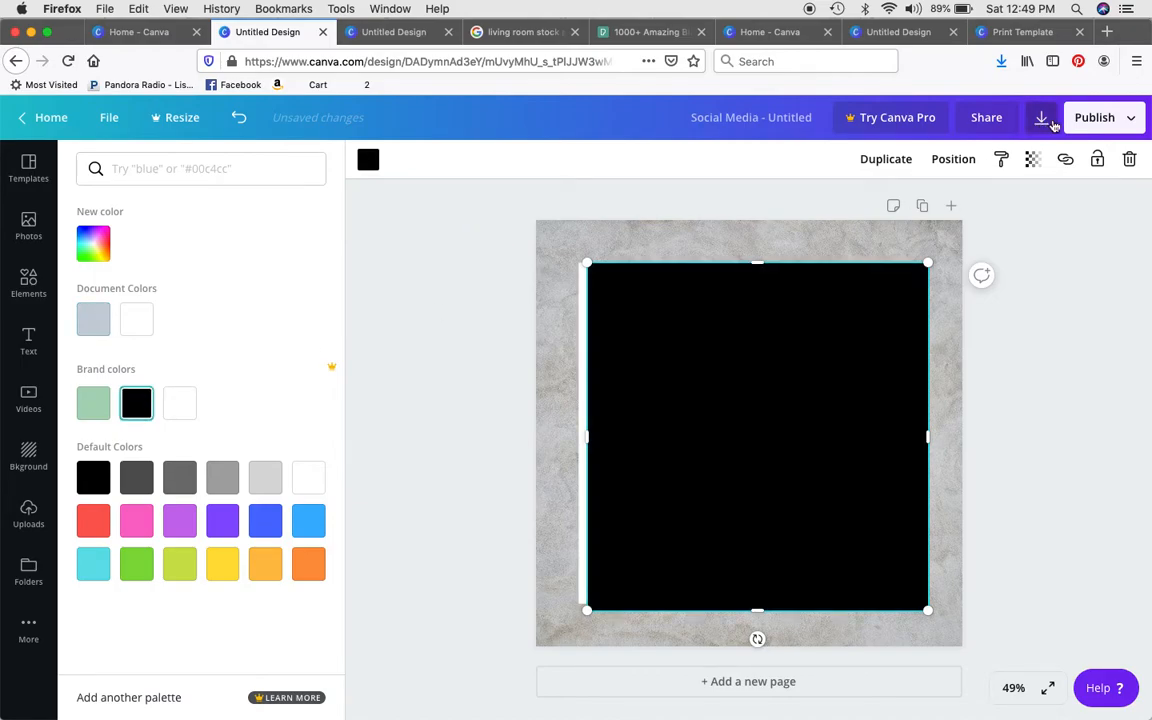
{"action": "left_click", "coordinate": [1033, 159]}
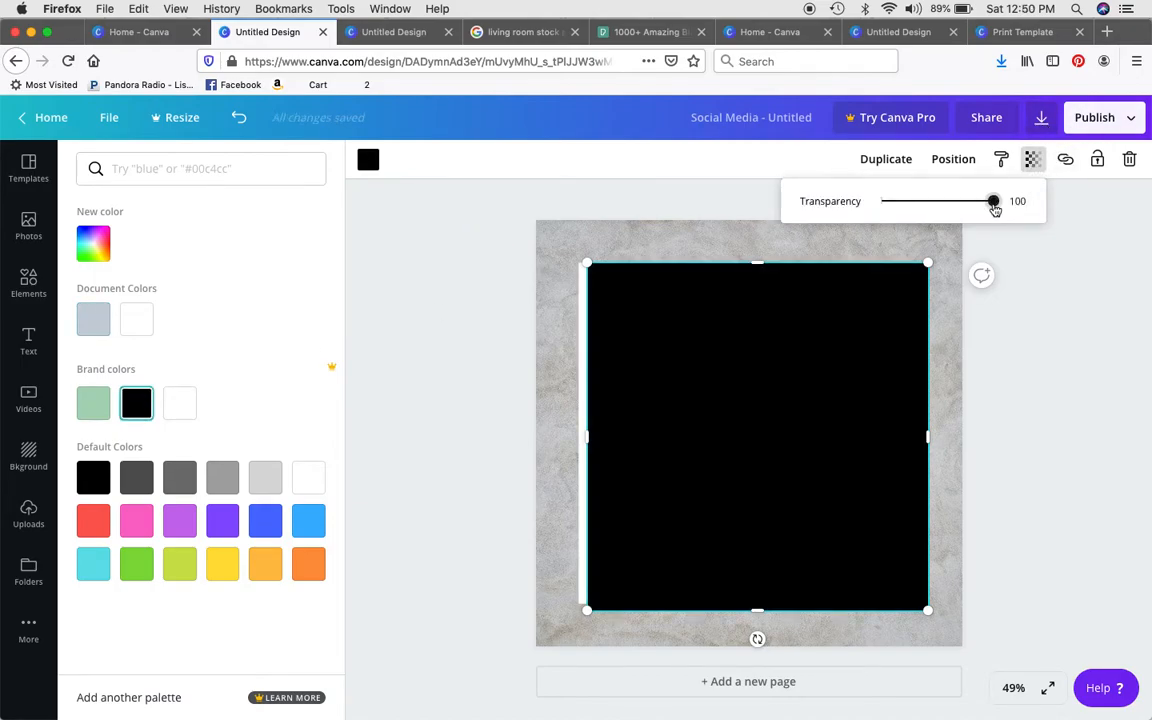
{"action": "left_click_drag", "start_coordinate": [992, 201], "coordinate": [965, 201]}
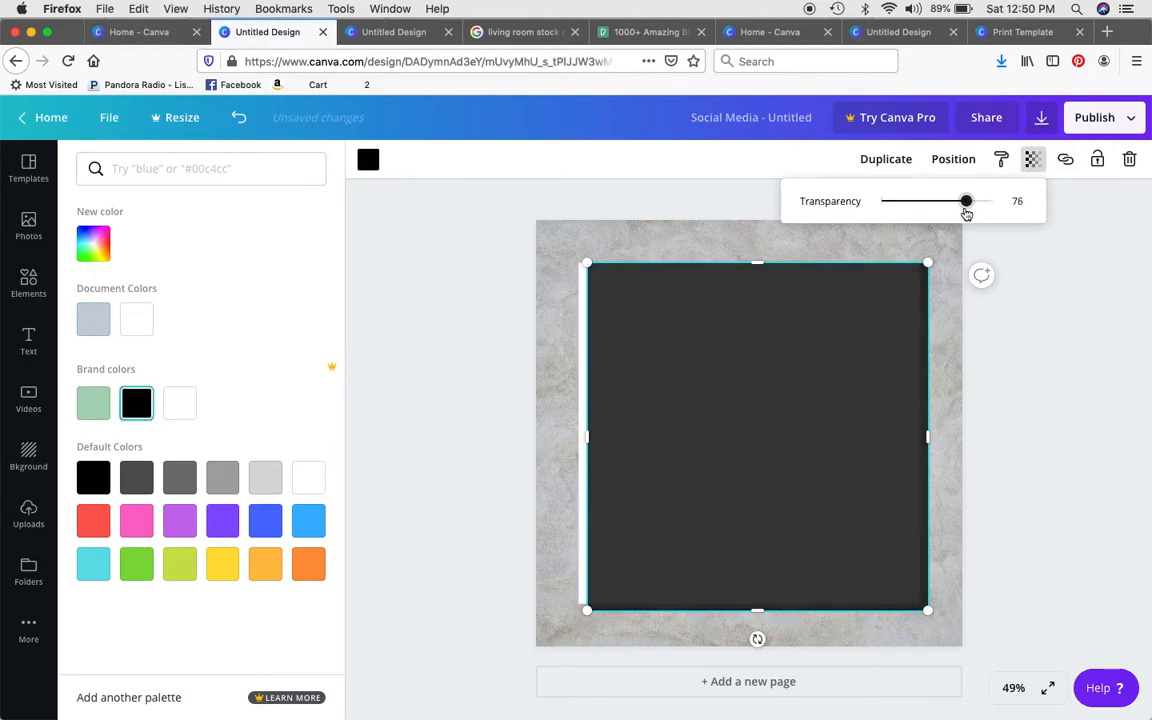
{"action": "left_click_drag", "start_coordinate": [965, 201], "coordinate": [931, 201]}
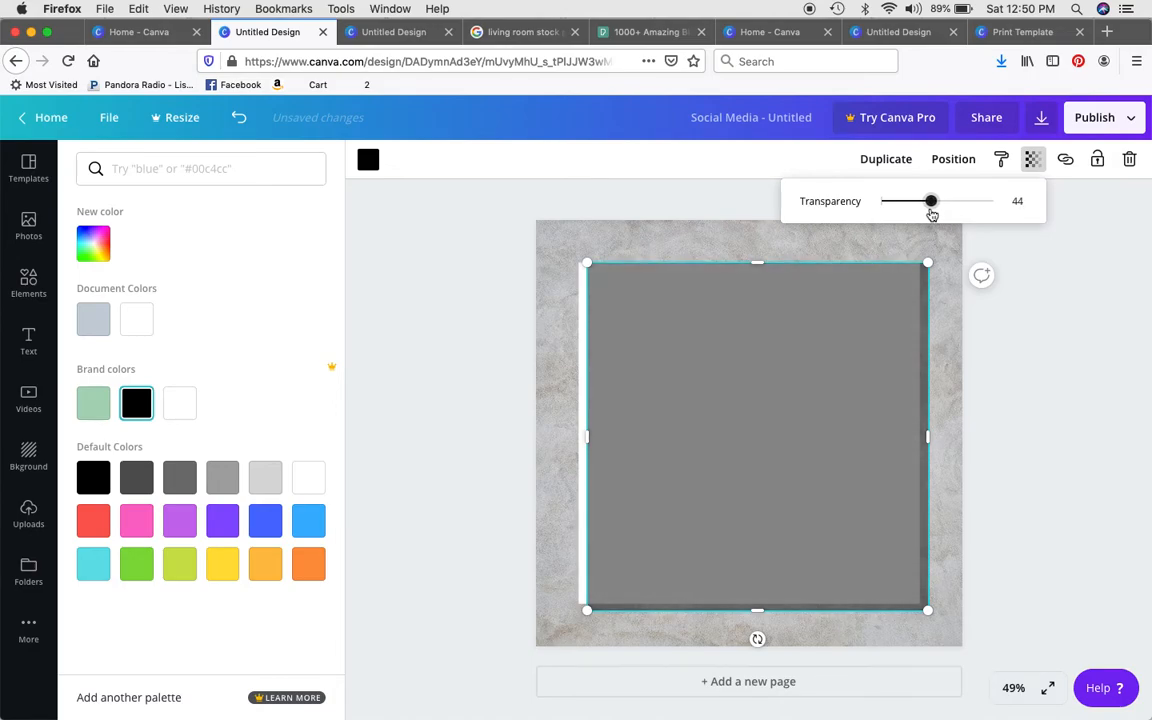
Send the black square backward behind the white square to form a soft shadow
{"action": "left_click", "coordinate": [952, 159]}
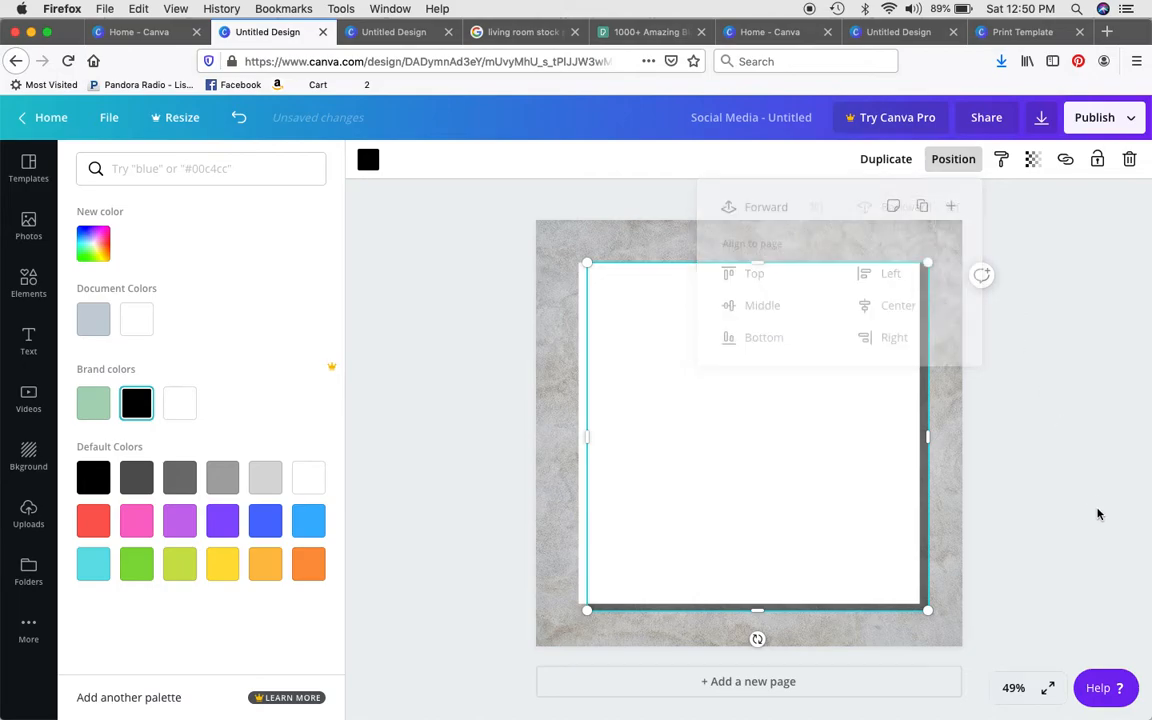
{"action": "left_click", "coordinate": [28, 283]}
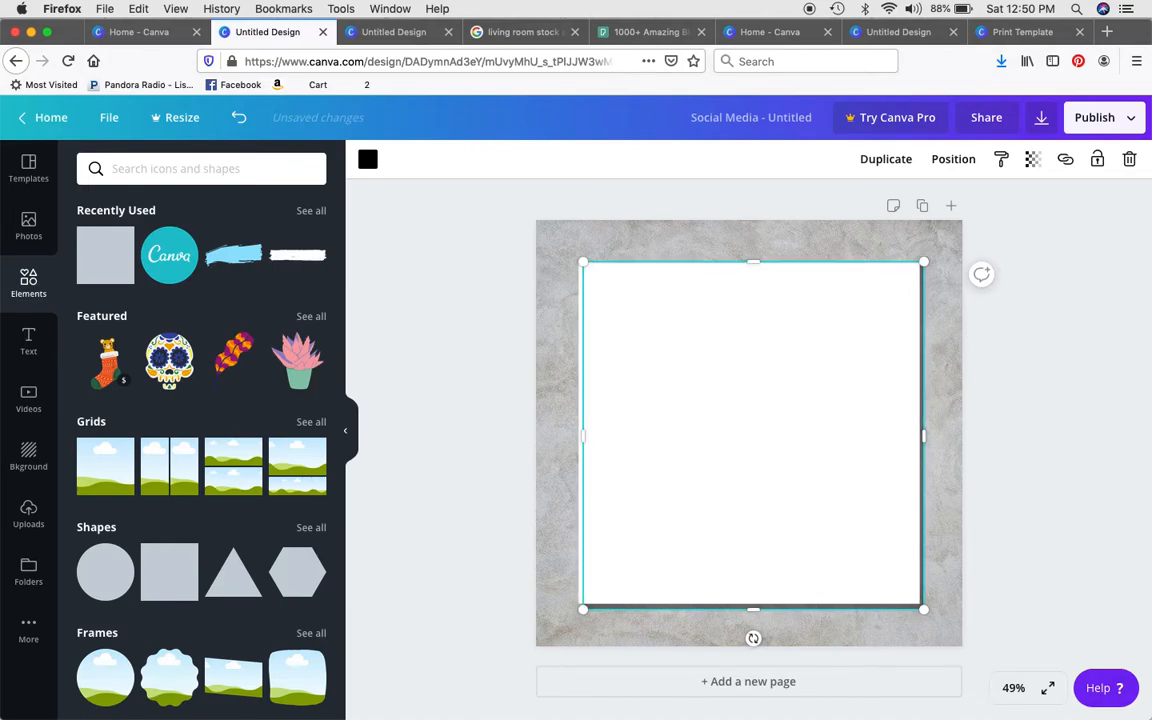
{"action": "left_click", "coordinate": [1067, 557]}
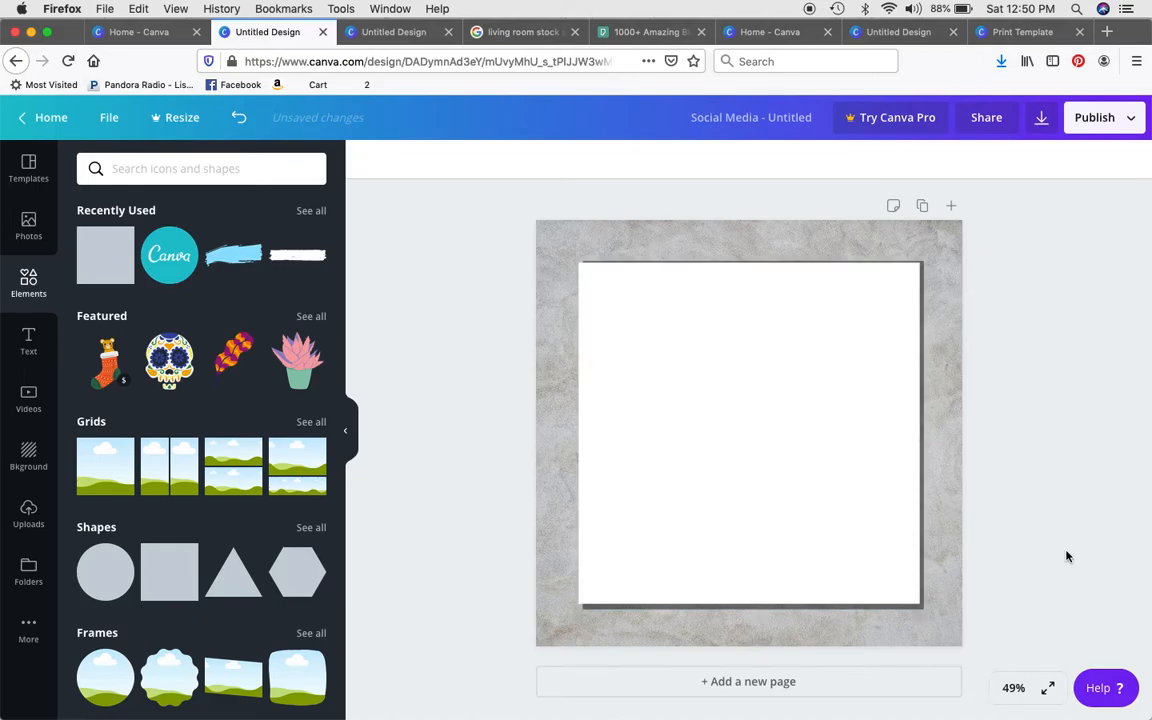
{"action": "left_click", "coordinate": [750, 435]}
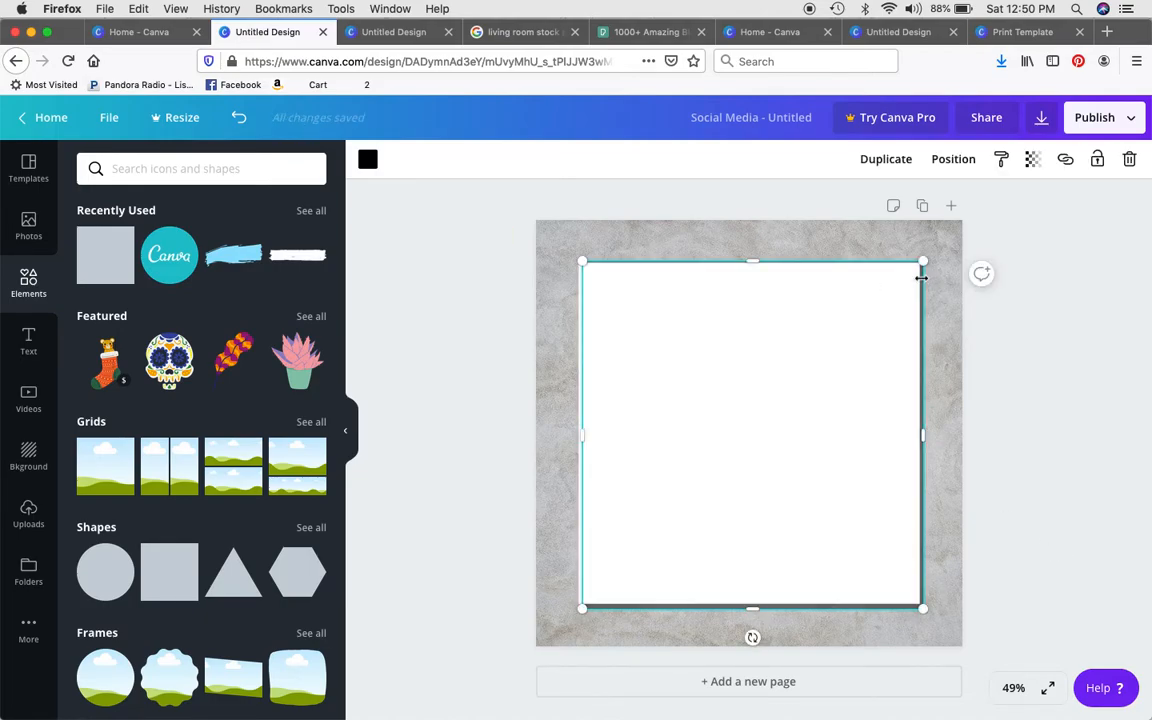
{"action": "mouse_move", "coordinate": [753, 260]}
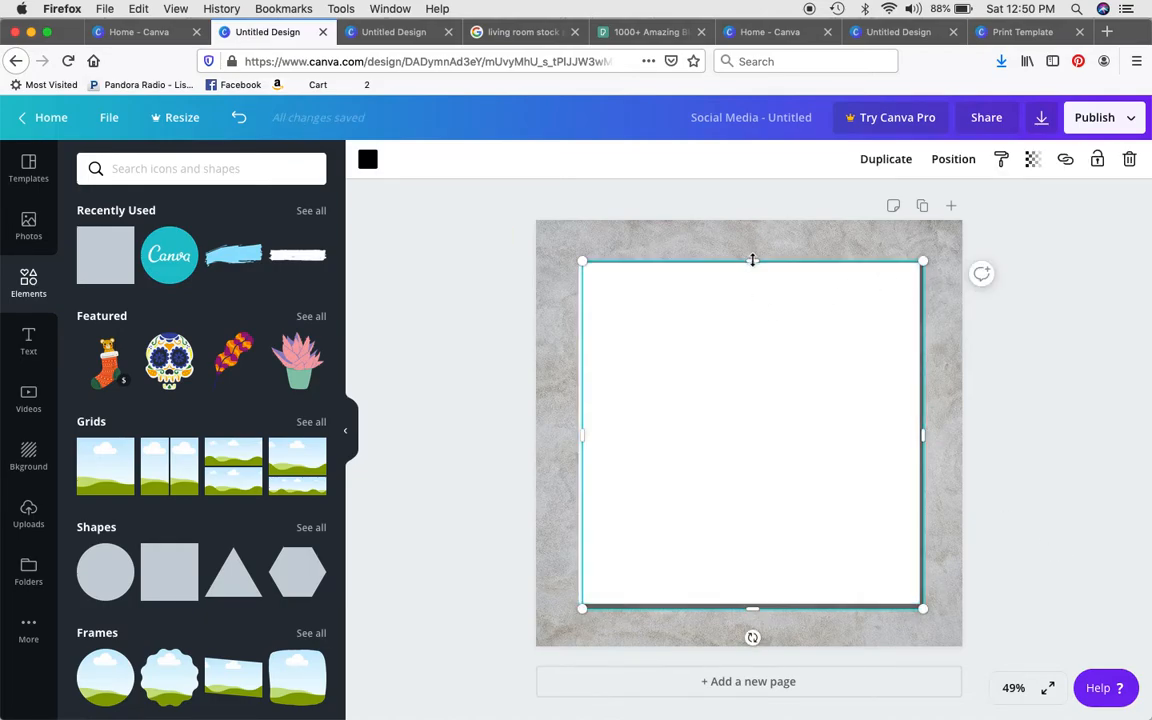
{"action": "left_click", "coordinate": [1063, 356]}
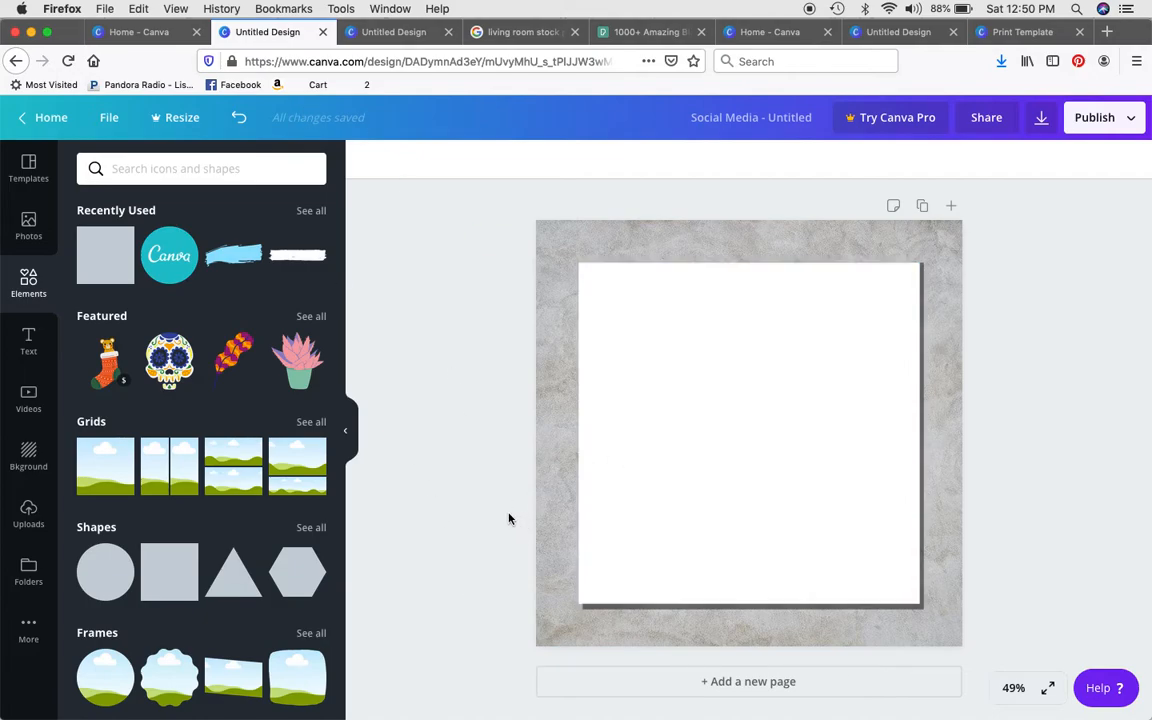
{"action": "mouse_move", "coordinate": [37, 555]}
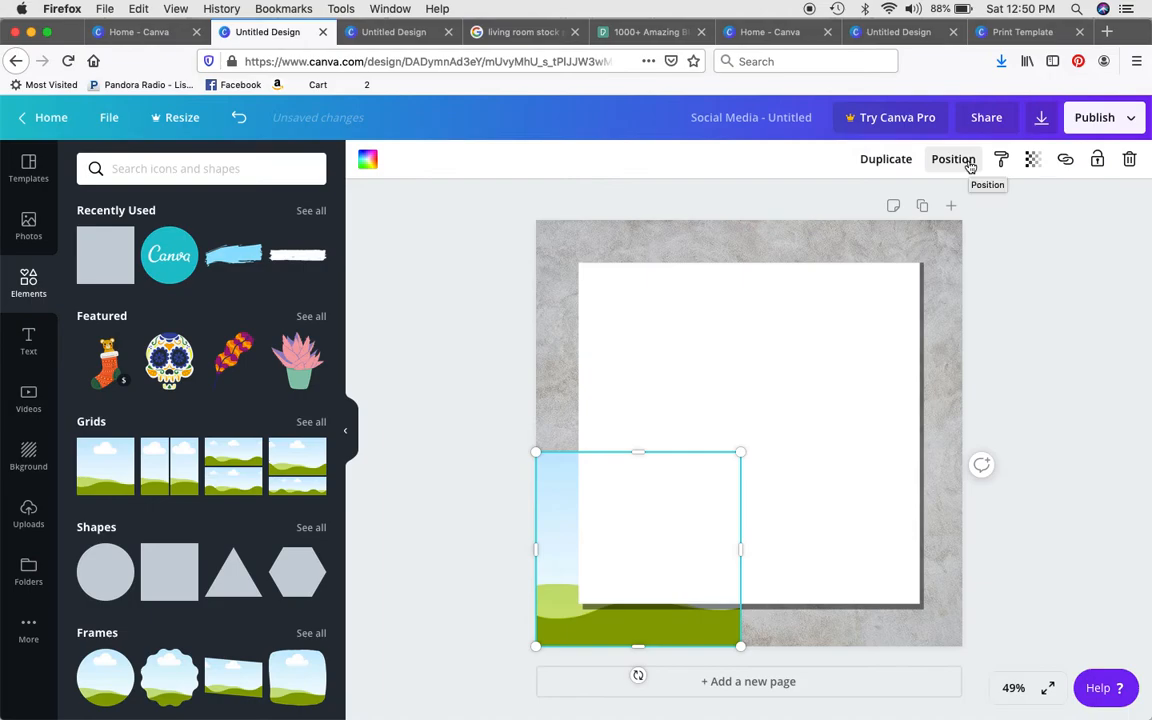
Place the single-image grid on the white mat, enlarge it with a white border, and show Uploads
{"action": "left_click", "coordinate": [952, 159]}
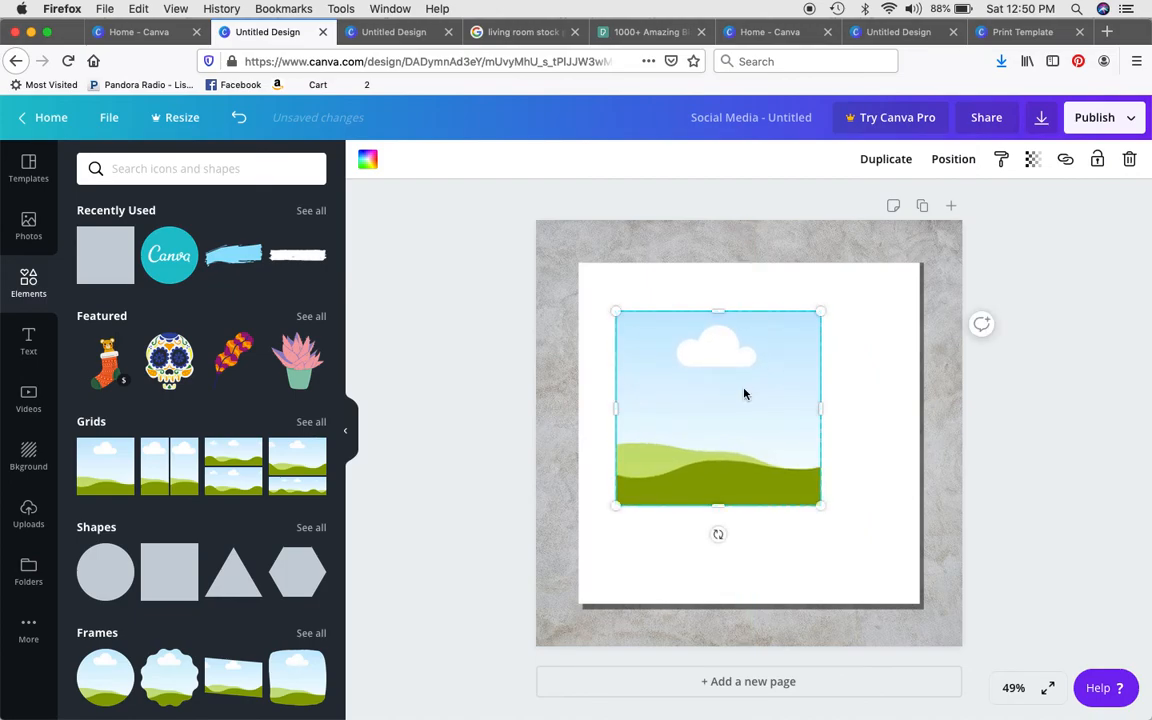
{"action": "left_click_drag", "start_coordinate": [822, 507], "coordinate": [895, 580]}
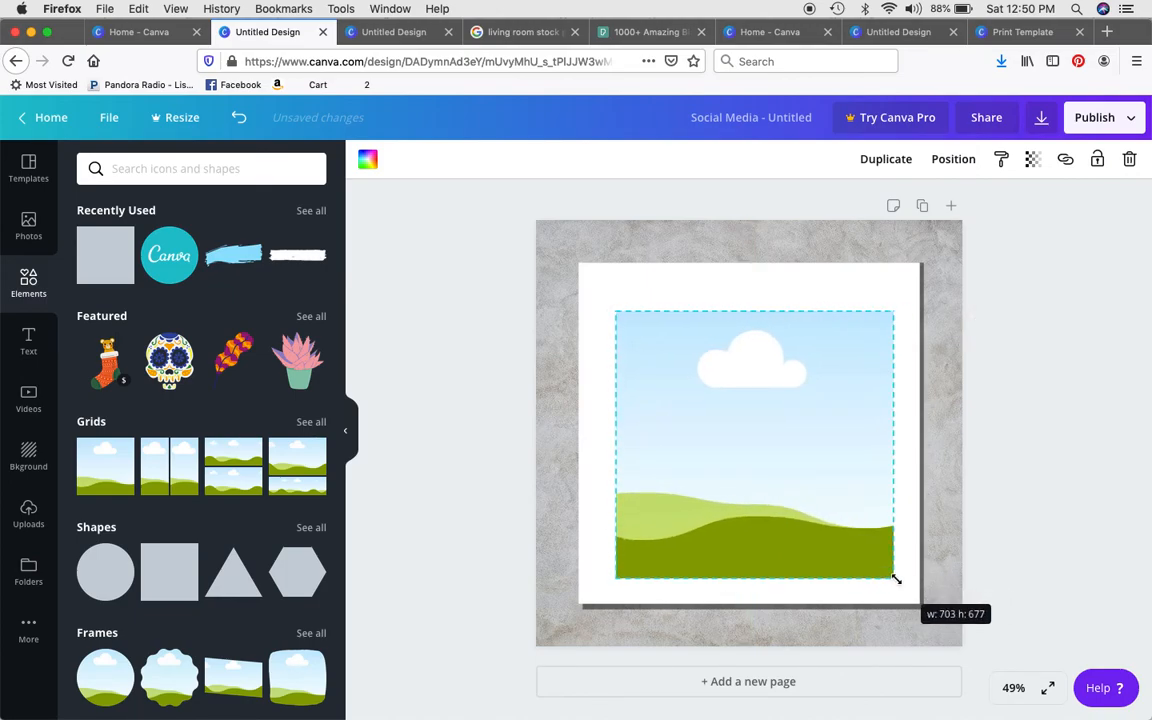
{"action": "left_click_drag", "start_coordinate": [895, 580], "coordinate": [888, 572]}
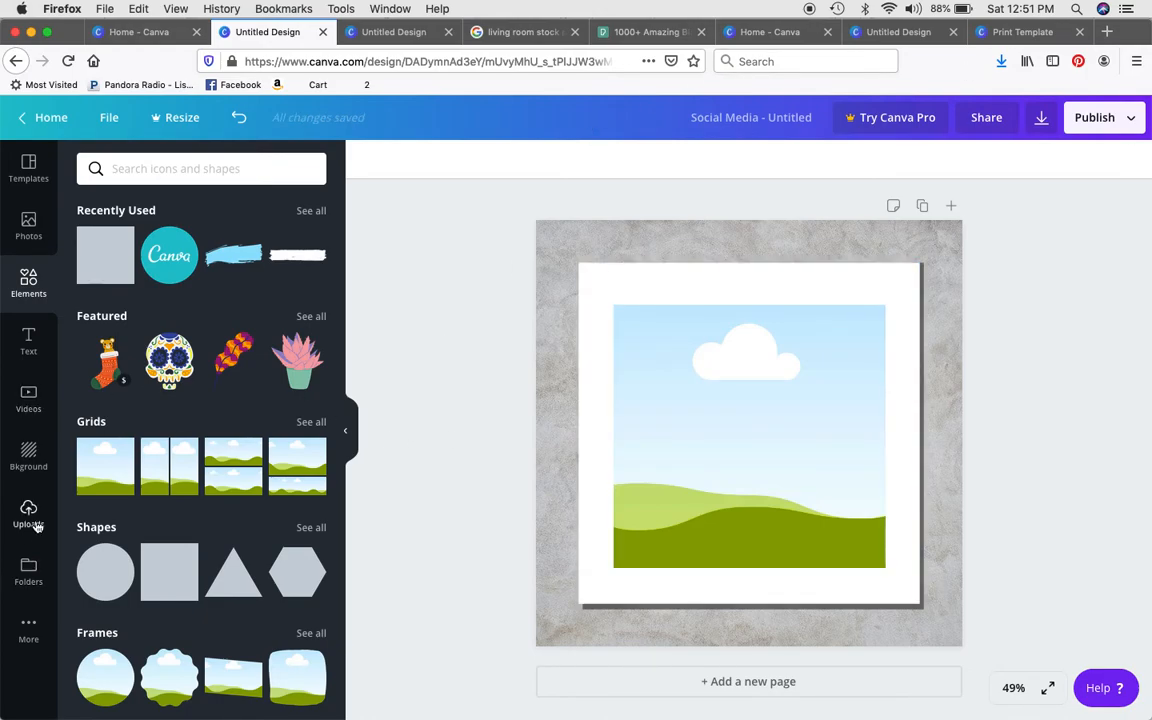
{"action": "left_click", "coordinate": [28, 513]}
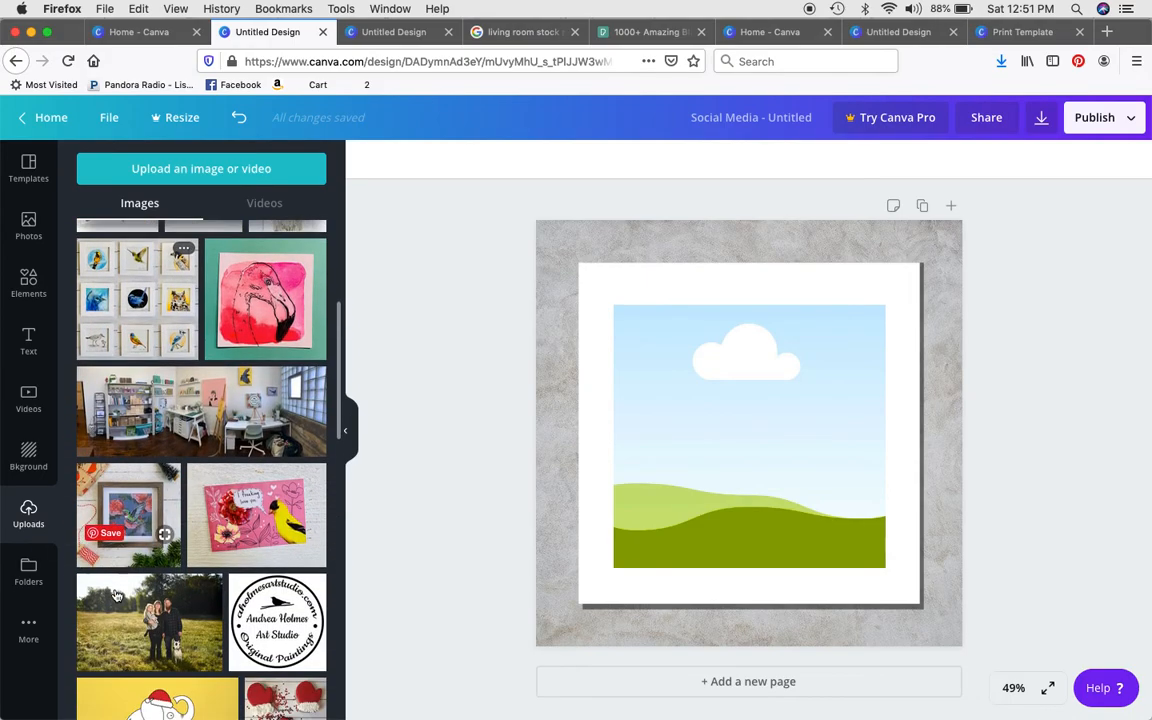